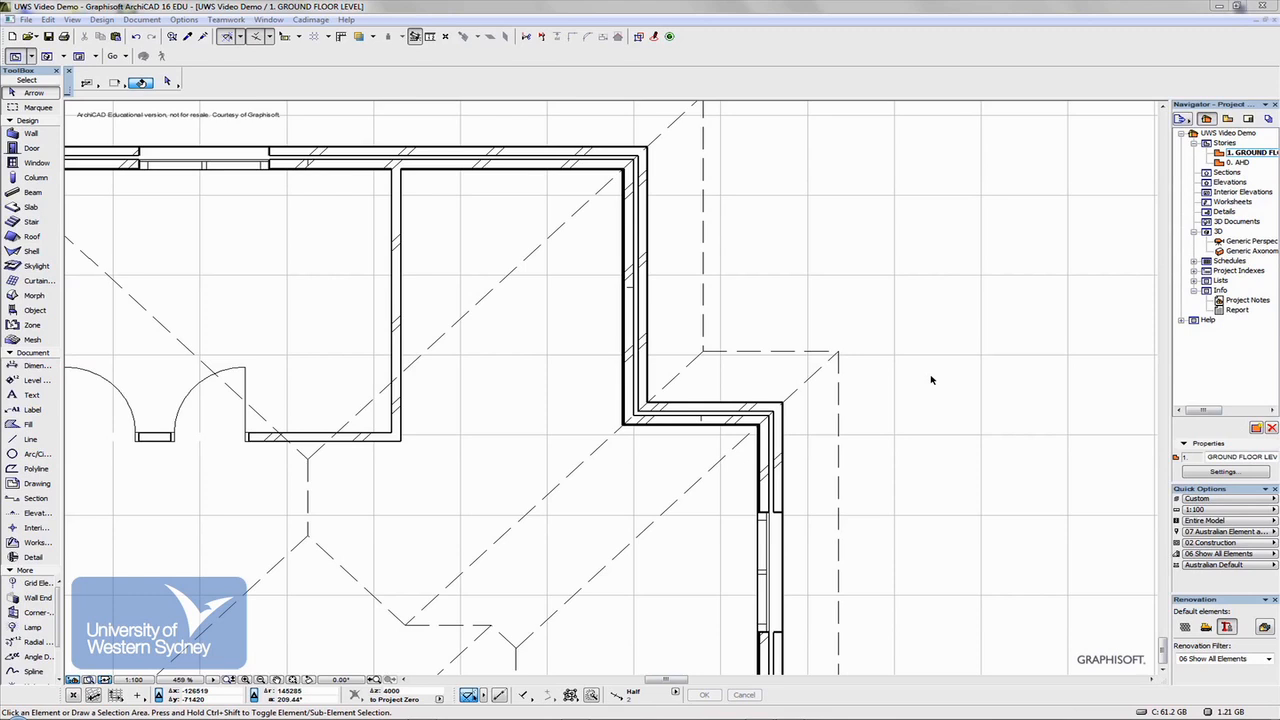
pyautogui.moveTo(852, 360)
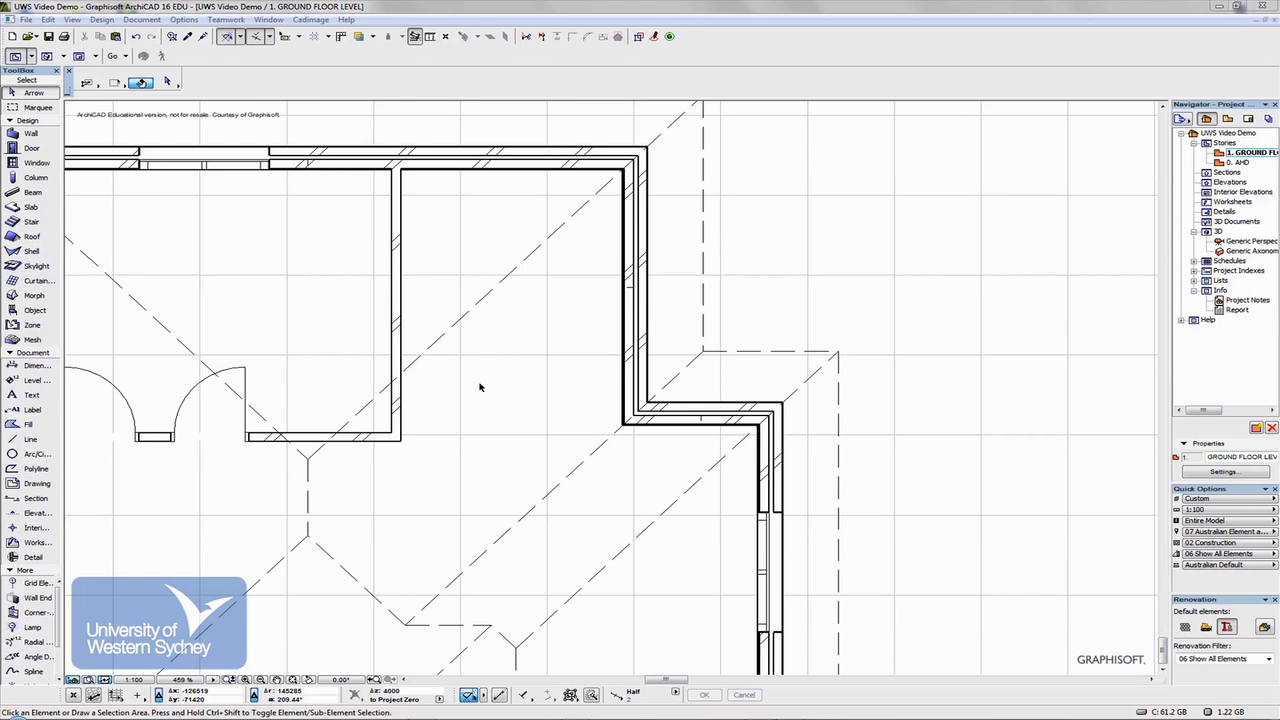
pyautogui.moveTo(36, 310)
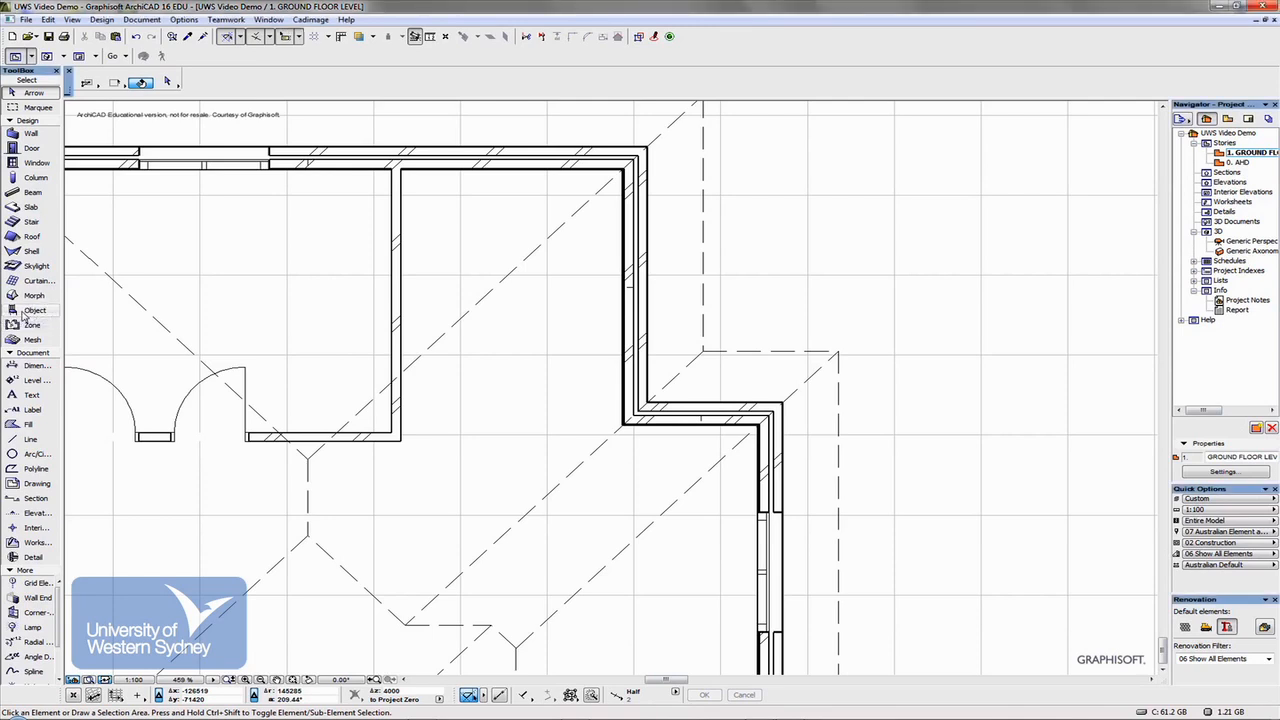
pyautogui.moveTo(36, 310)
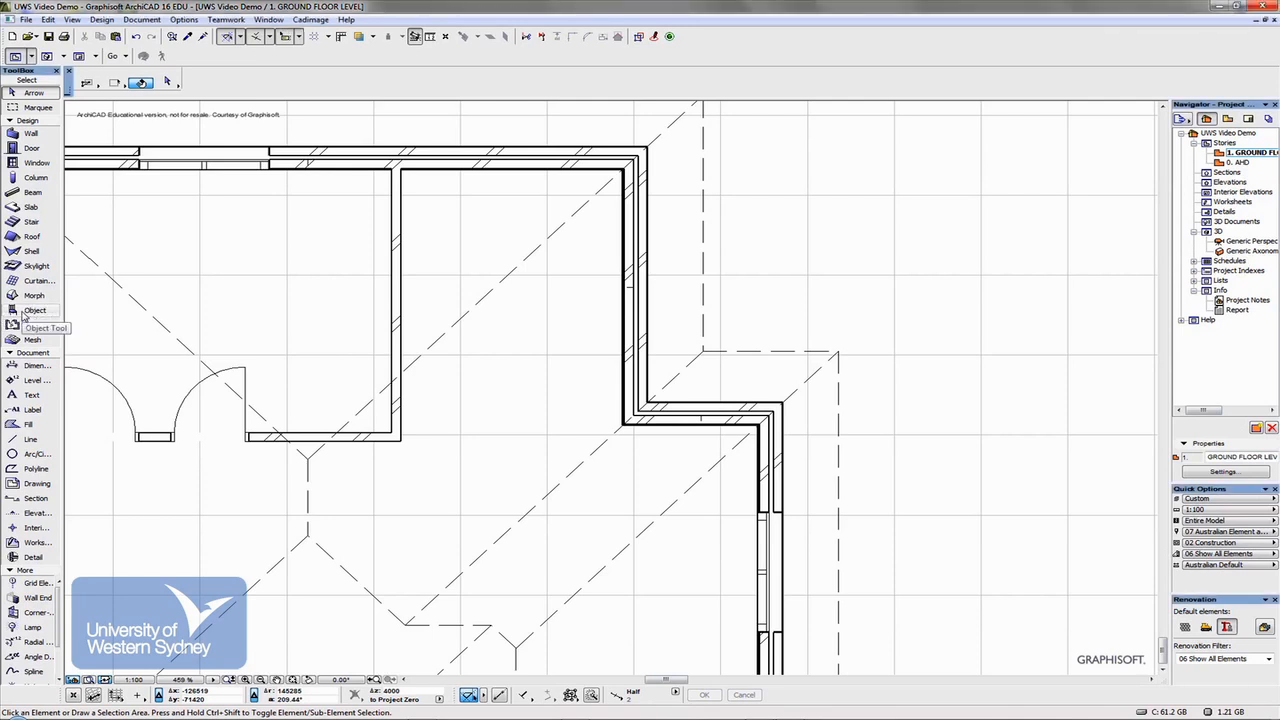
# - Bring up the Object default settings with the Kitchen Cabinets 16 library thumbnails
pyautogui.click(14, 310)
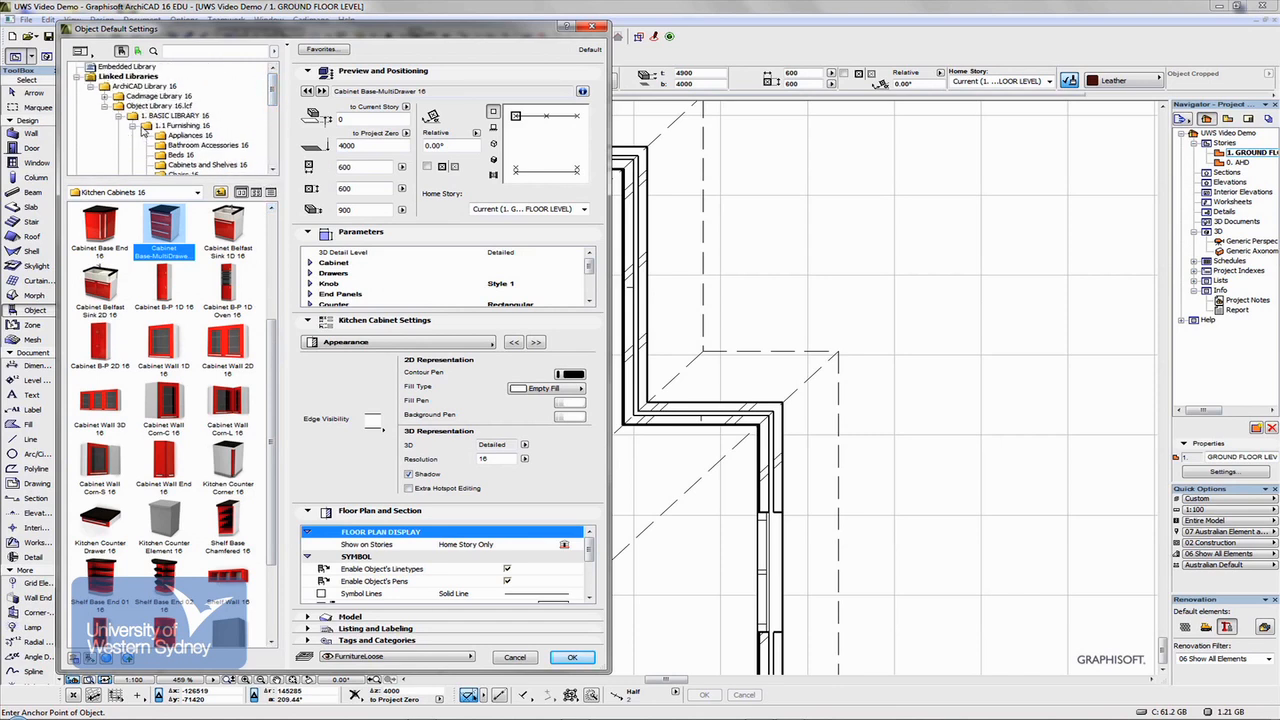
pyautogui.scroll(-3)
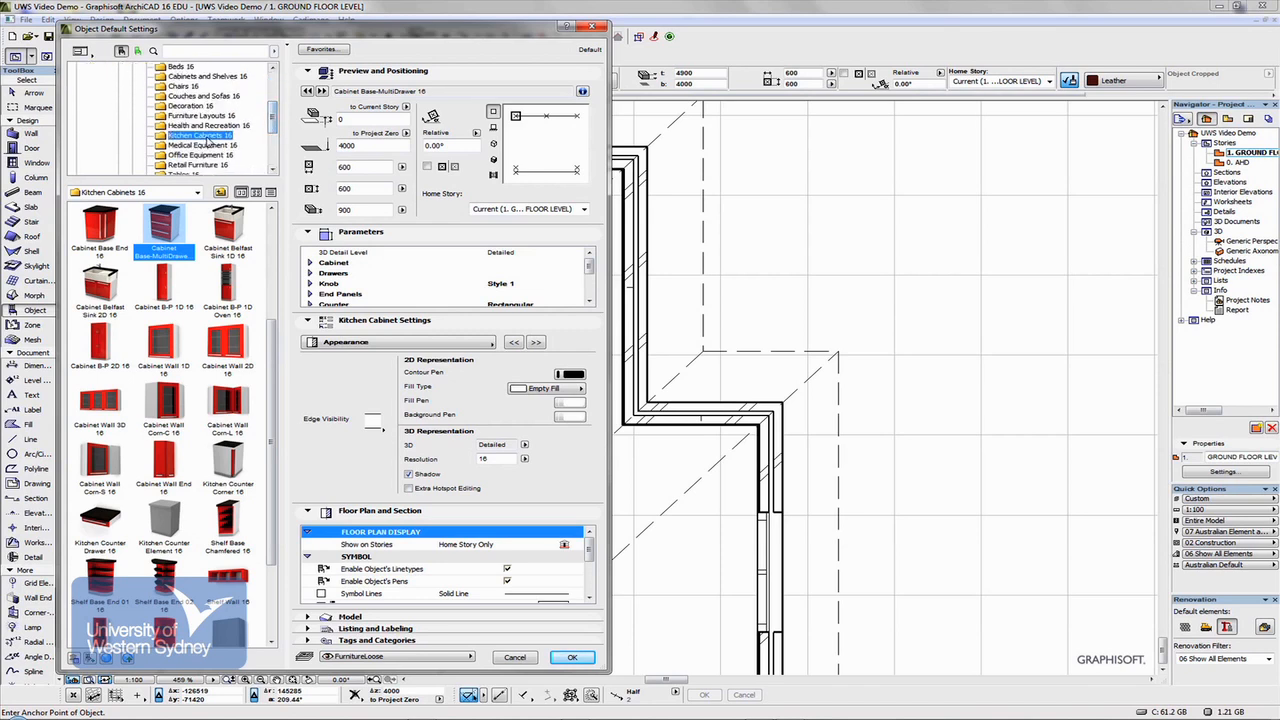
pyautogui.moveTo(164, 290)
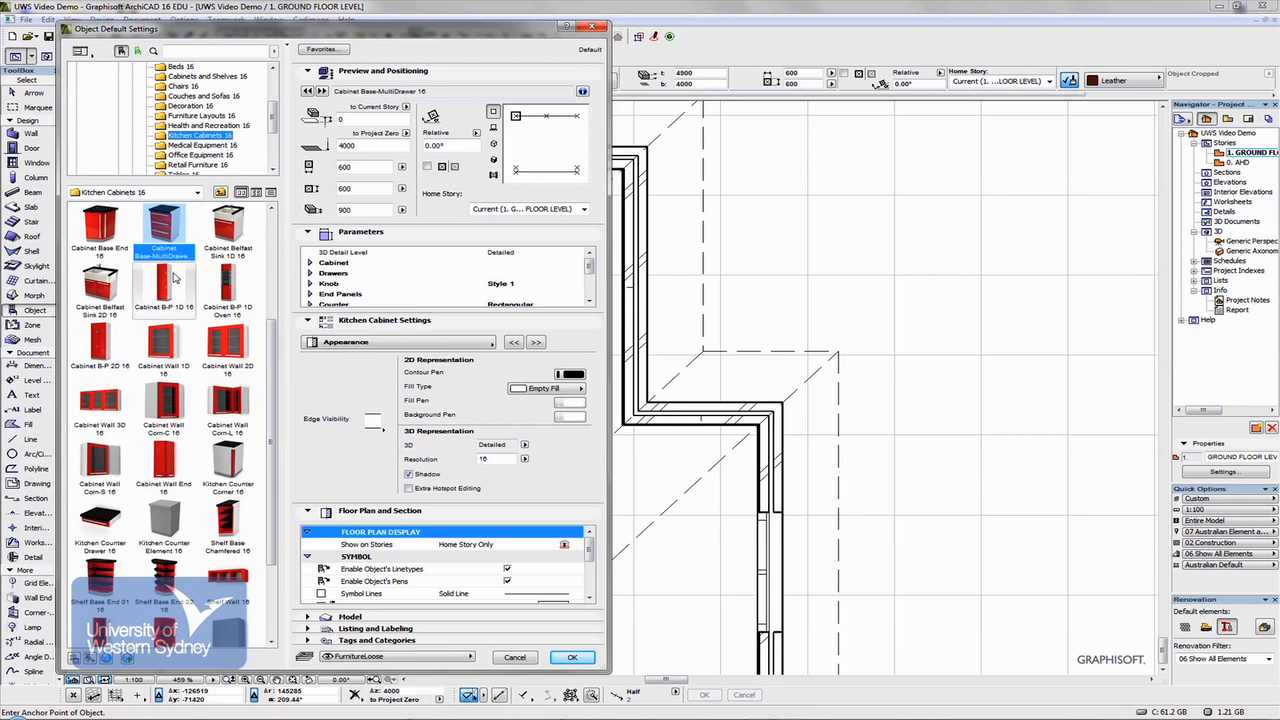
pyautogui.moveTo(100, 224)
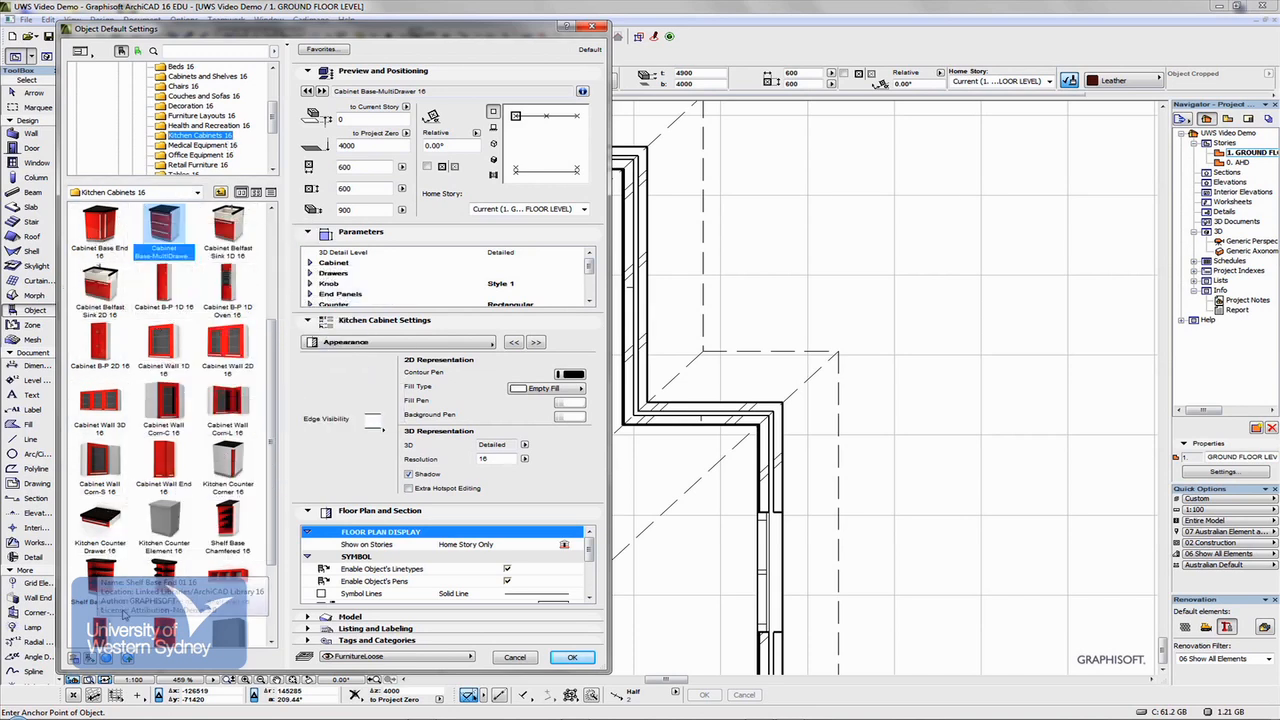
pyautogui.moveTo(228, 290)
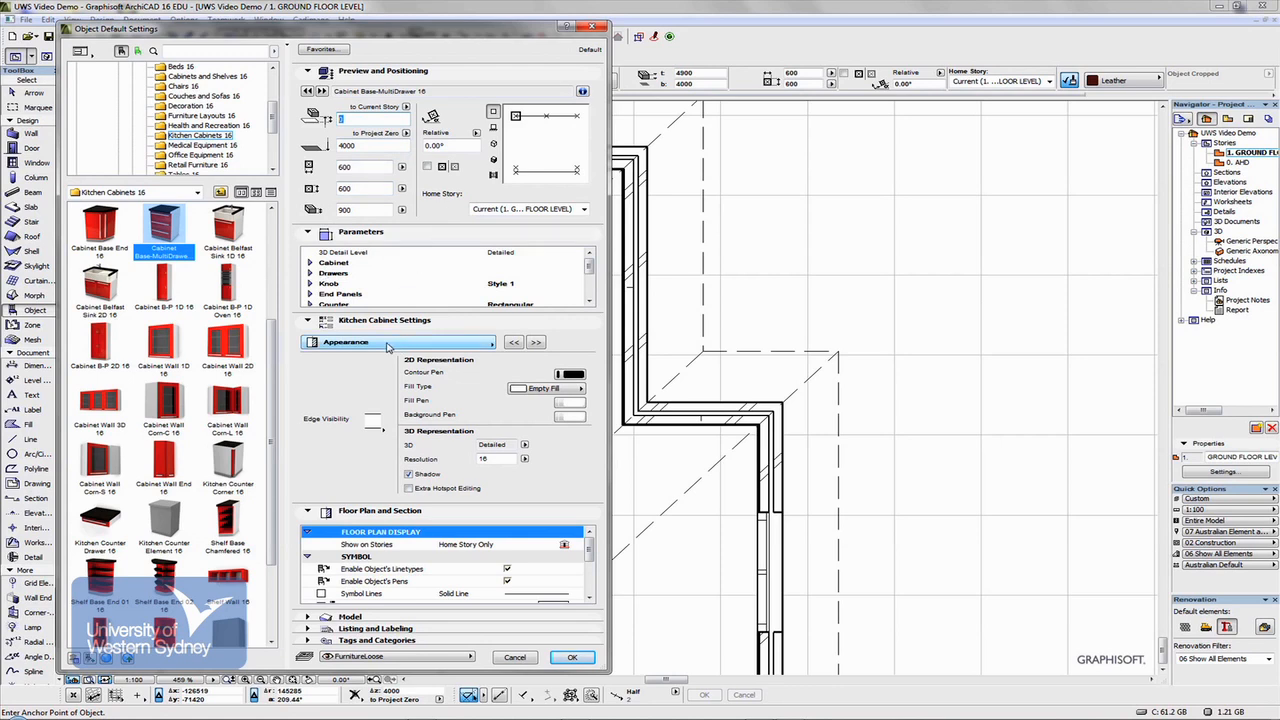
pyautogui.moveTo(158, 332)
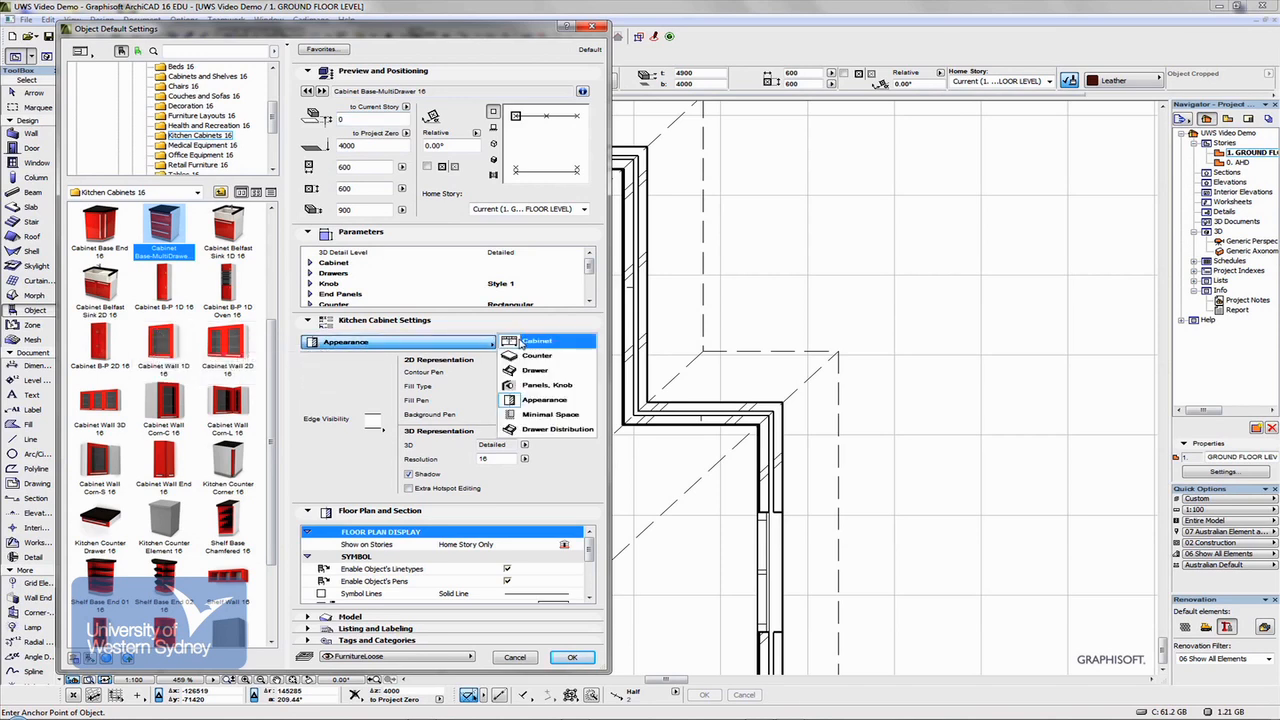
# - Browse the base cabinet's Cabinet, Counter, Drawer and Appearance setting pages
pyautogui.click(536, 340)
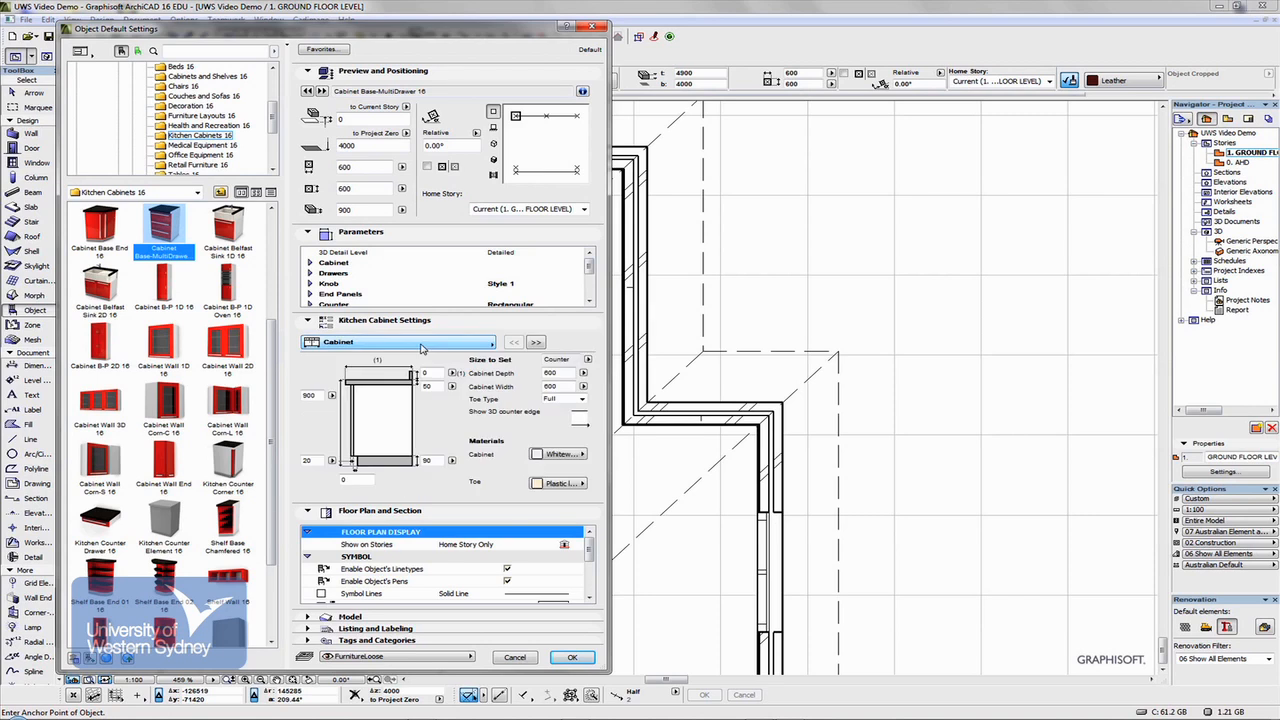
pyautogui.click(536, 342)
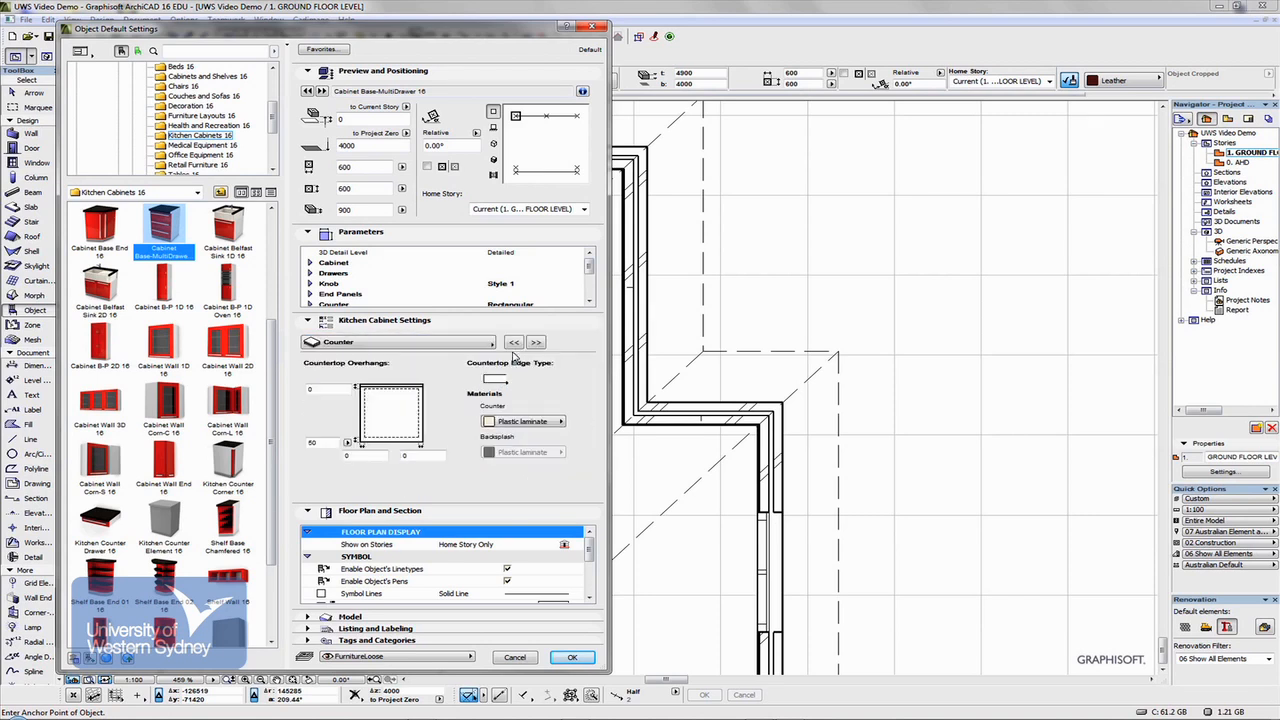
pyautogui.click(398, 342)
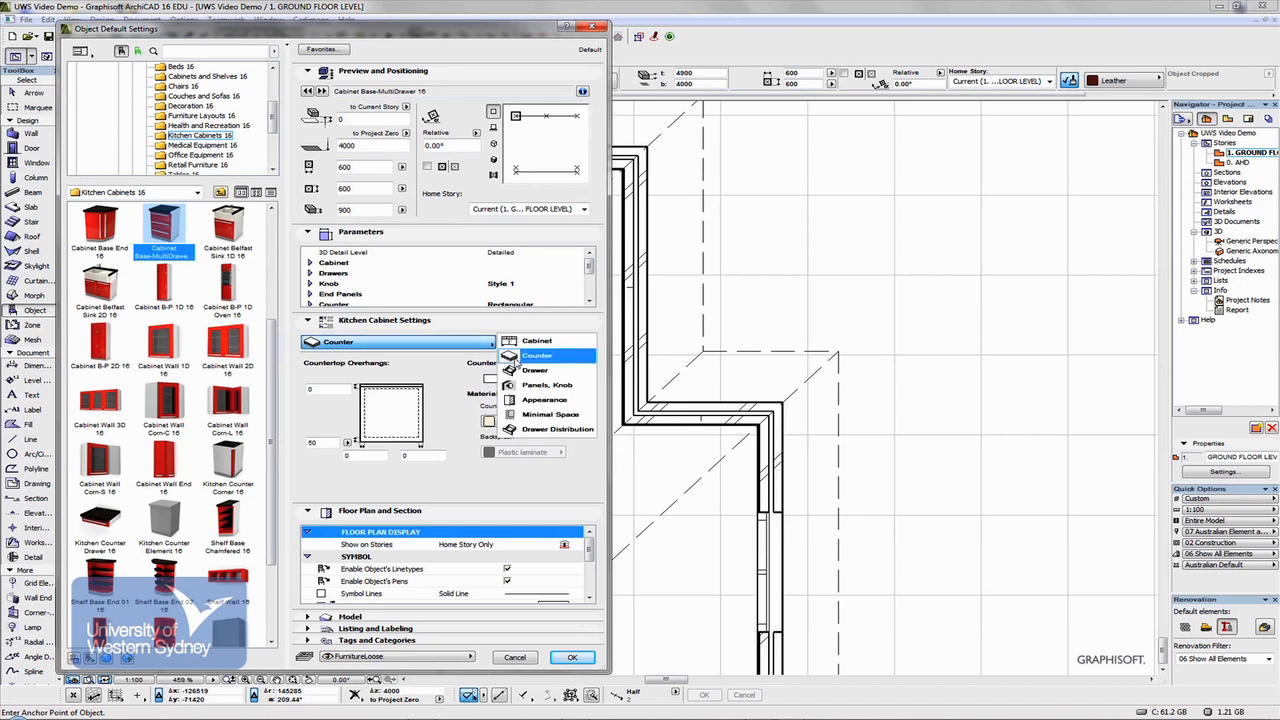
pyautogui.click(536, 368)
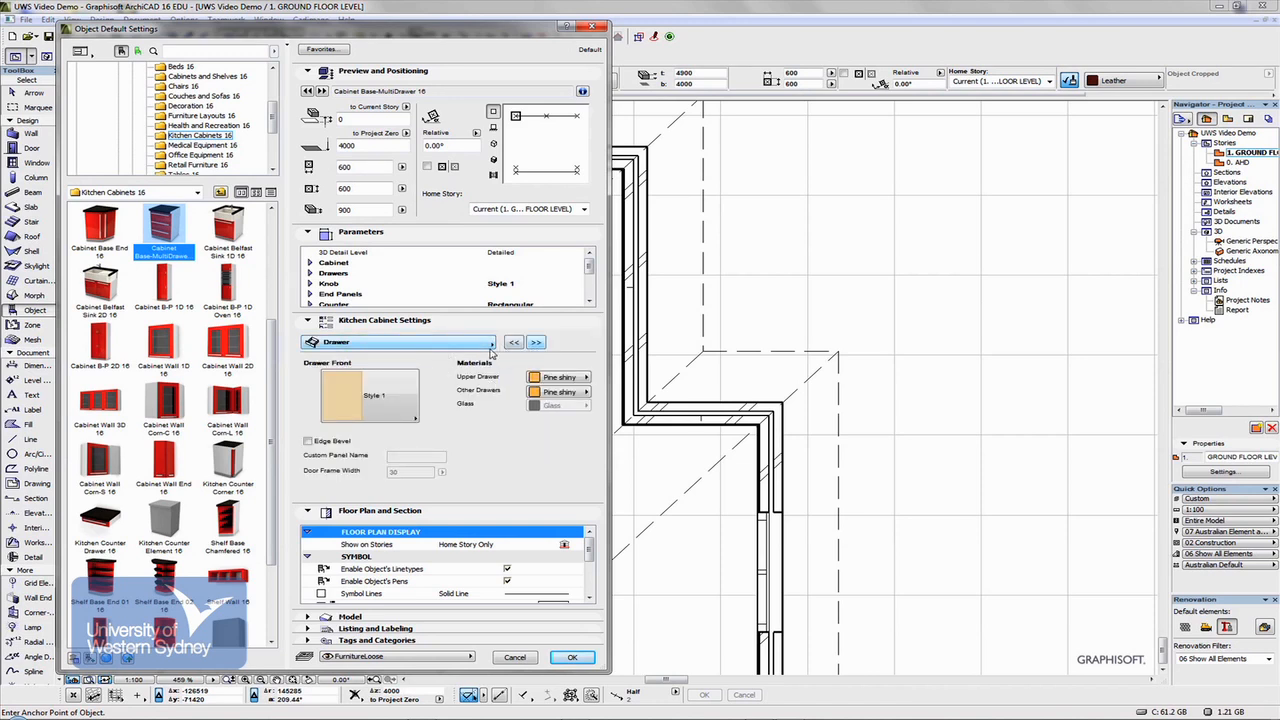
pyautogui.click(536, 342)
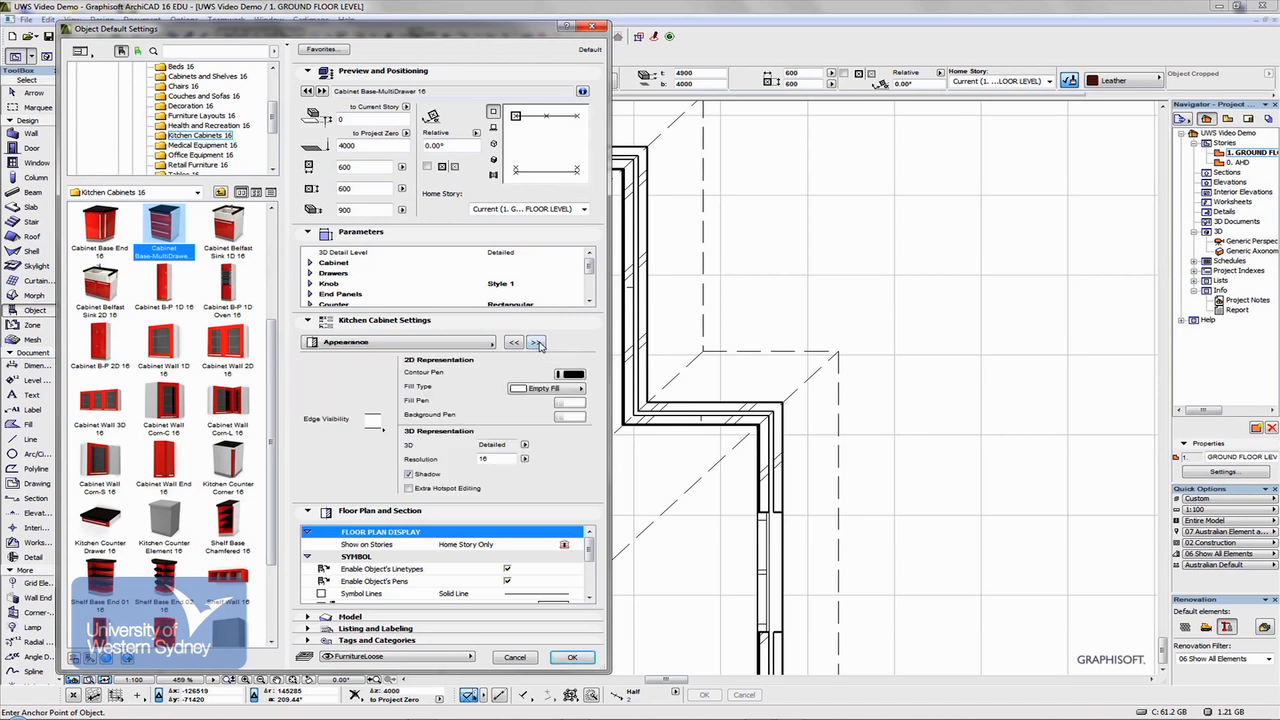
# - View the multidrawer's drawer distribution, then select Cabinet Base Corn L 16 with a plan preview
pyautogui.click(536, 342)
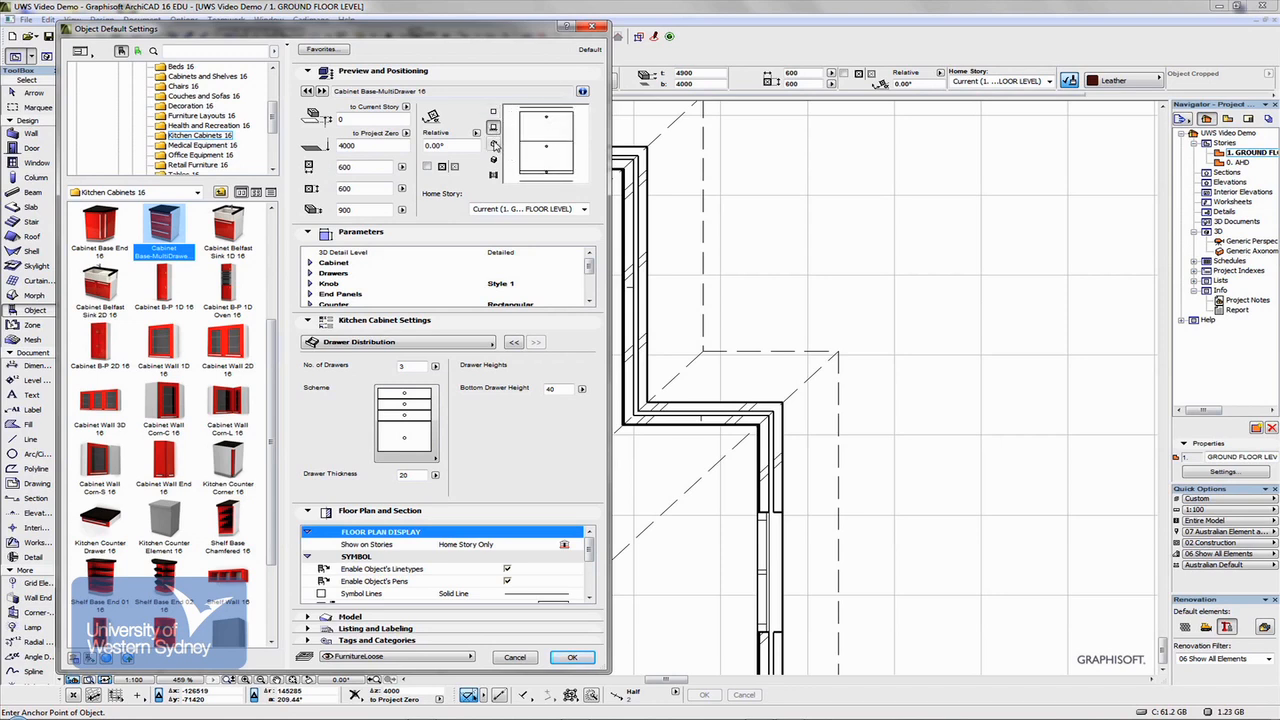
pyautogui.click(492, 160)
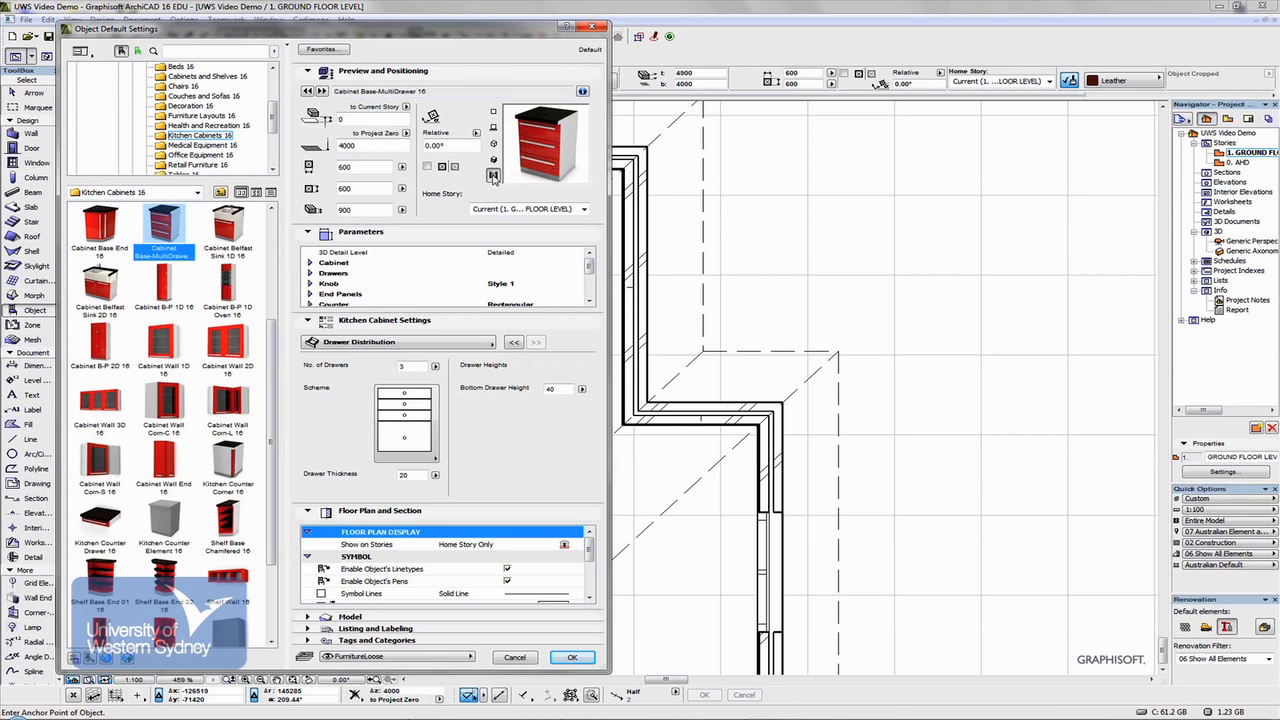
pyautogui.moveTo(728, 202)
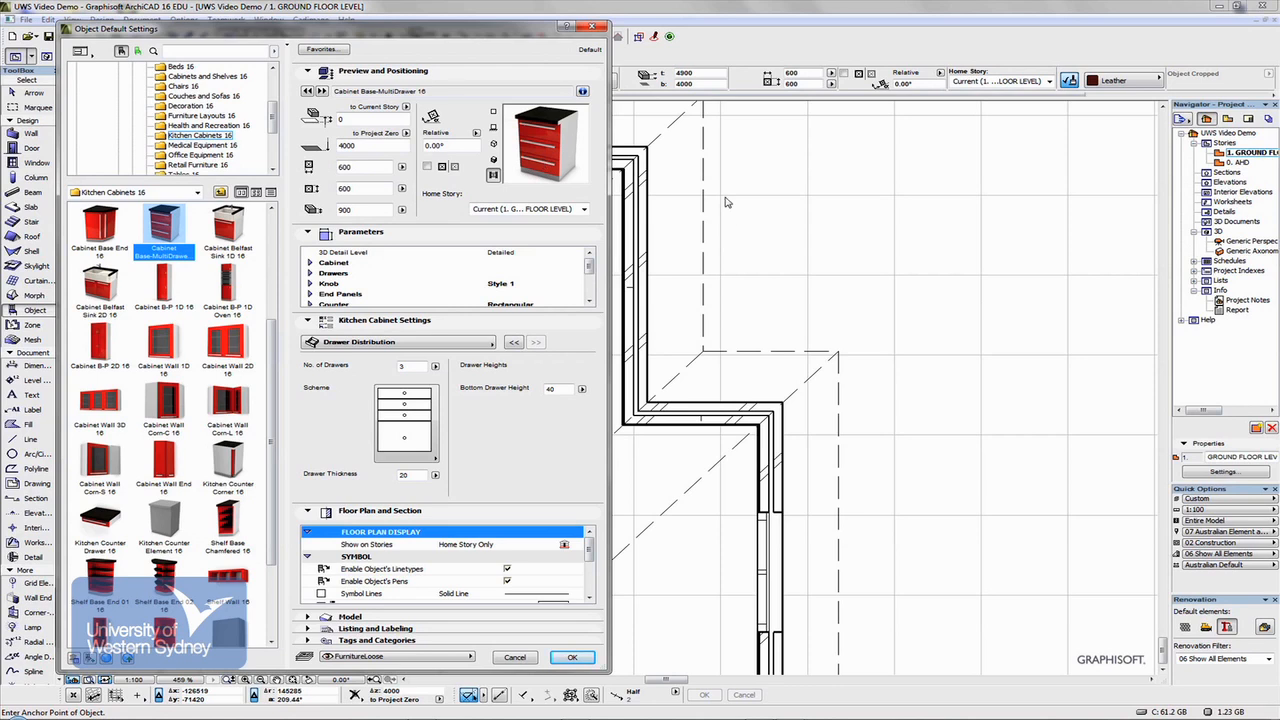
pyautogui.moveTo(164, 224)
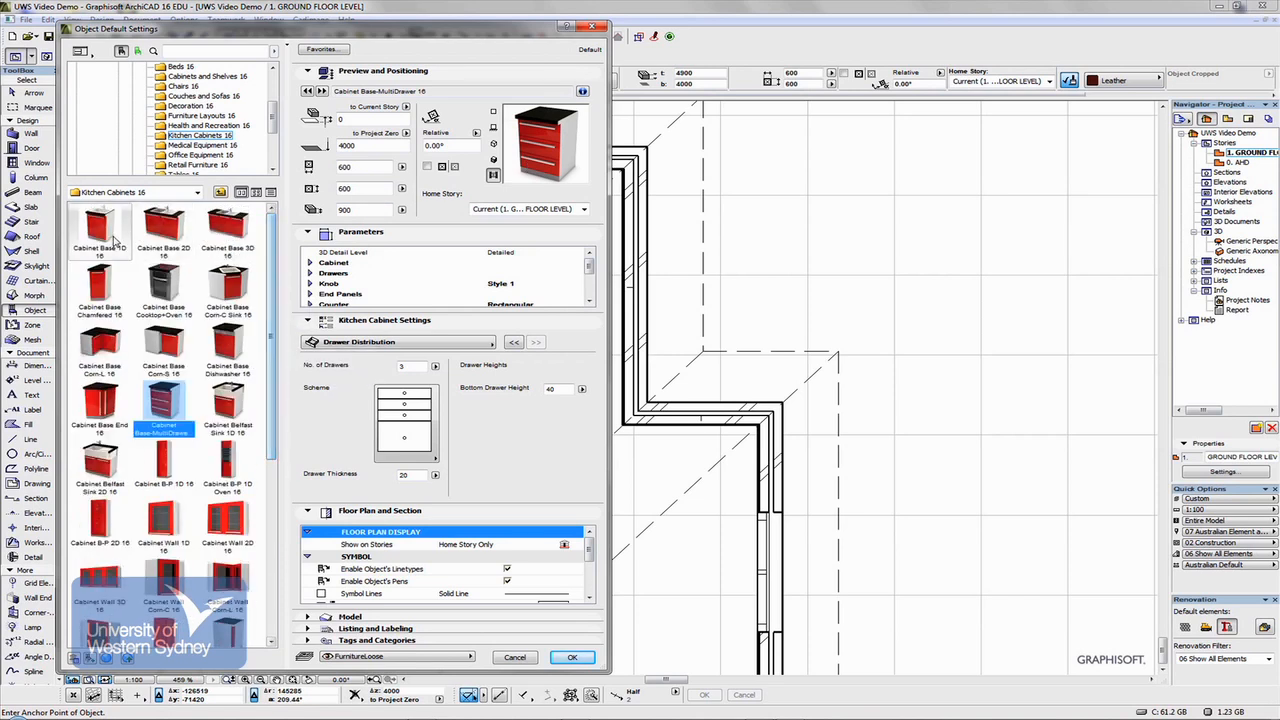
pyautogui.click(100, 340)
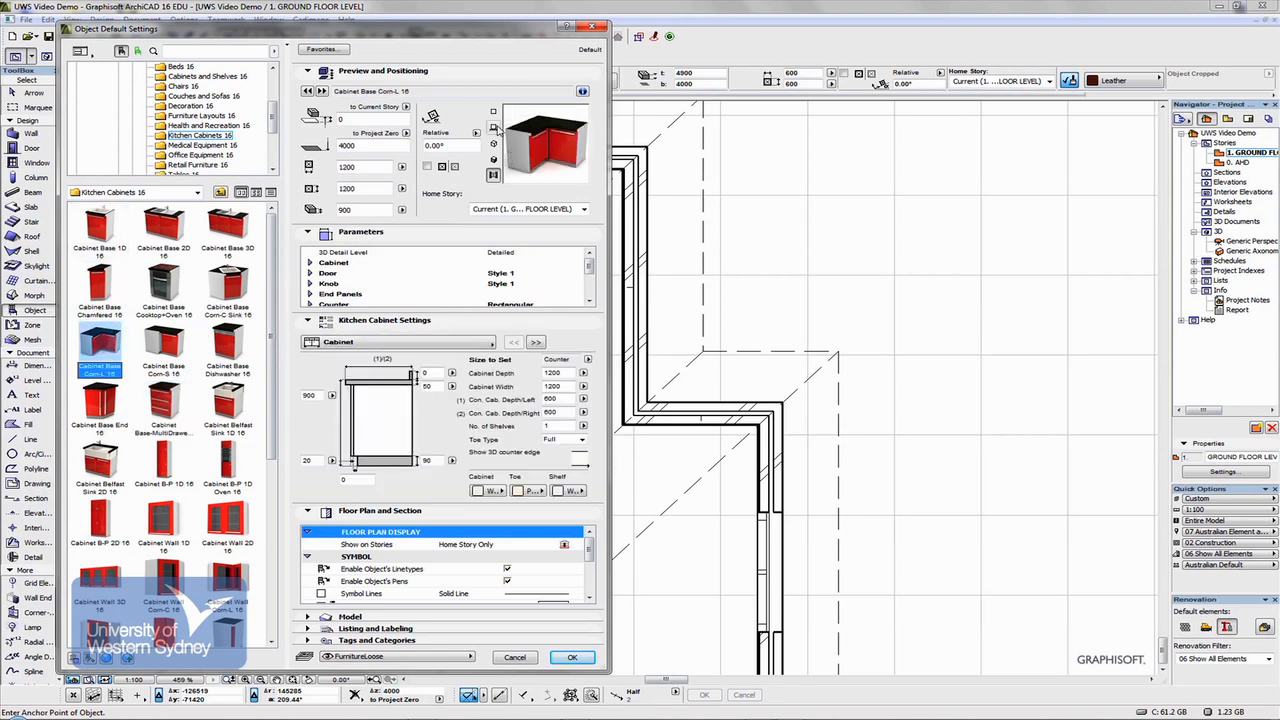
pyautogui.click(492, 110)
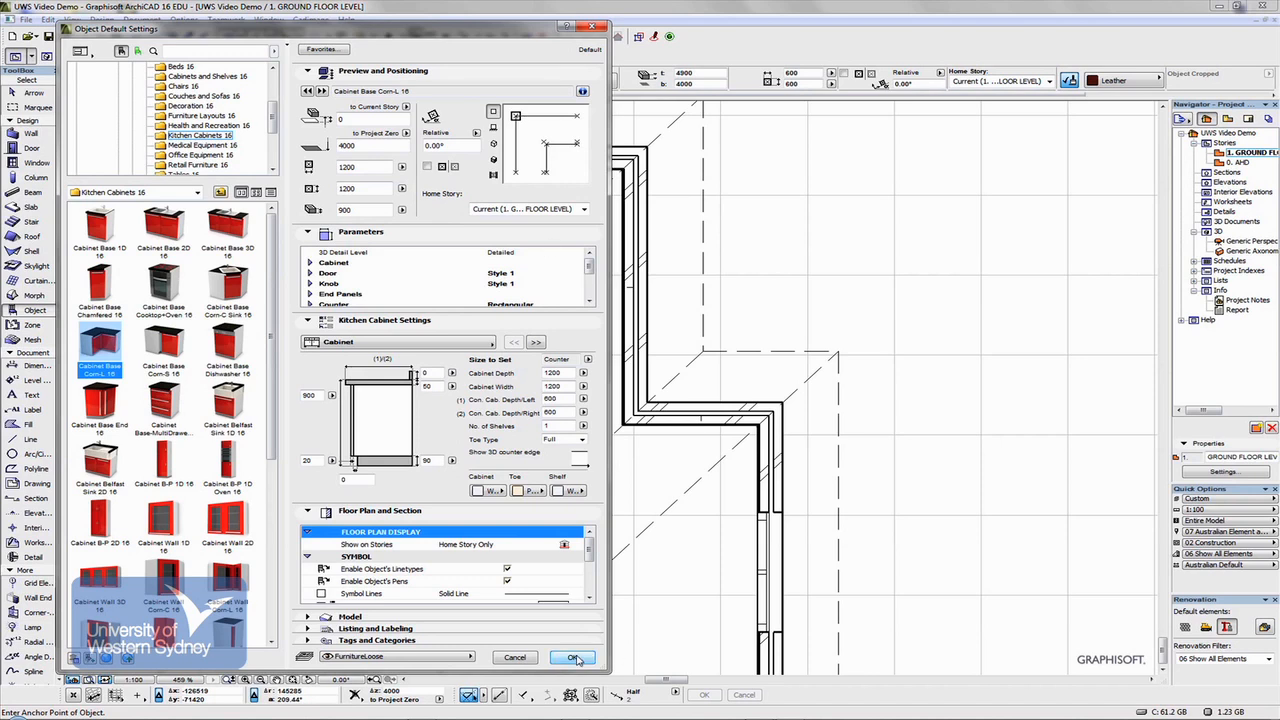
# - Accept the settings and place corner base cabinets on the plan rotated at 90°
pyautogui.click(572, 656)
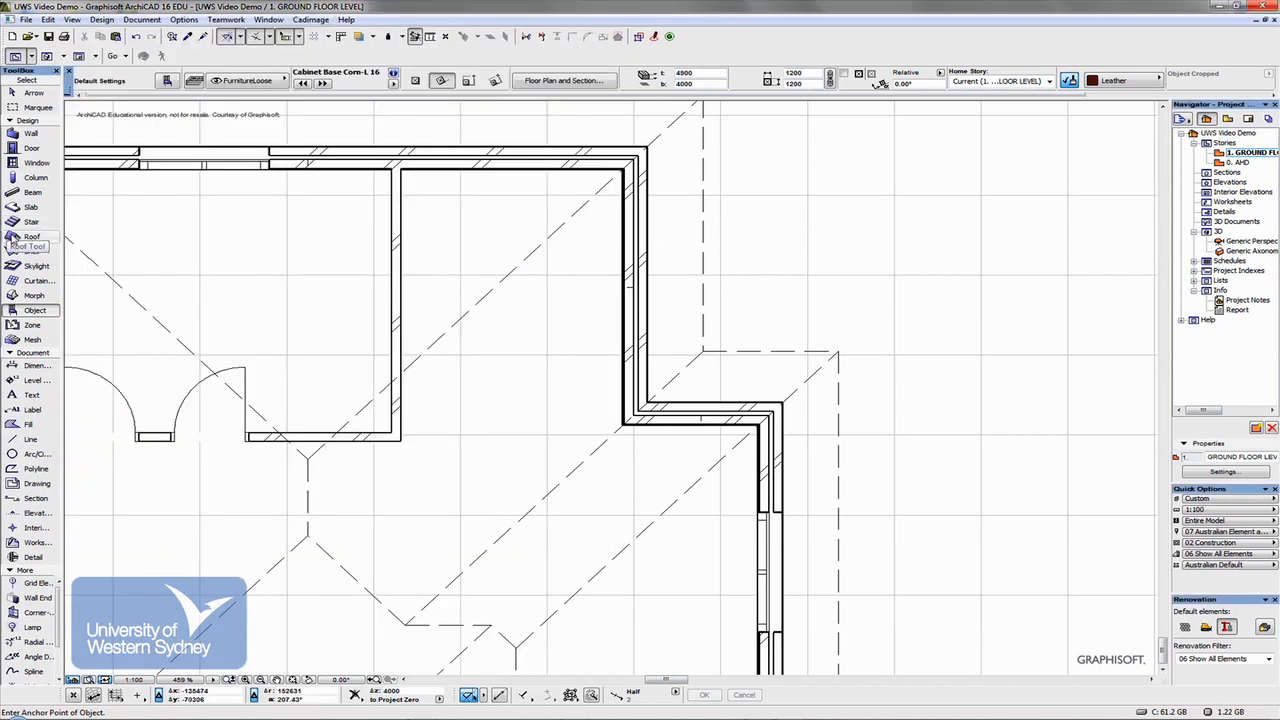
pyautogui.moveTo(132, 264)
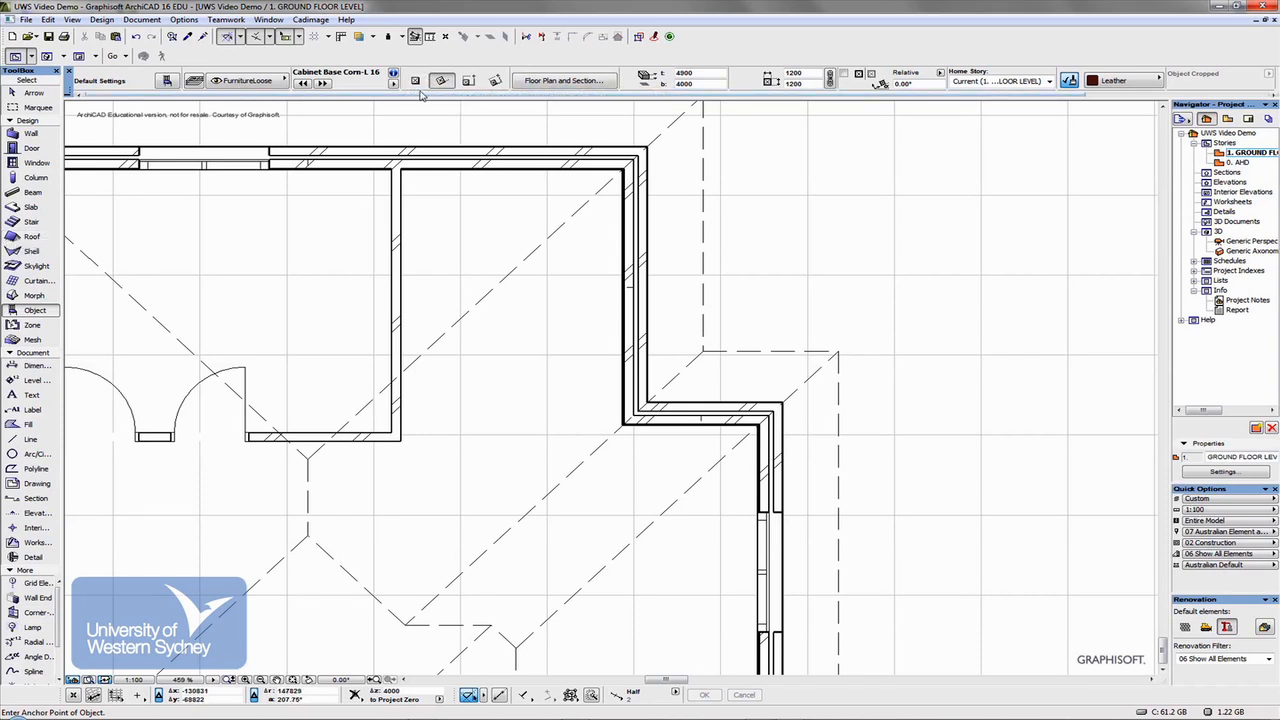
pyautogui.moveTo(468, 80)
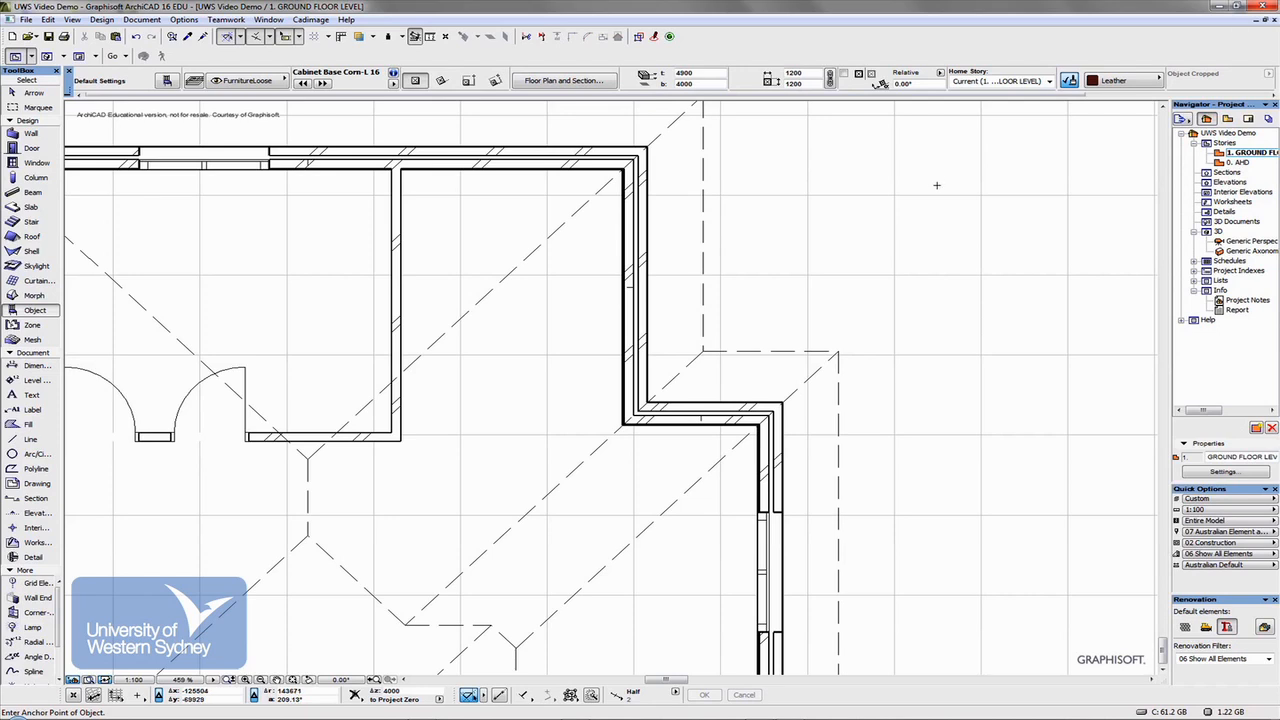
pyautogui.click(936, 184)
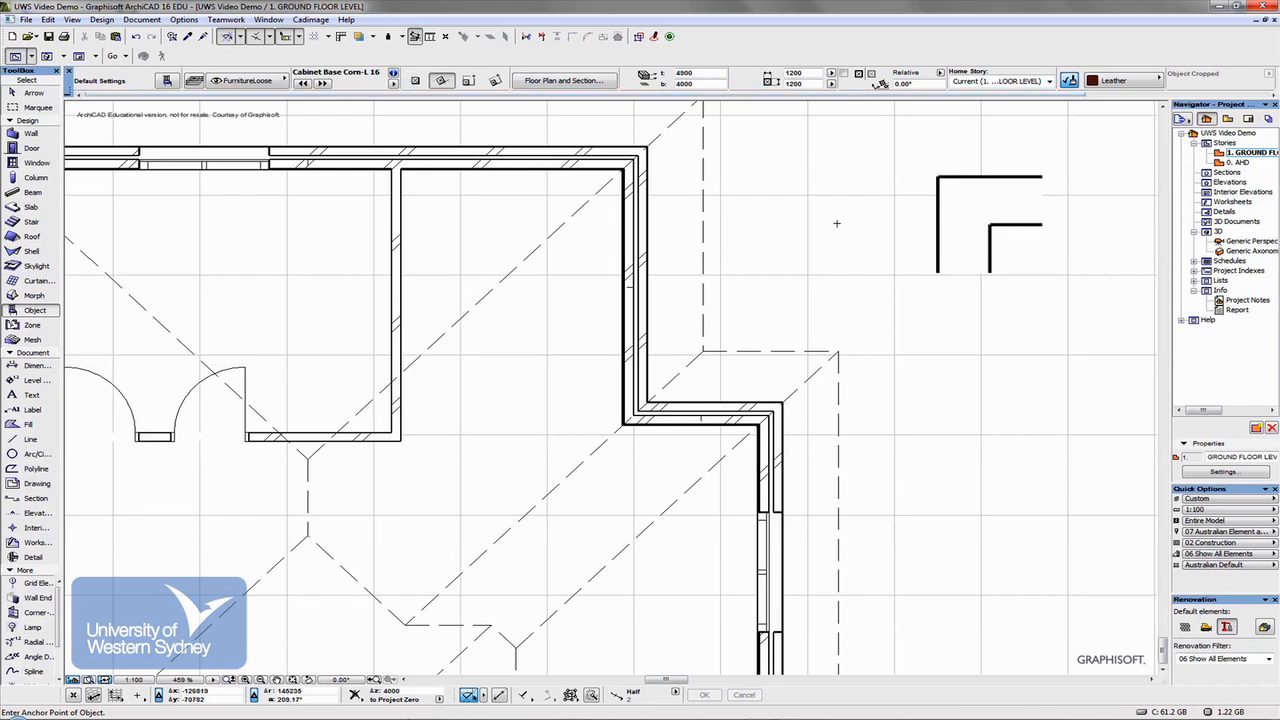
pyautogui.moveTo(784, 162)
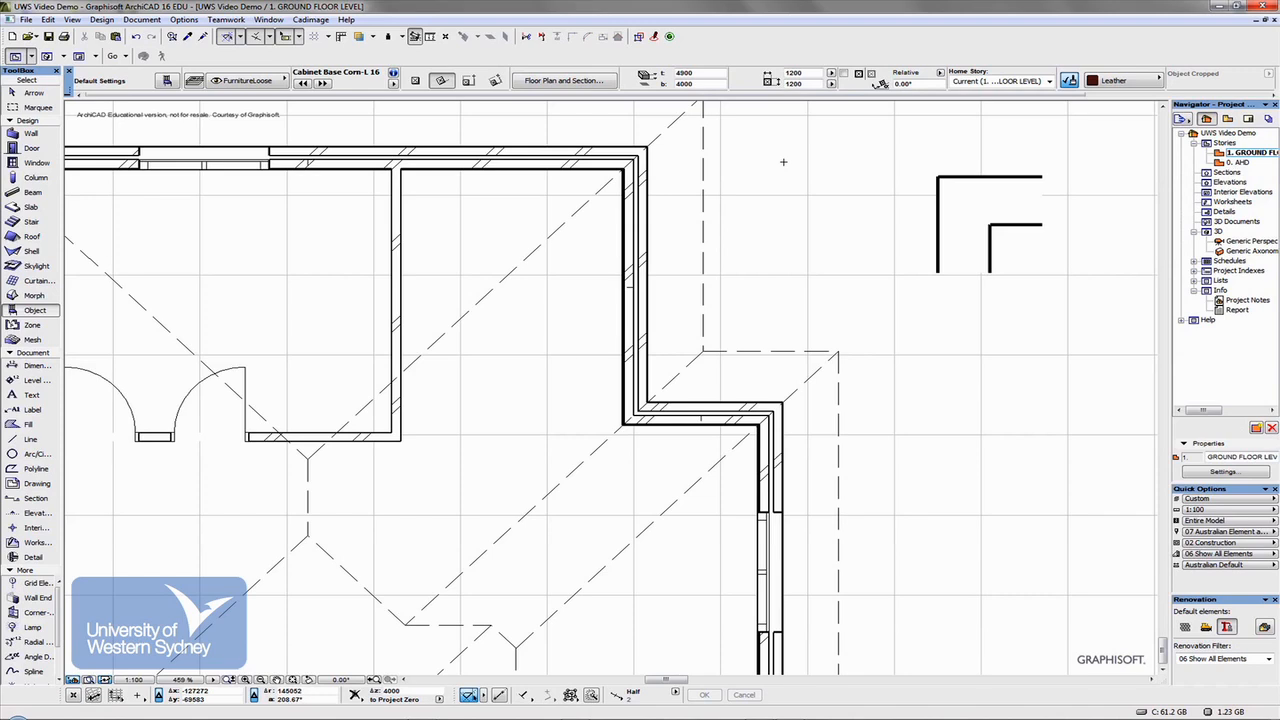
pyautogui.moveTo(832, 204)
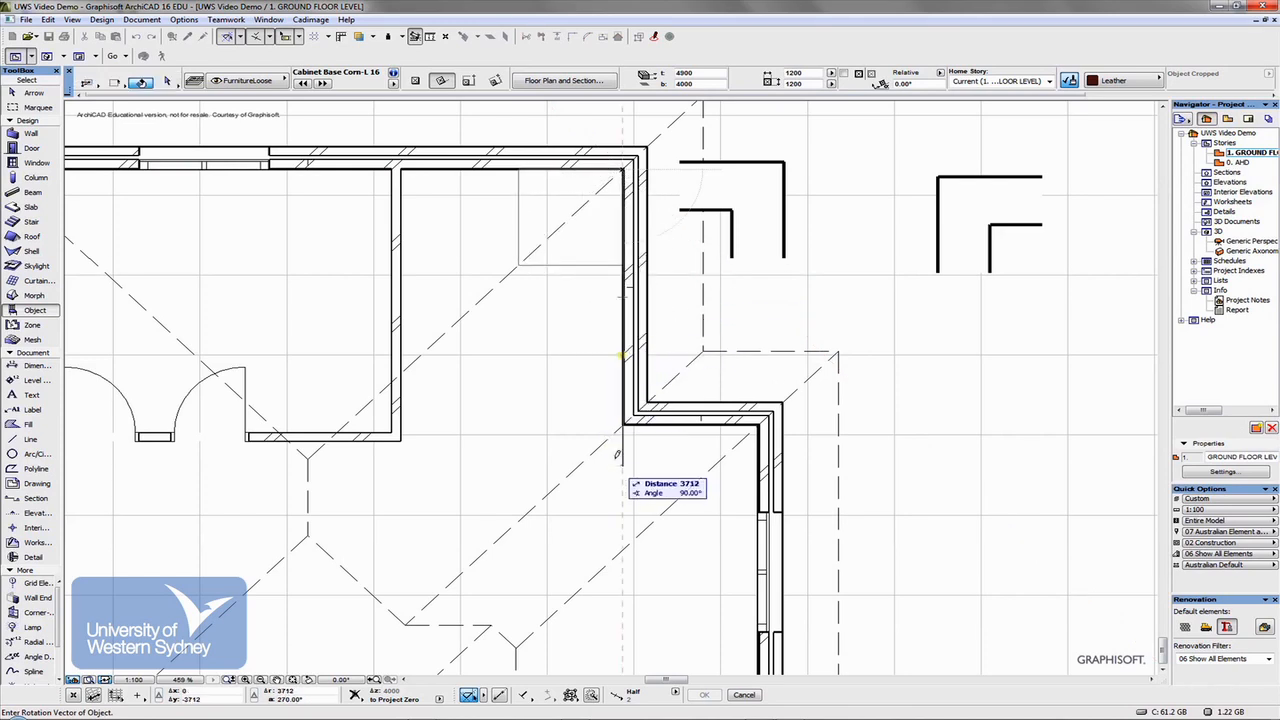
pyautogui.moveTo(628, 436)
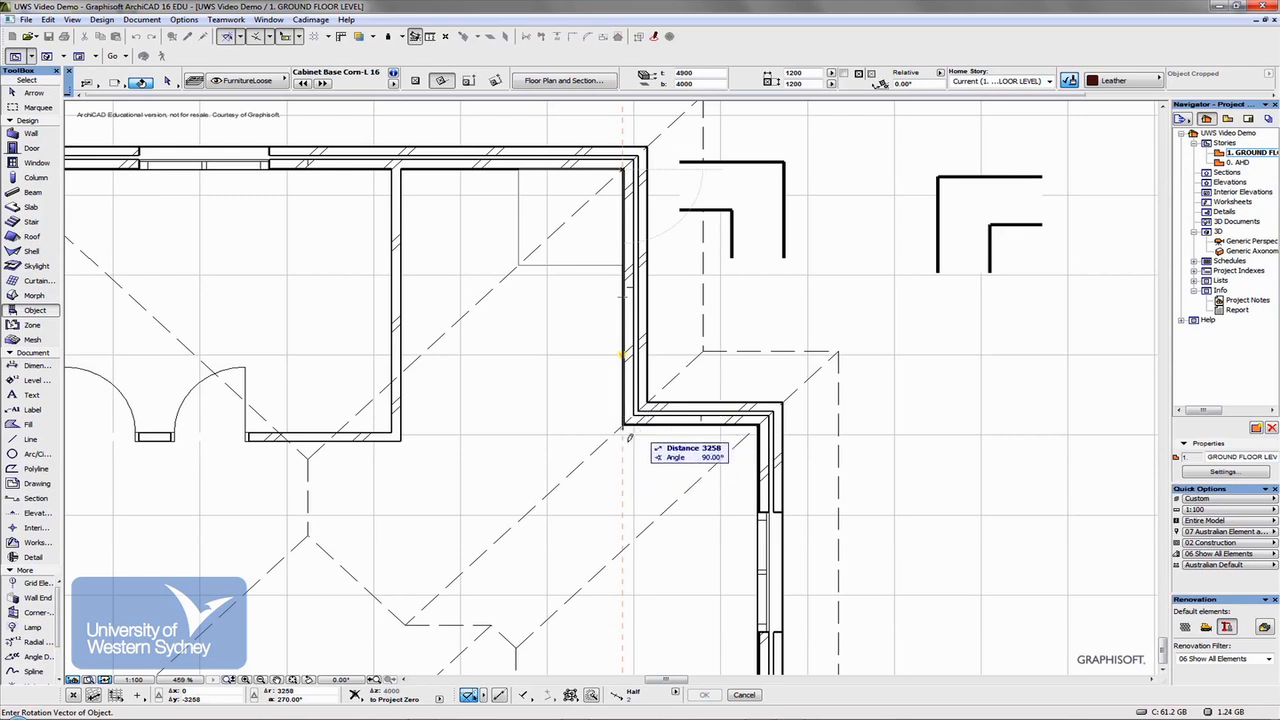
pyautogui.click(596, 182)
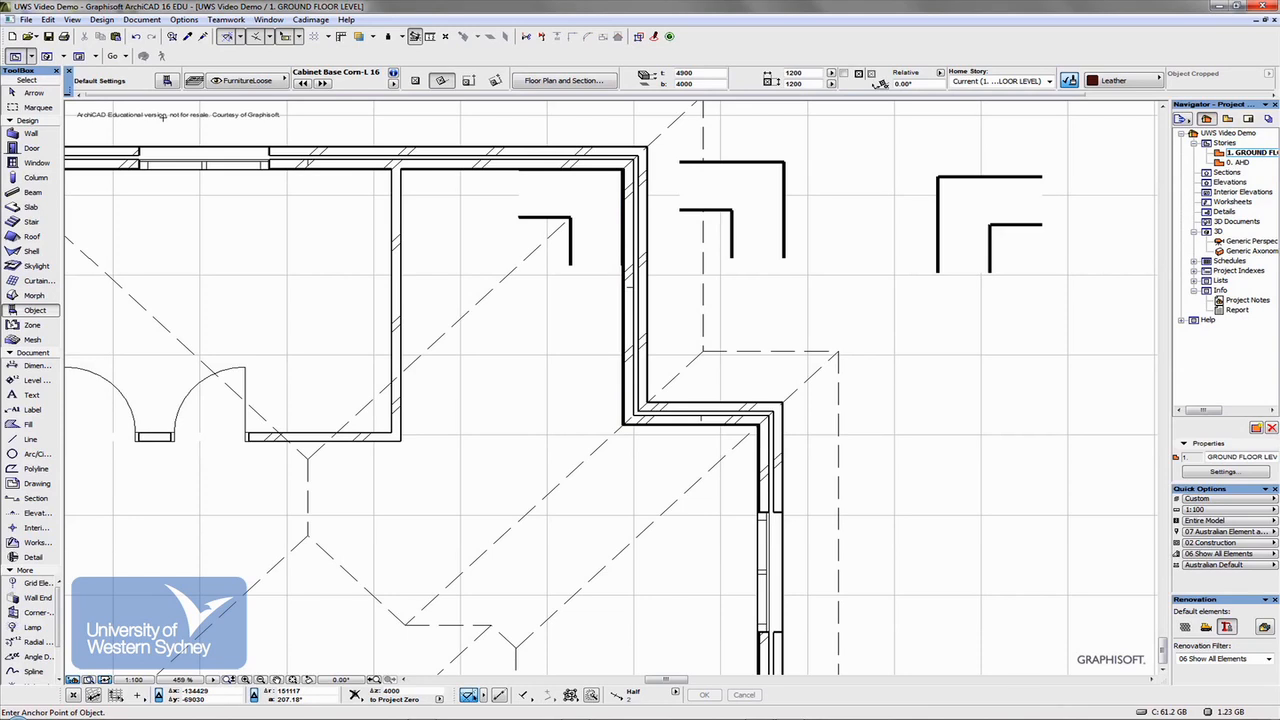
pyautogui.click(34, 108)
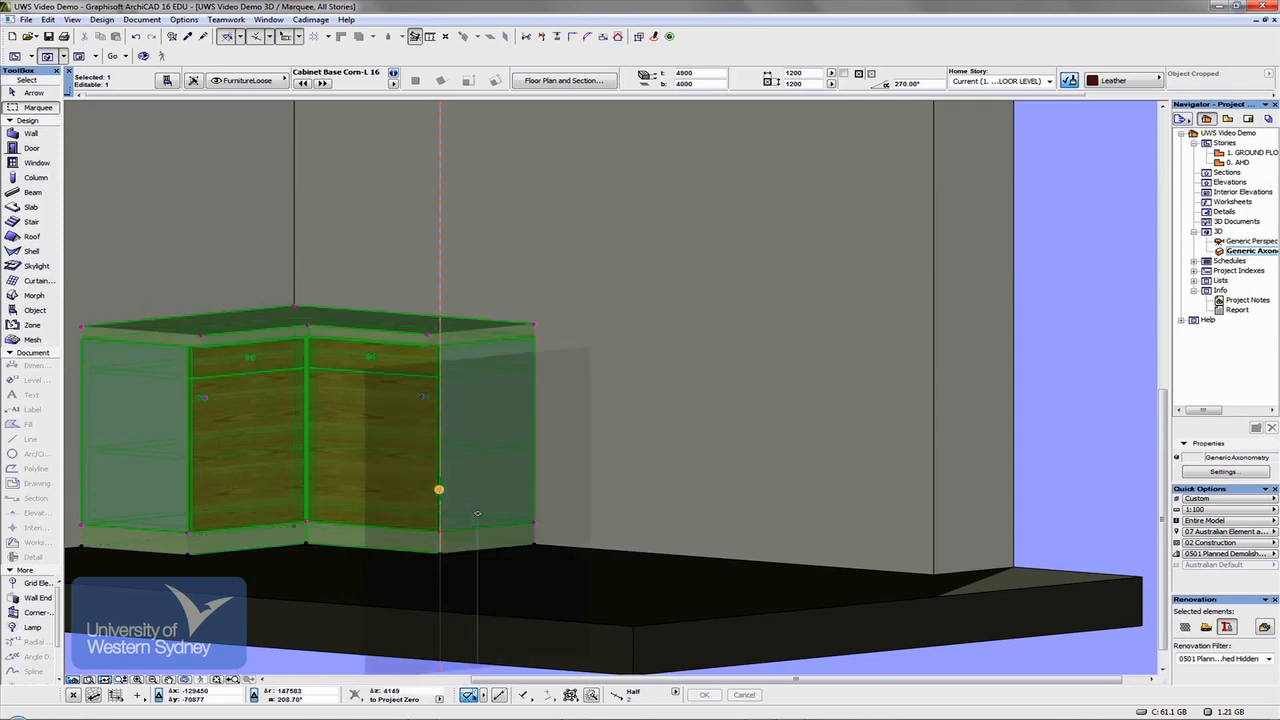
pyautogui.moveTo(422, 400)
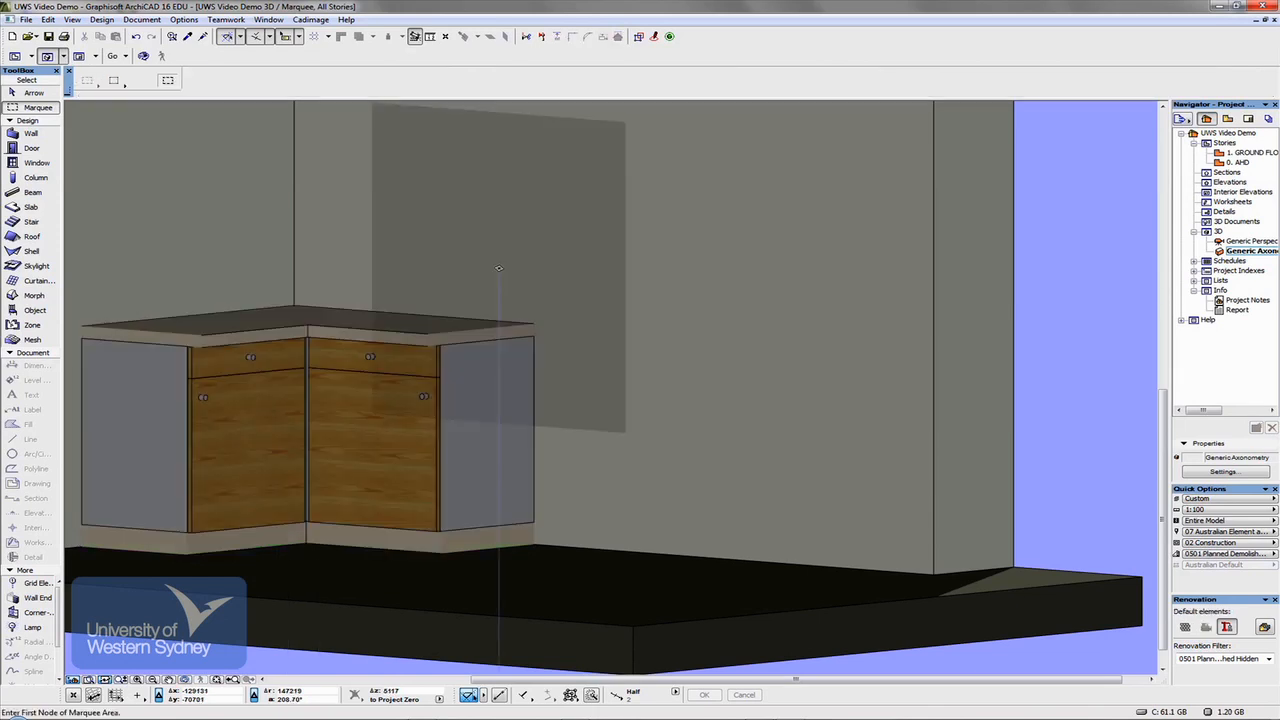
# - Back on the ground floor plan, choose Cabinet Base MultiDrawer 16 as the object to place
pyautogui.doubleClick(1250, 152)
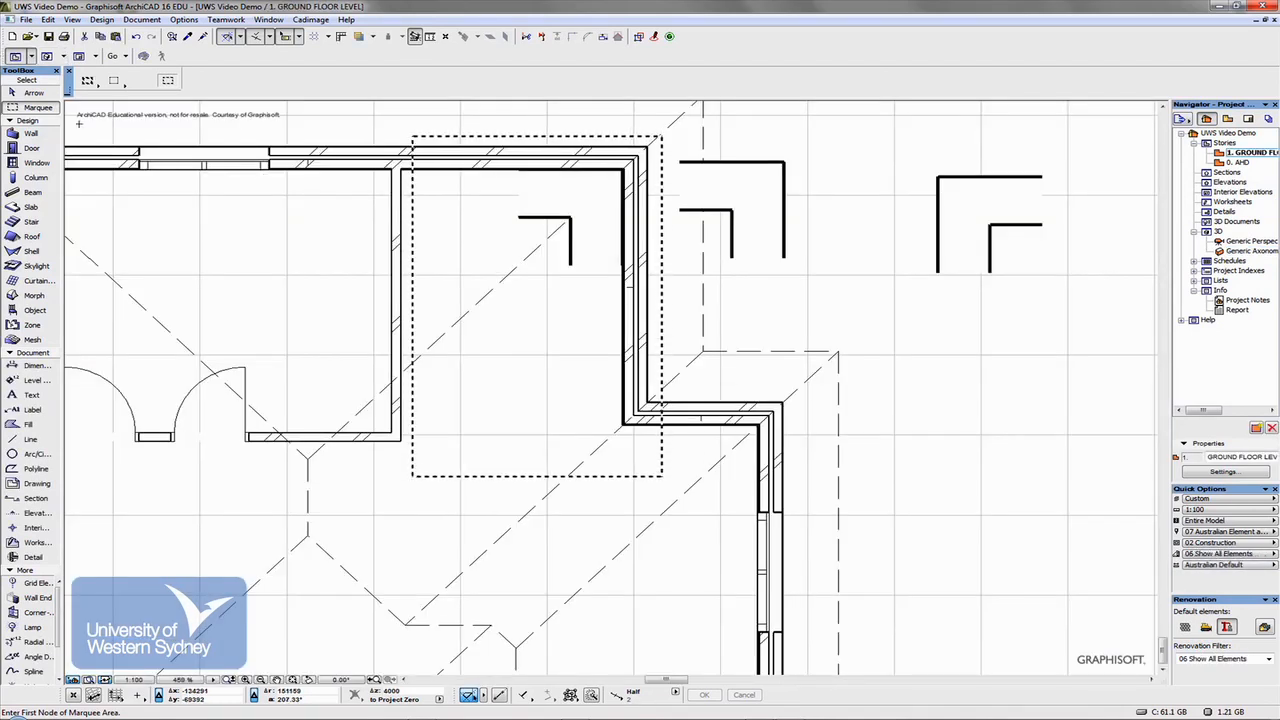
pyautogui.moveTo(36, 366)
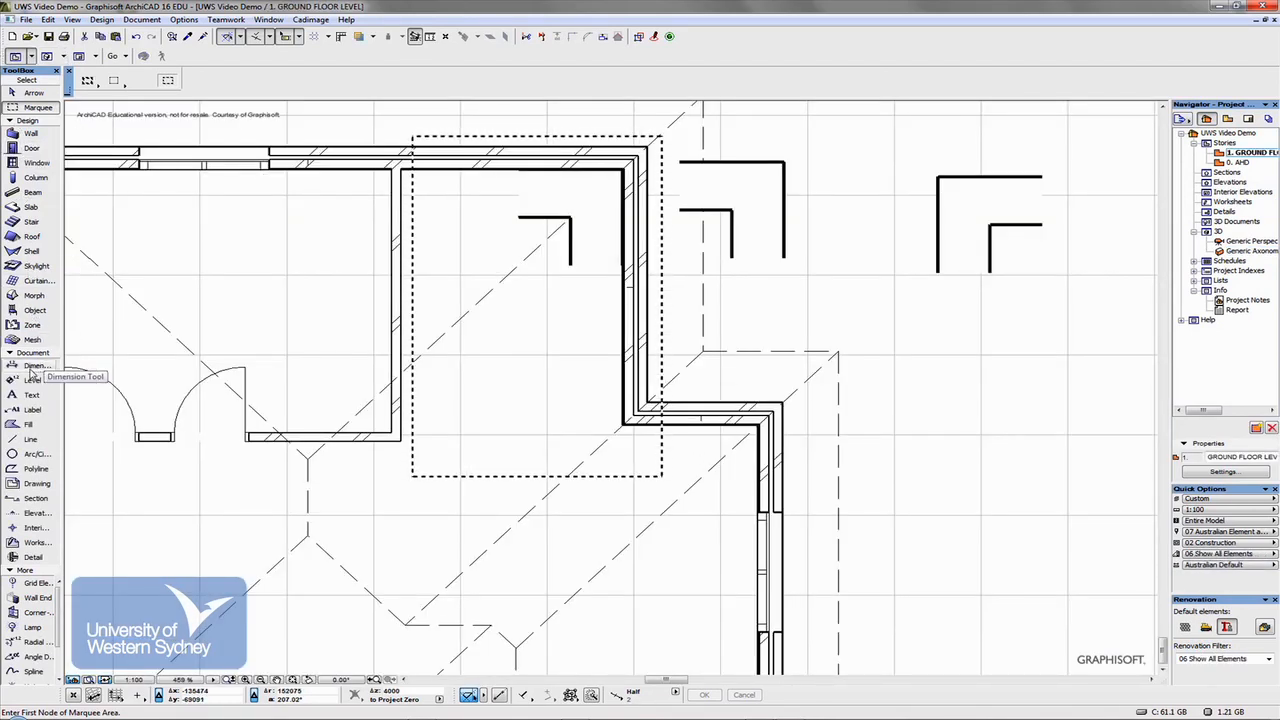
pyautogui.click(36, 310)
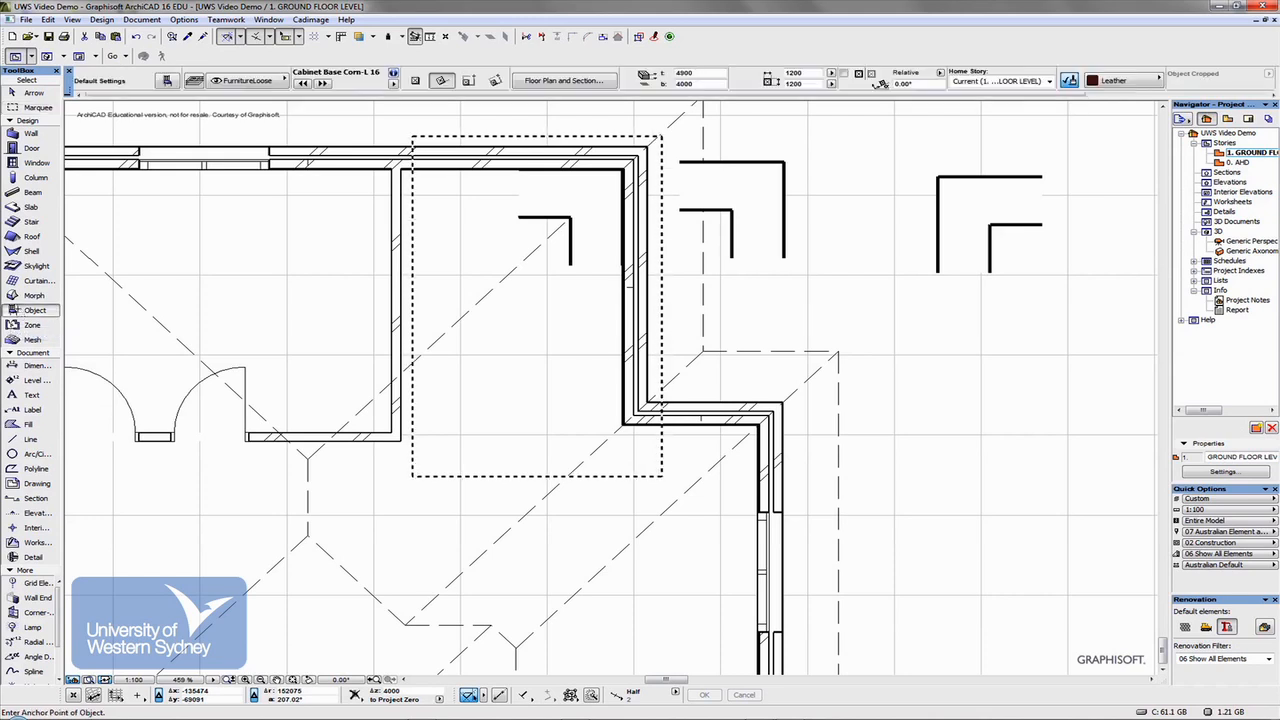
pyautogui.doubleClick(36, 308)
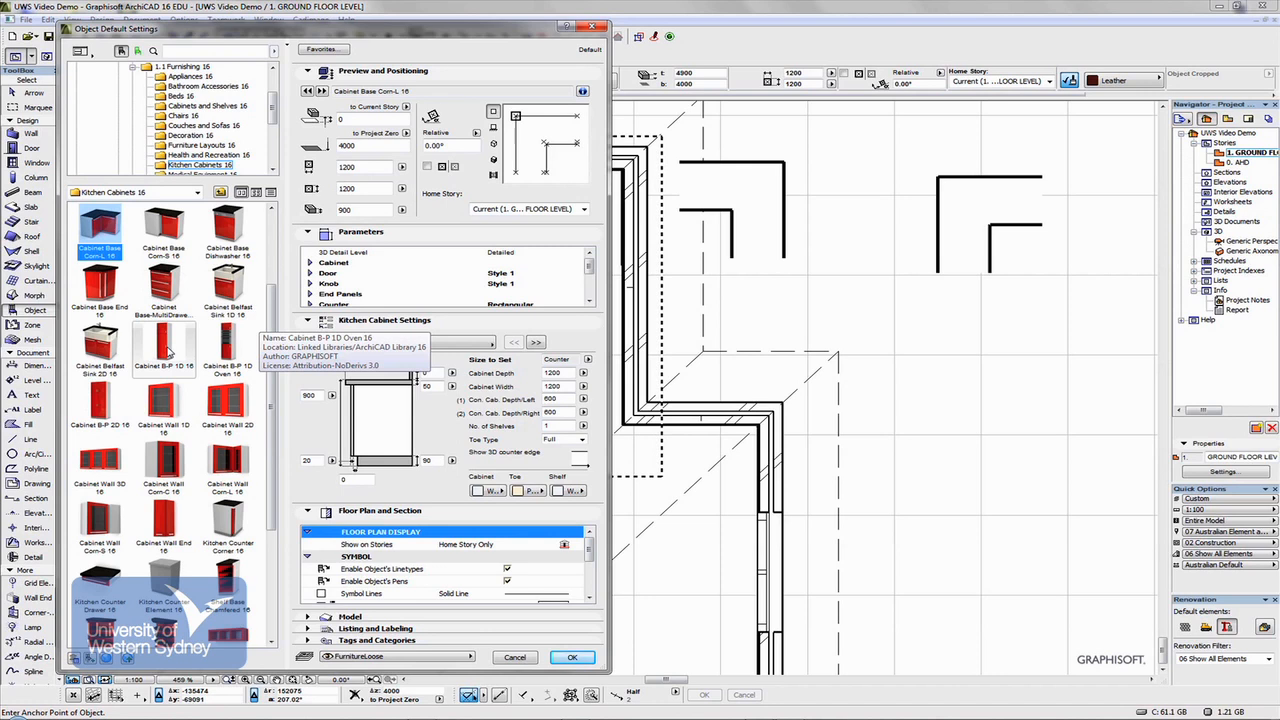
pyautogui.click(164, 284)
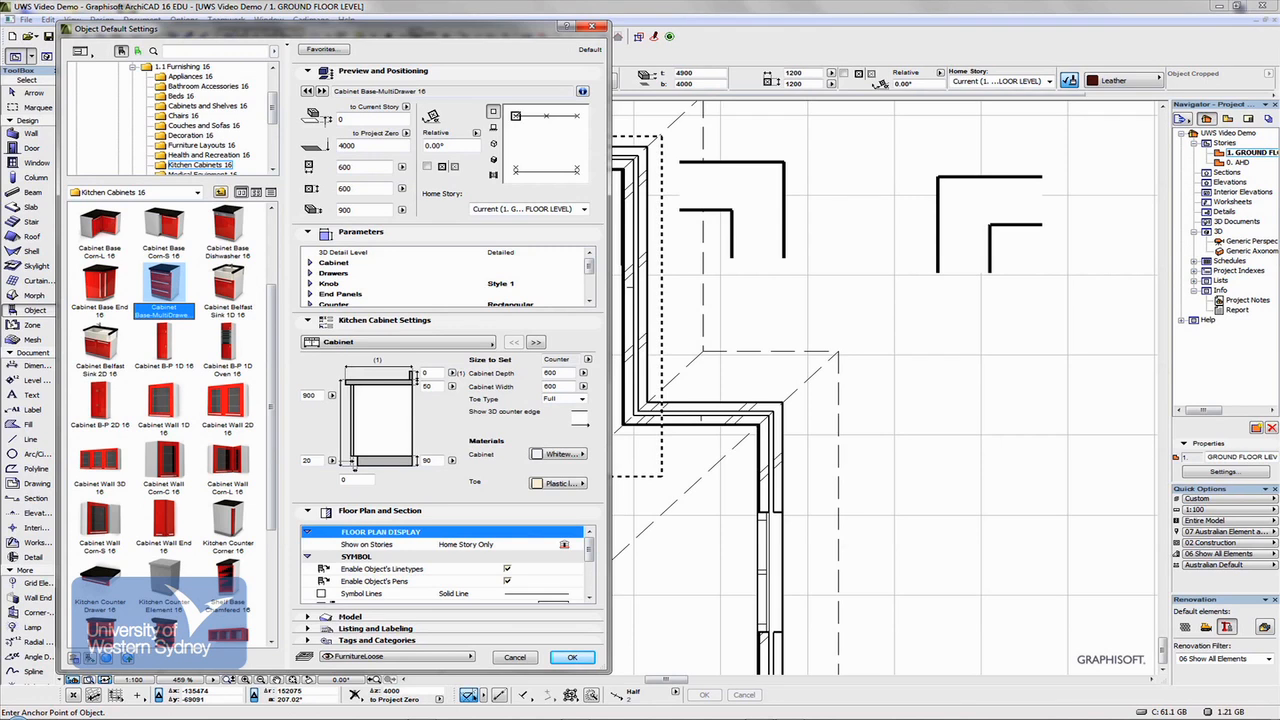
pyautogui.click(572, 656)
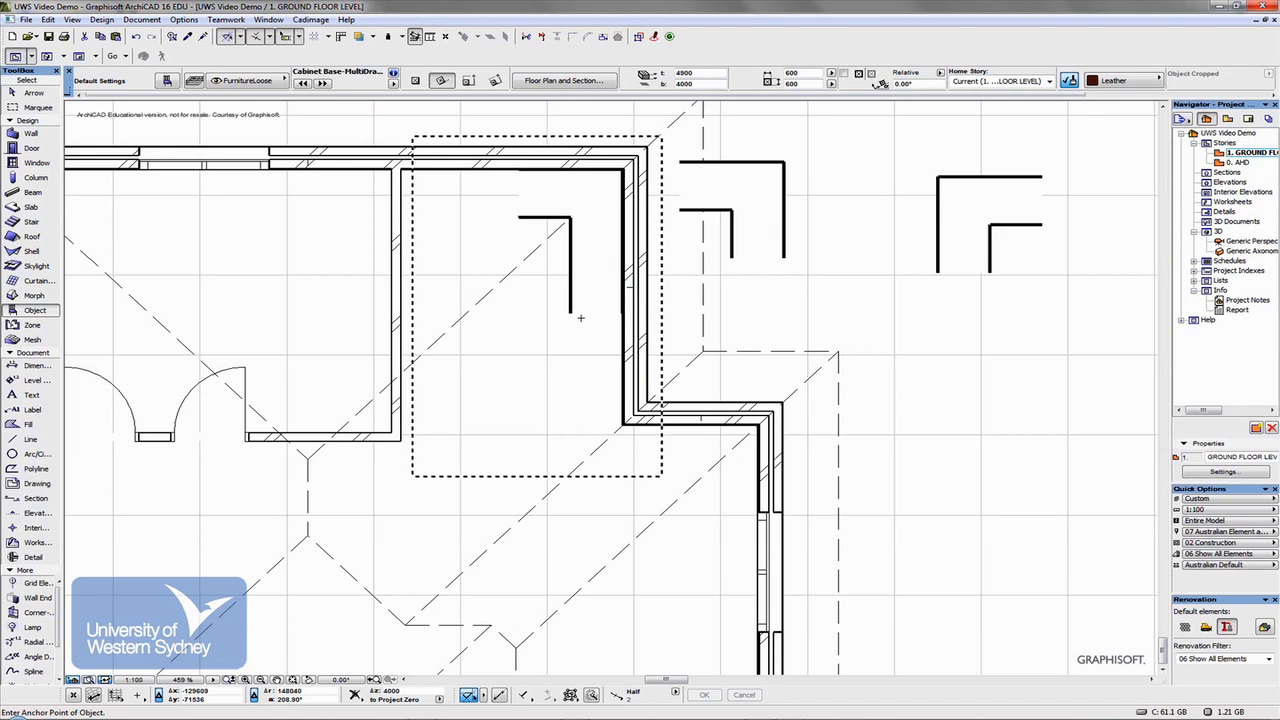
pyautogui.moveTo(614, 264)
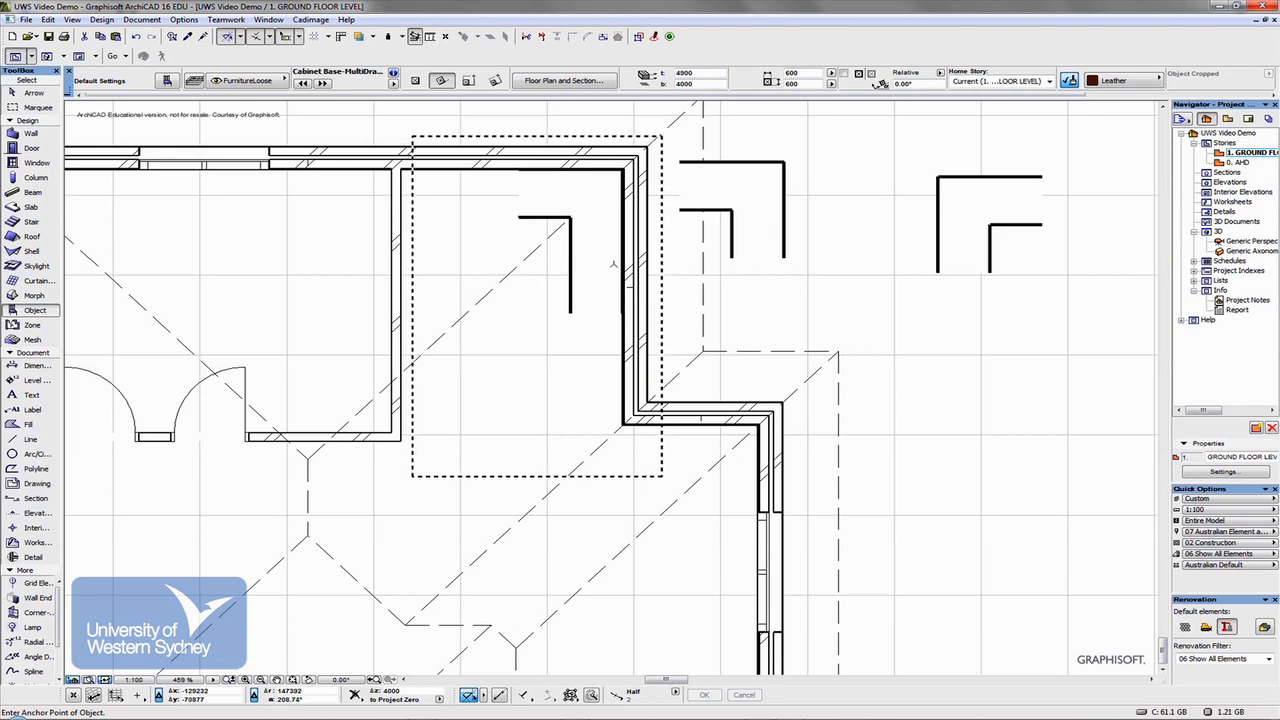
pyautogui.moveTo(584, 302)
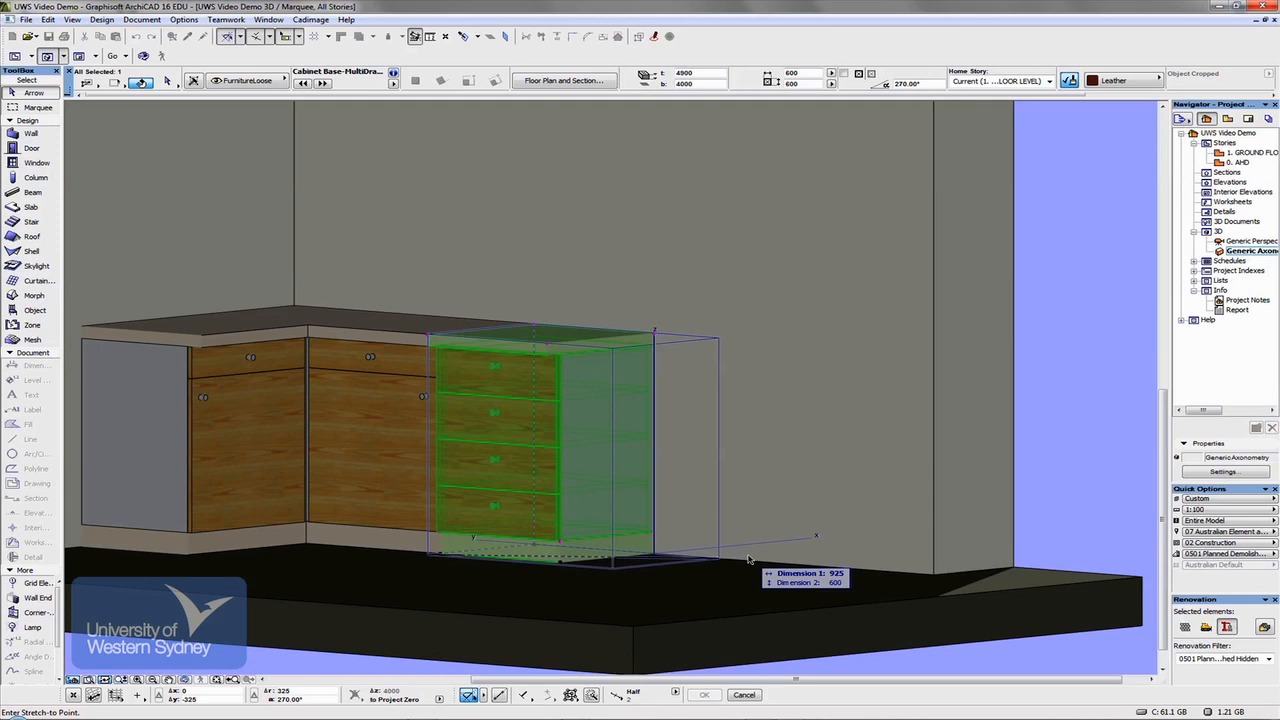
# - Stretch the drawer cabinet's width and move it against the corner cabinets in 3D
pyautogui.click(820, 572)
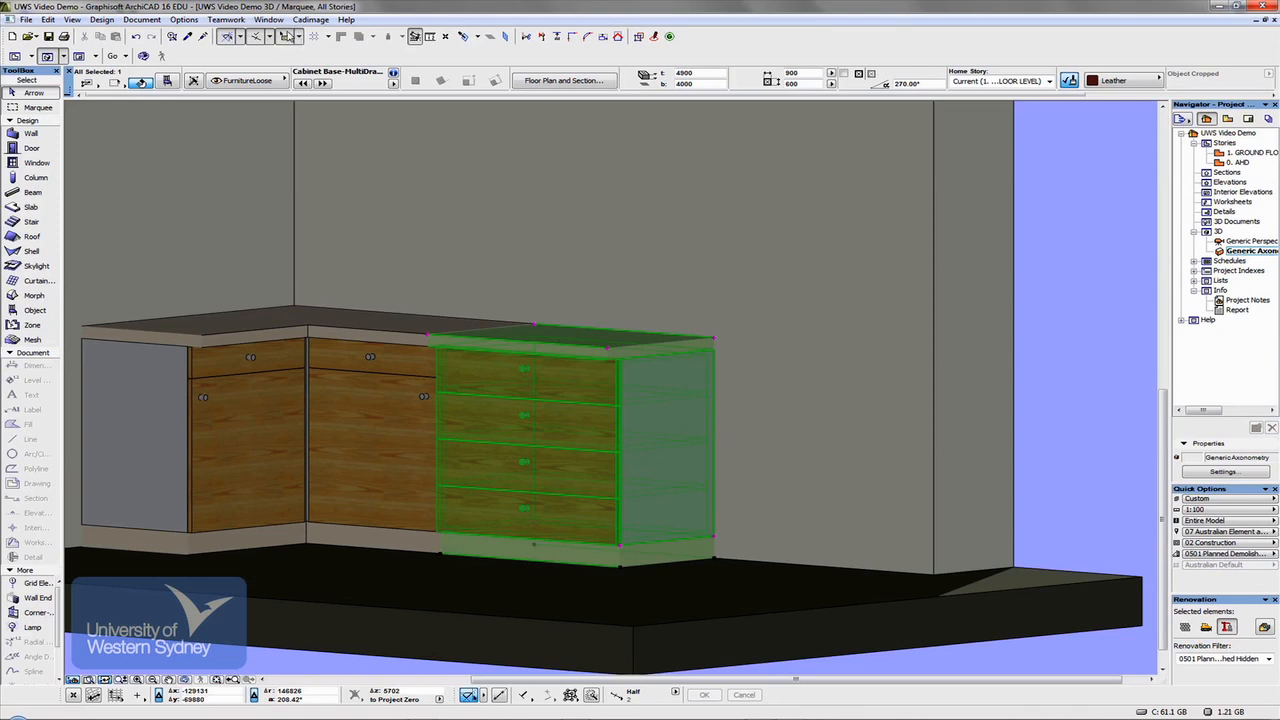
pyautogui.moveTo(416, 208)
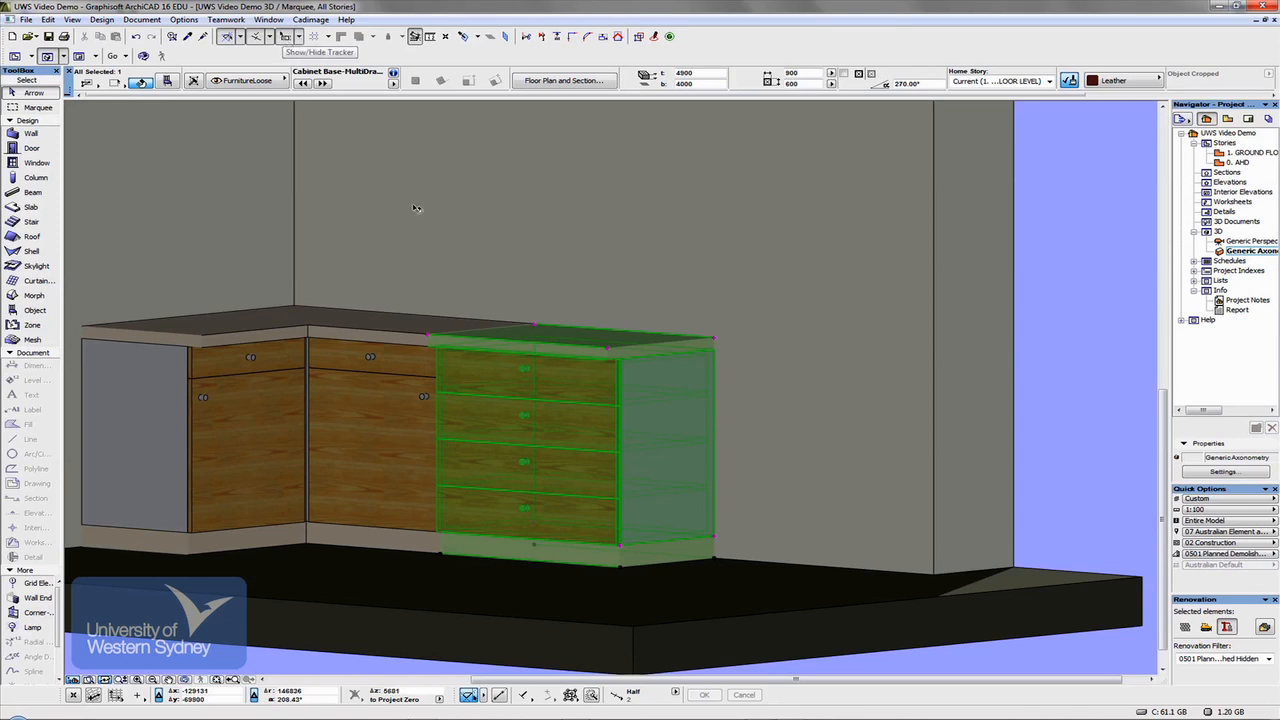
pyautogui.moveTo(720, 564)
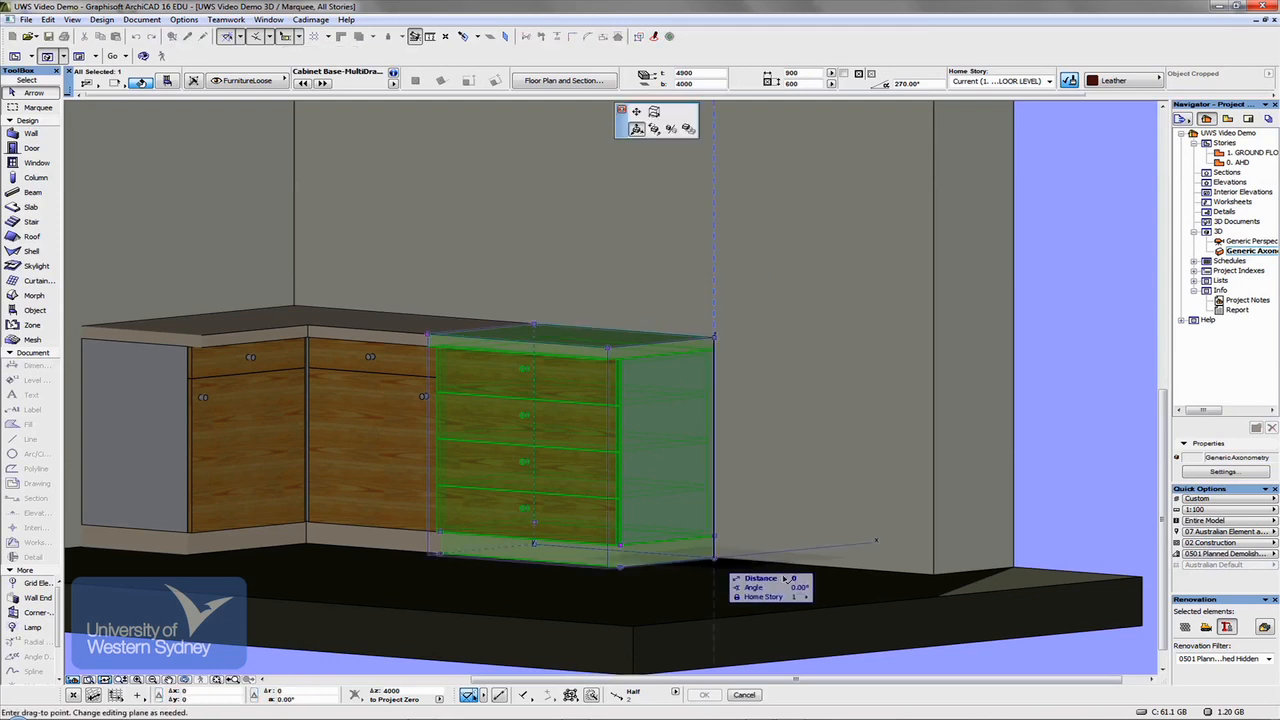
pyautogui.moveTo(536, 544); pyautogui.dragTo(776, 560)
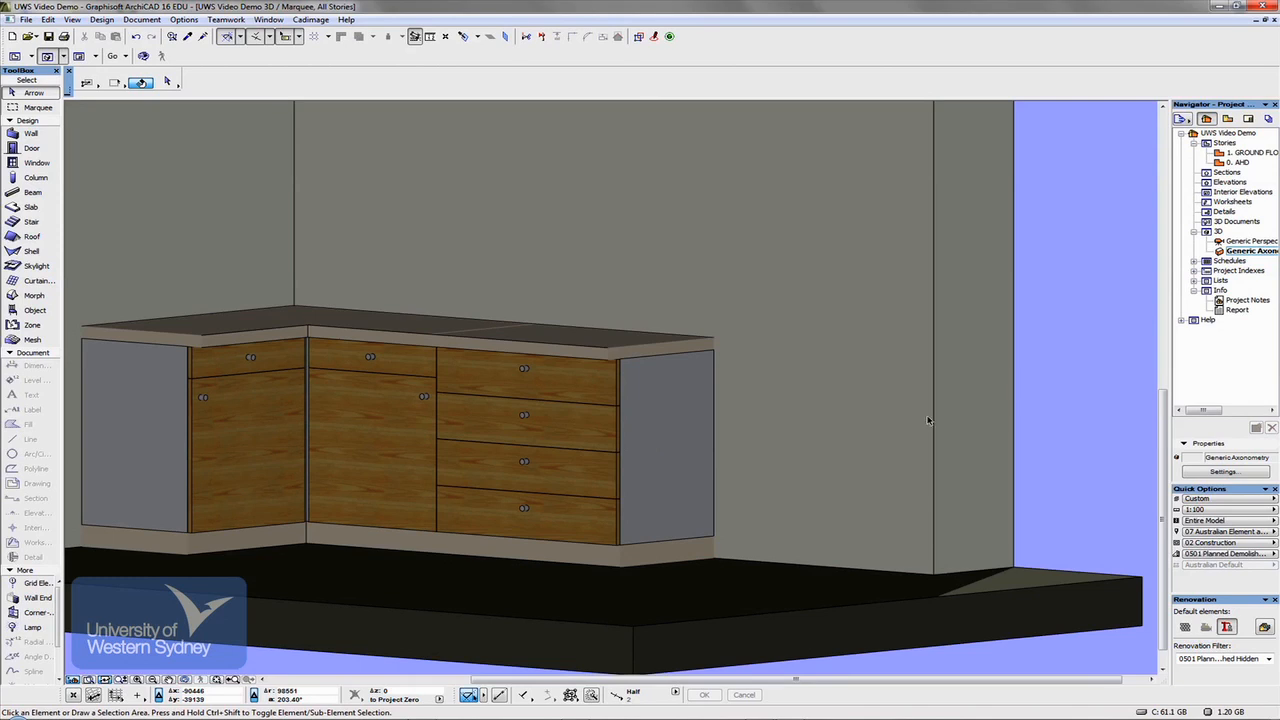
pyautogui.moveTo(424, 498)
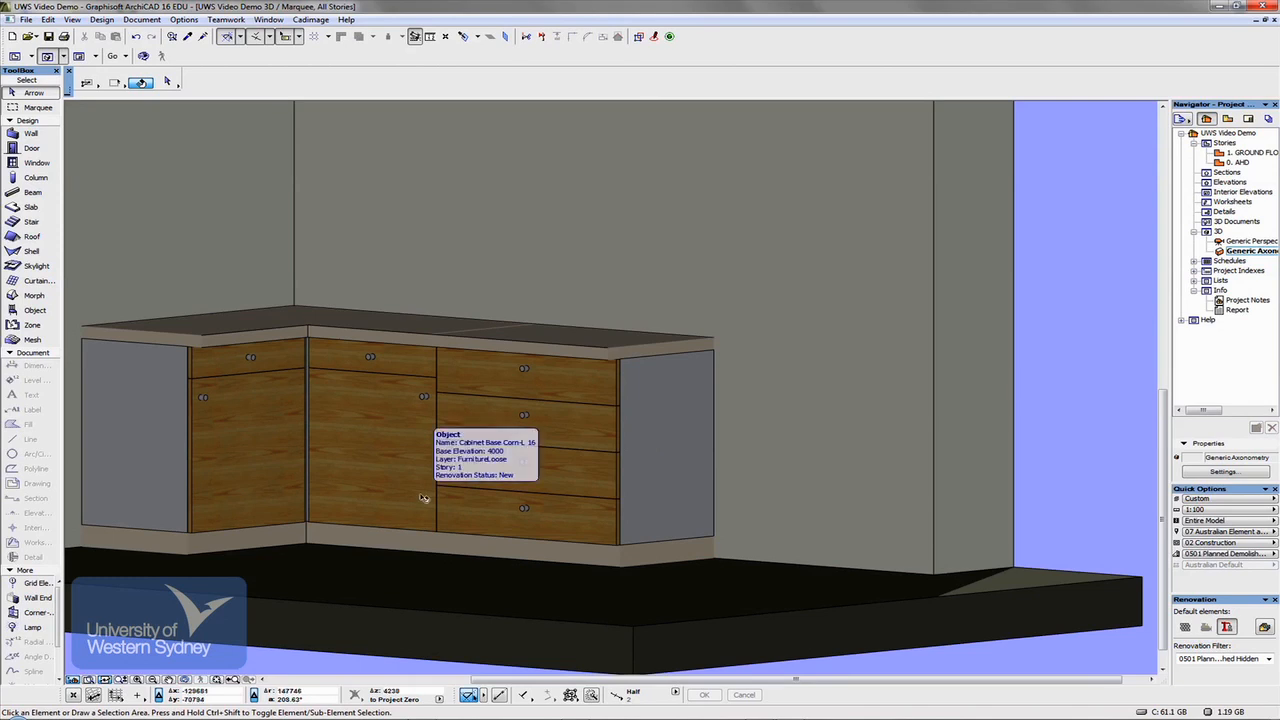
pyautogui.moveTo(548, 432)
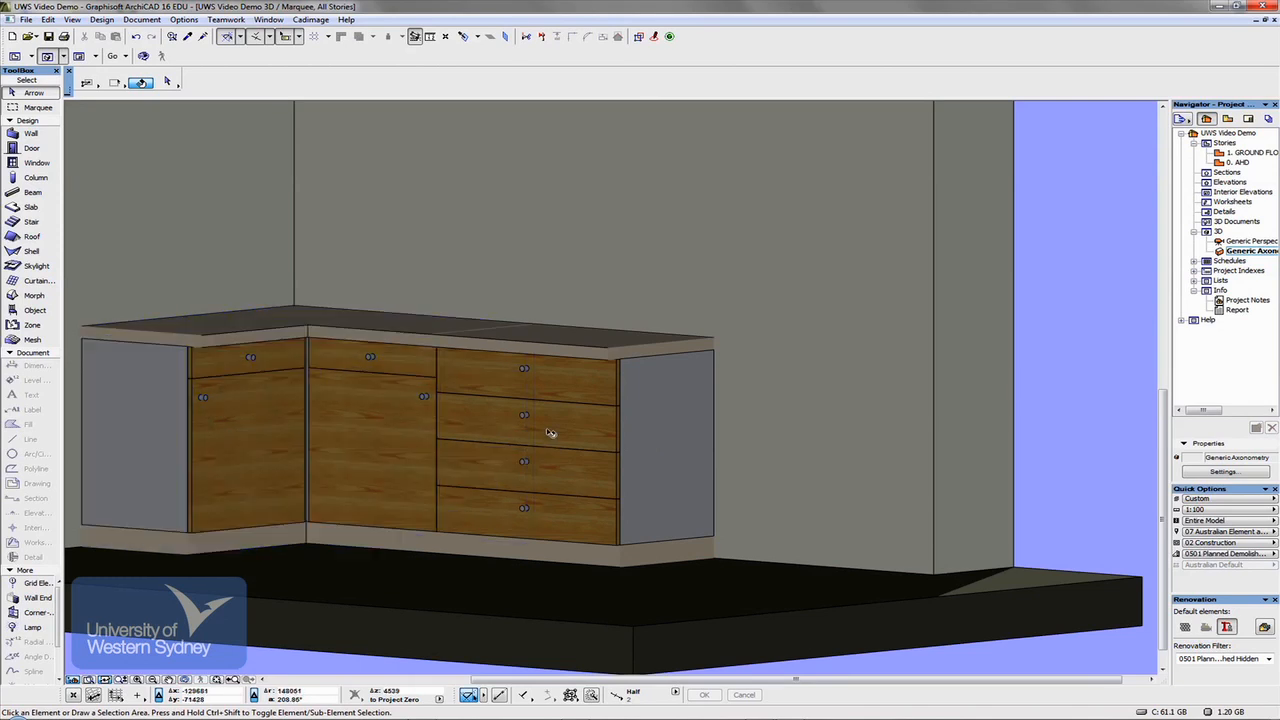
pyautogui.moveTo(536, 432)
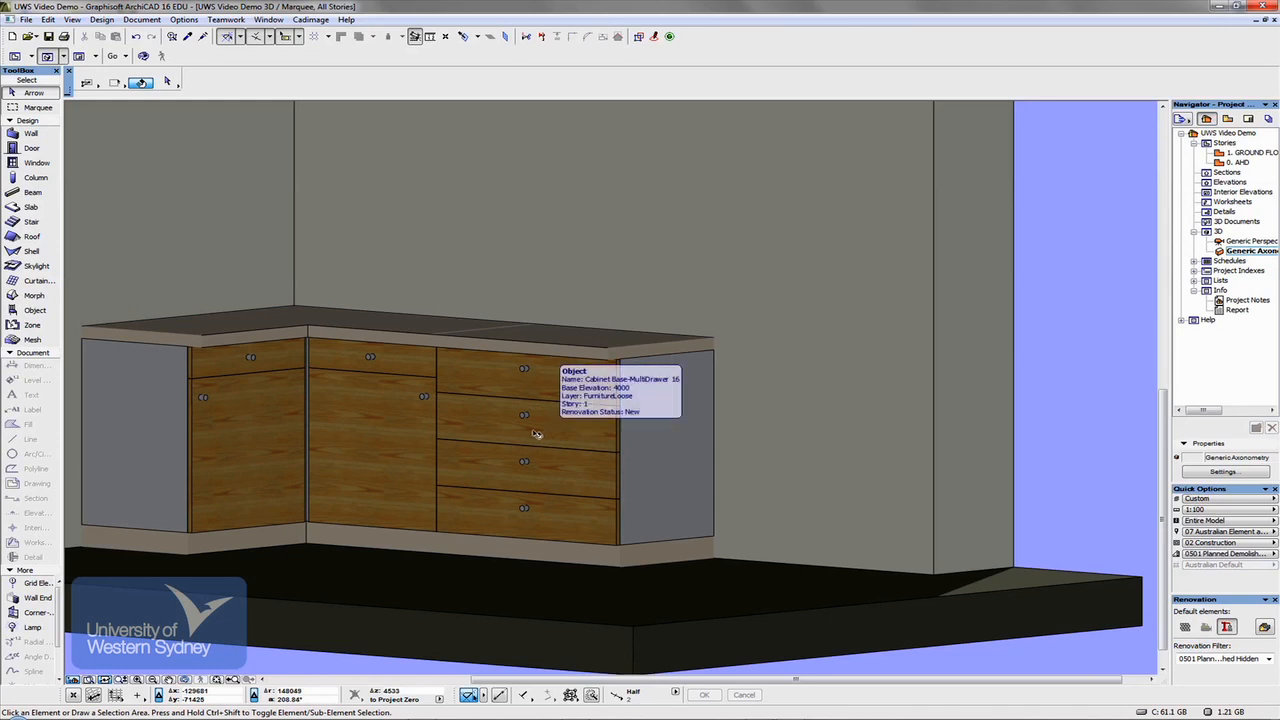
# - Select the new drawer cabinet and bring up its object settings
pyautogui.click(530, 430)
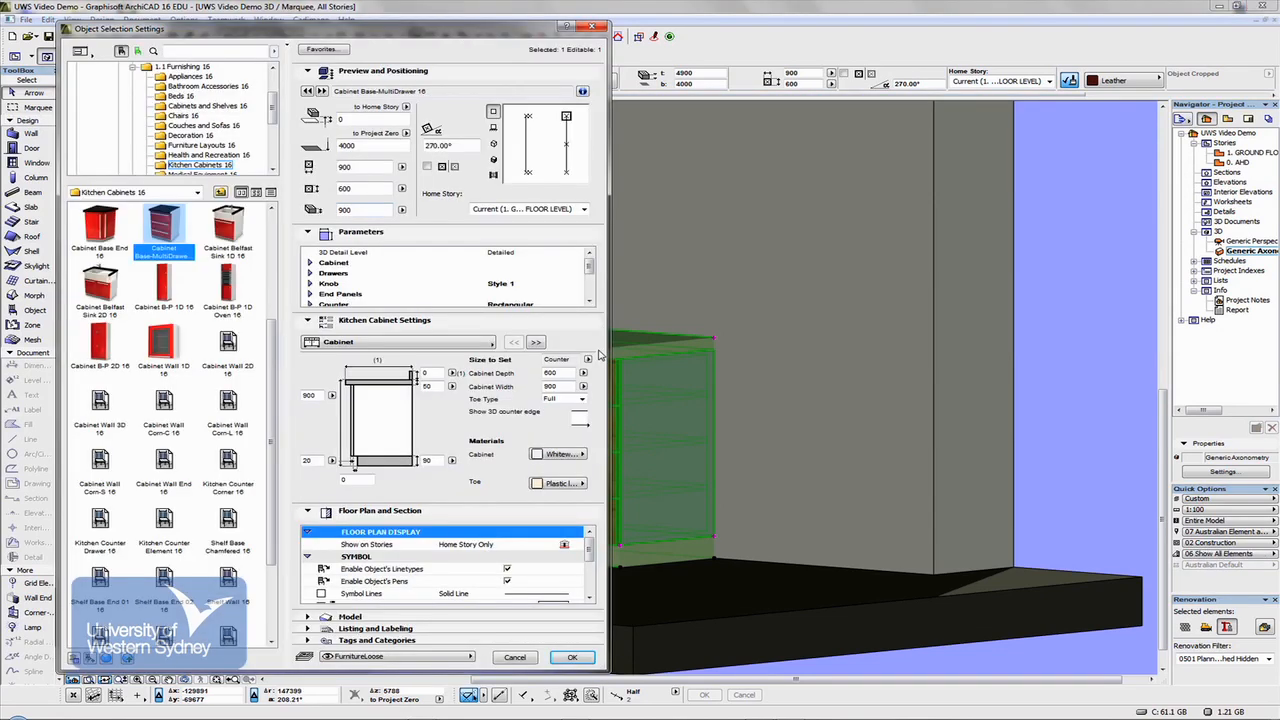
# - Review the cabinet's panel and knob pages and the appliances library, leaving it unchanged
pyautogui.click(490, 342)
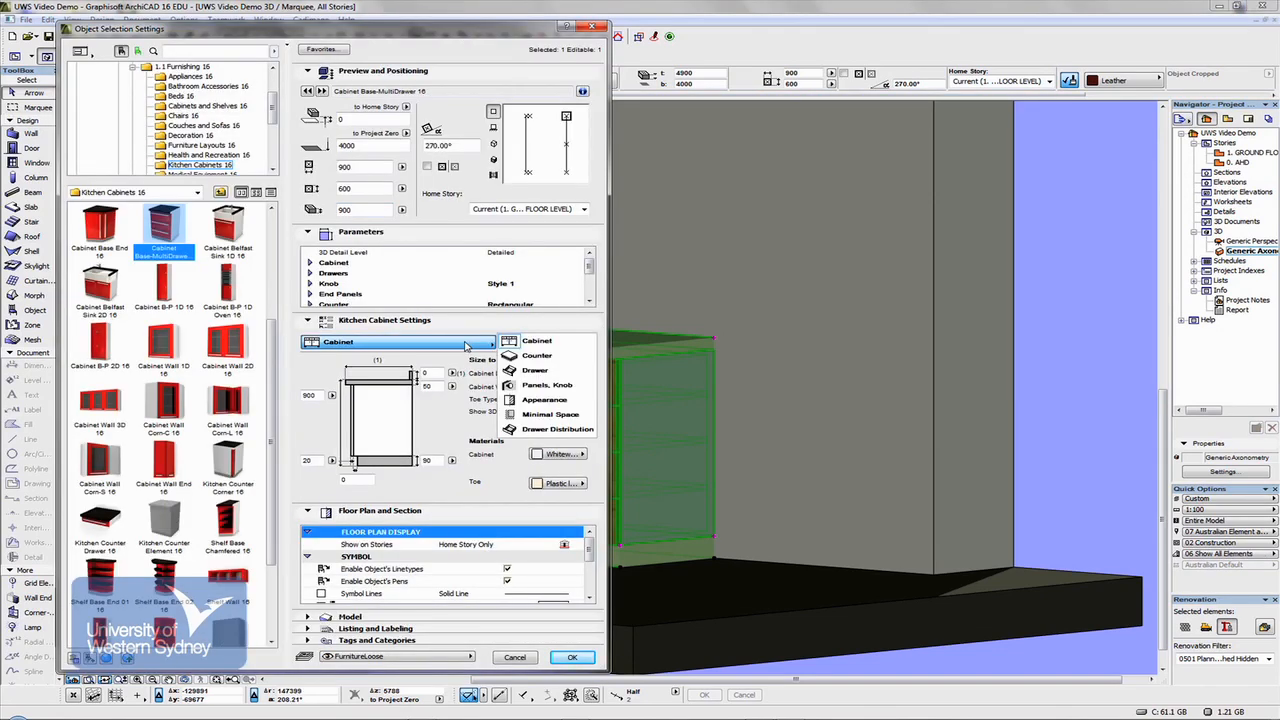
pyautogui.moveTo(548, 414)
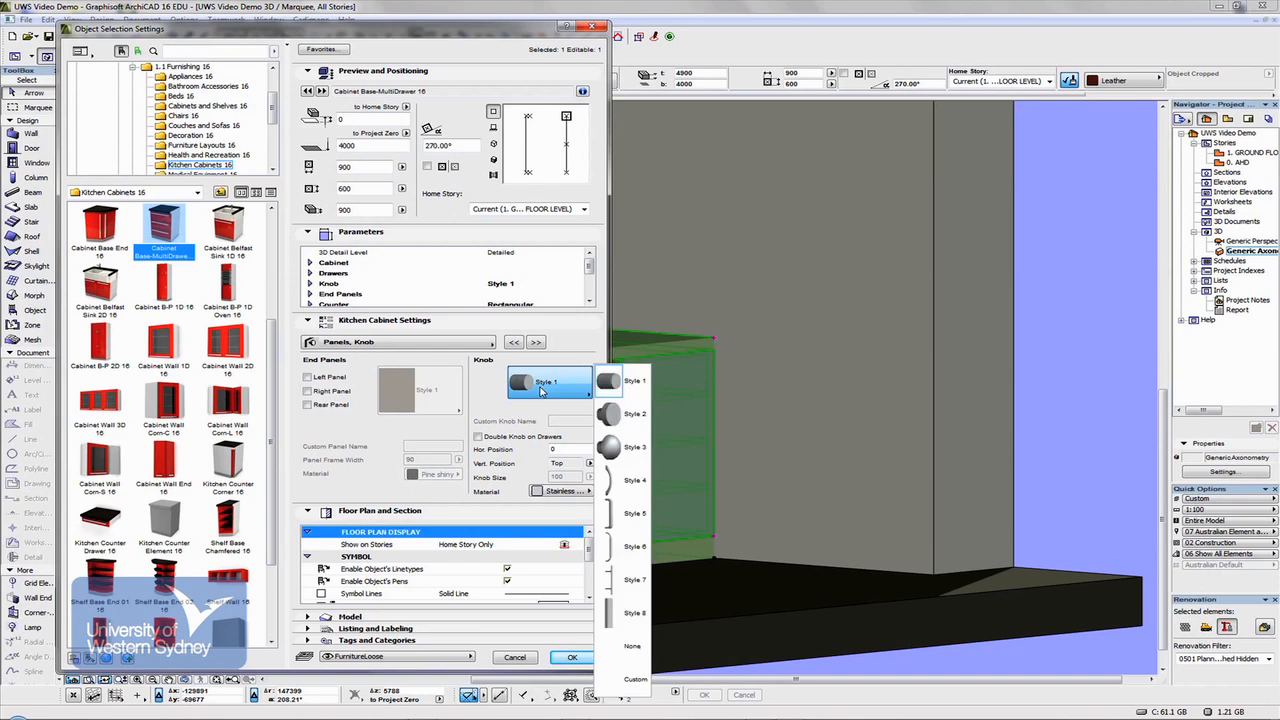
pyautogui.moveTo(532, 384)
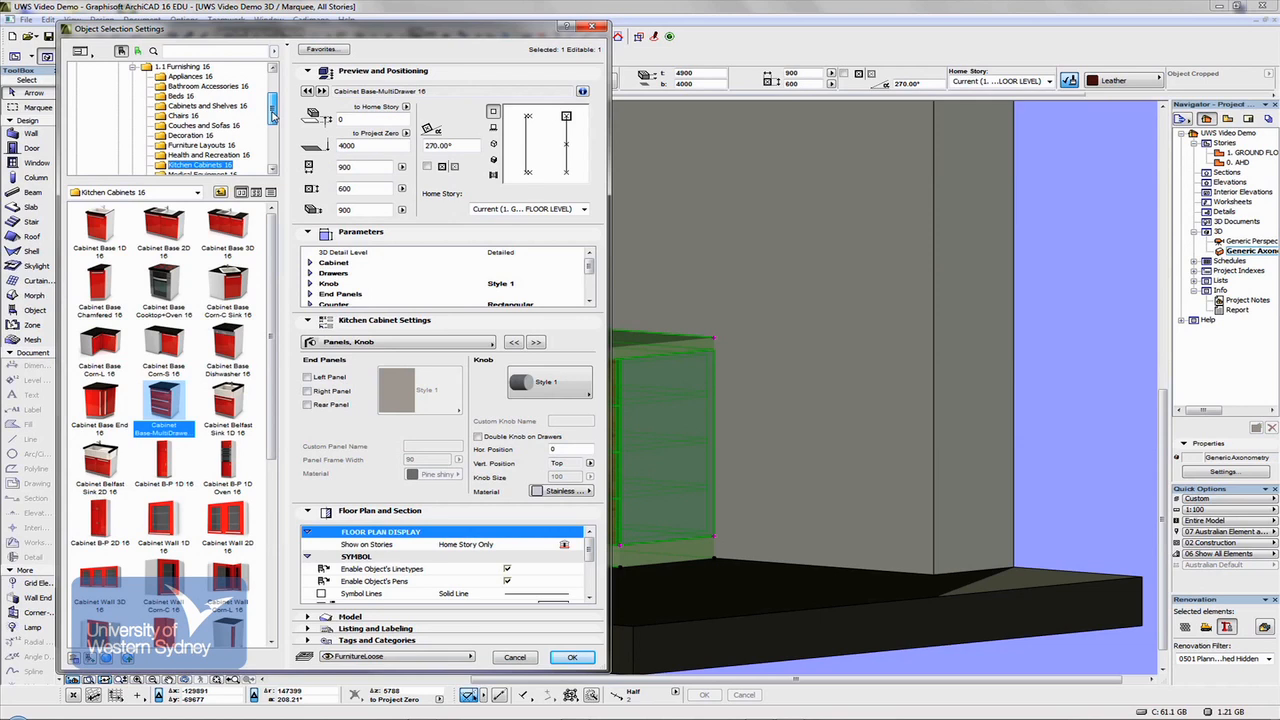
pyautogui.click(188, 76)
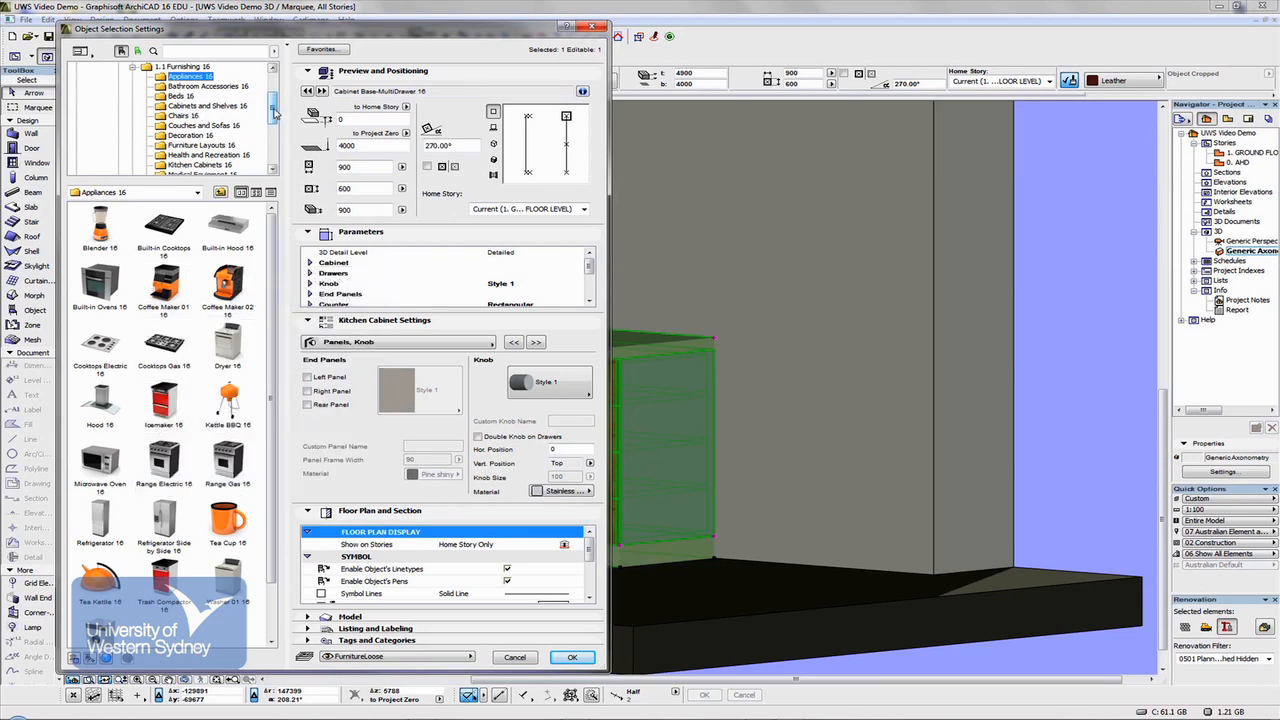
pyautogui.scroll(-3)
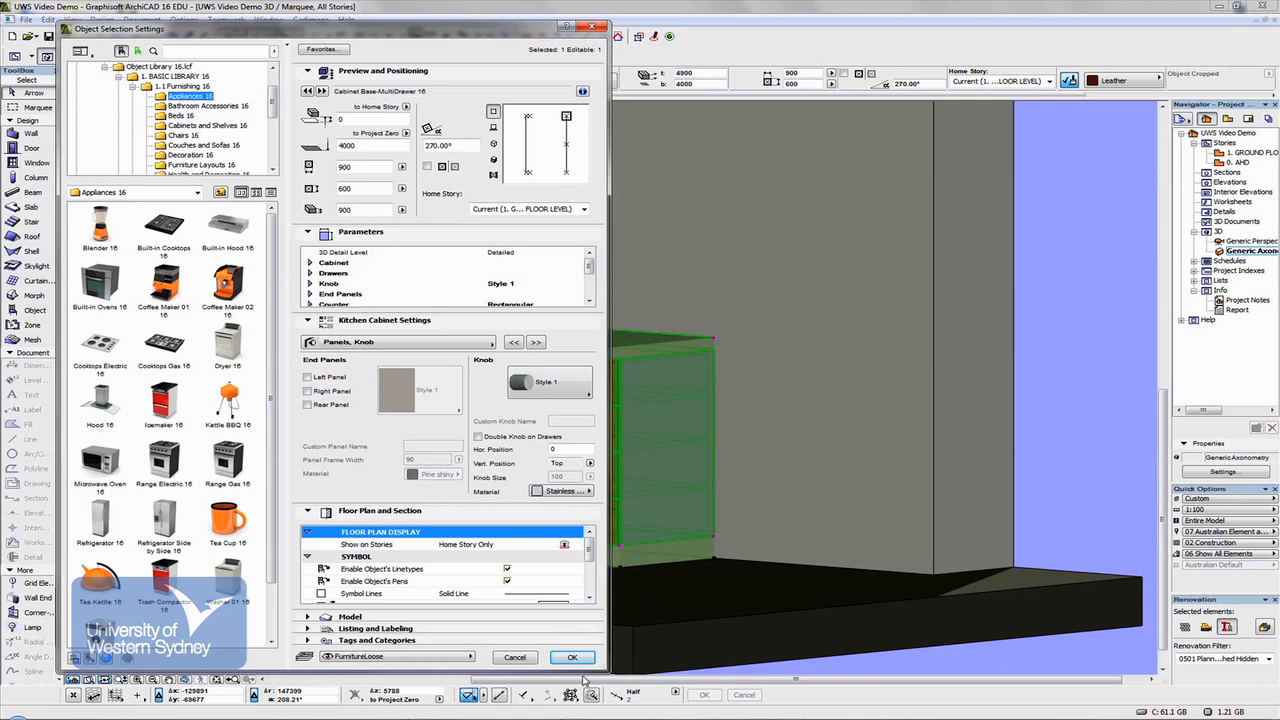
pyautogui.click(572, 656)
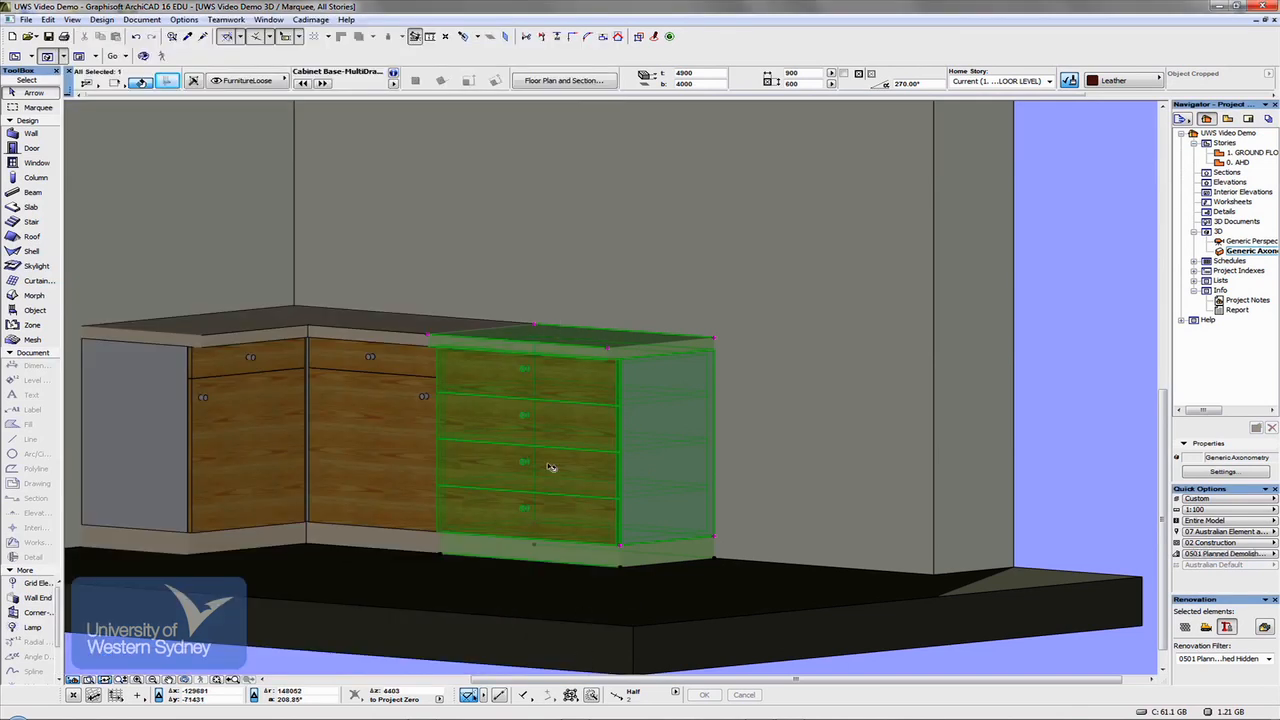
pyautogui.moveTo(738, 460)
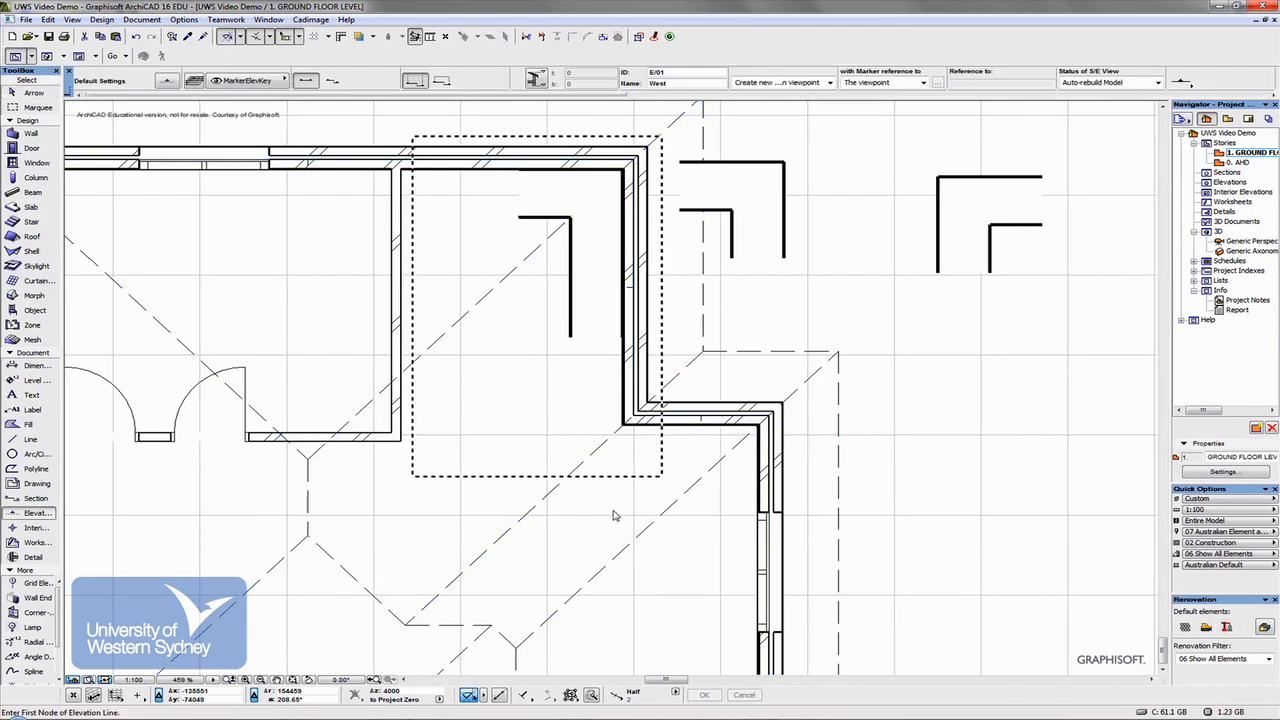
pyautogui.moveTo(612, 512)
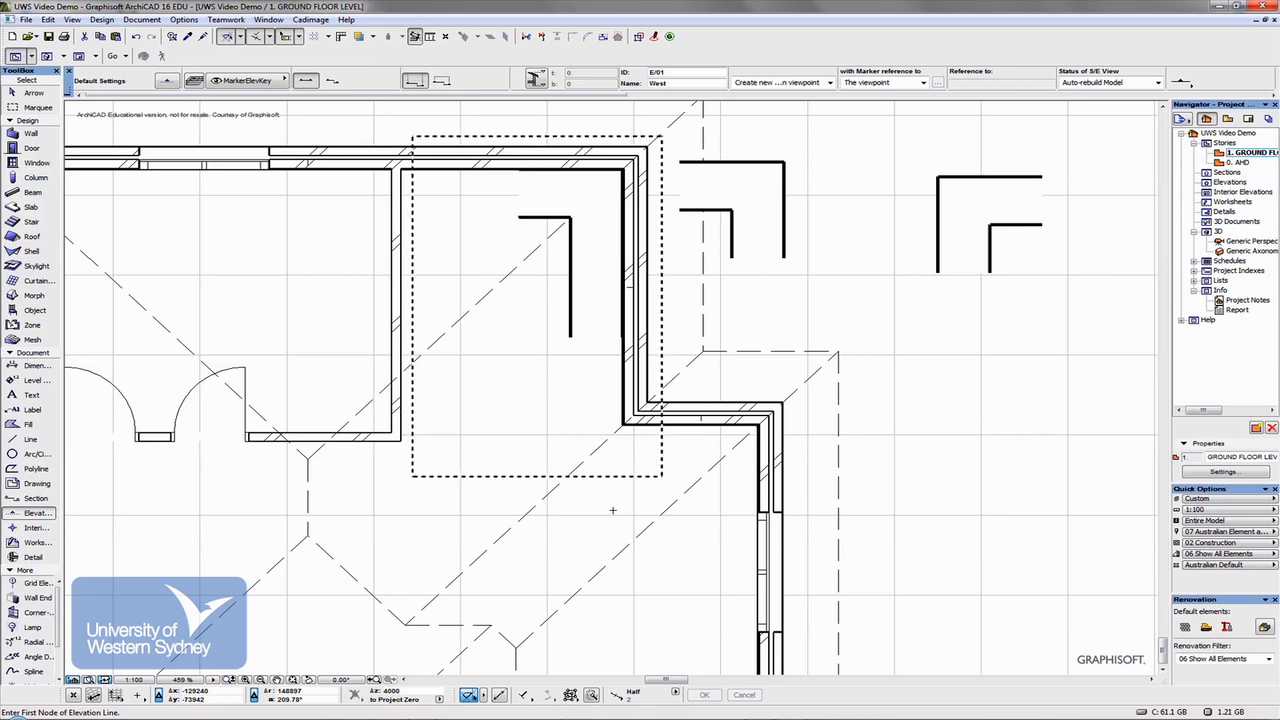
pyautogui.moveTo(470, 262)
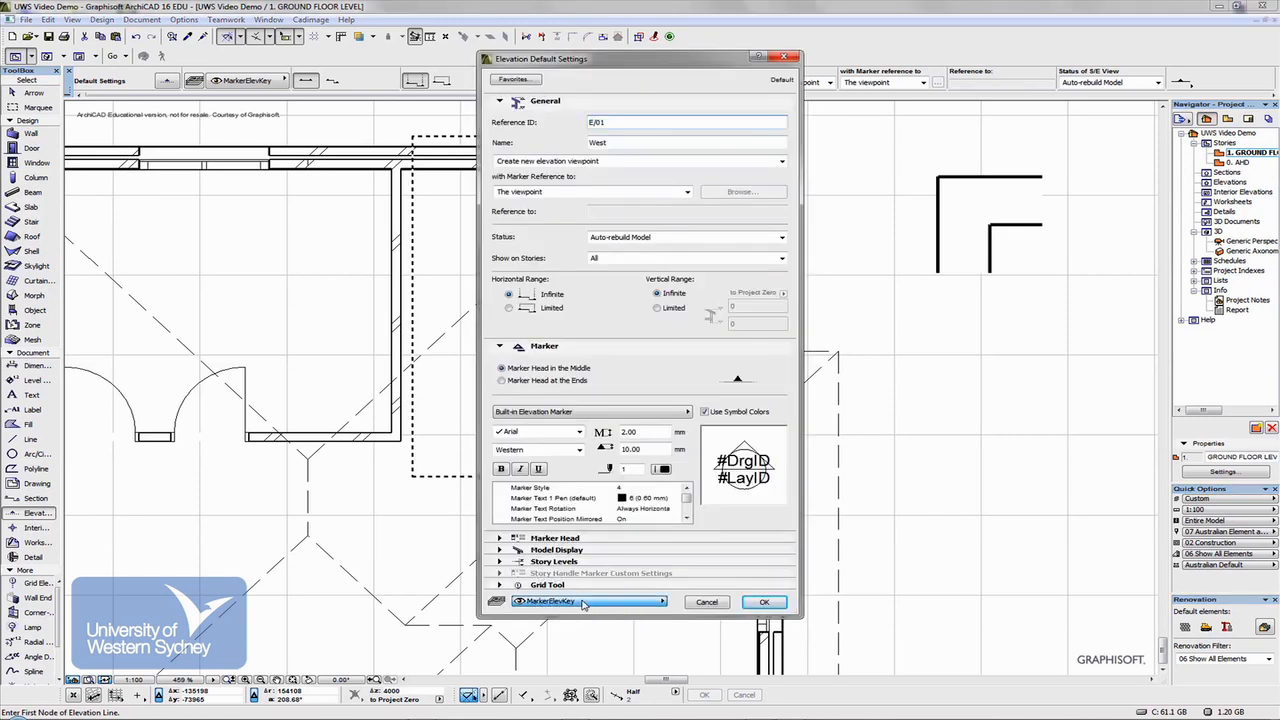
# - Review and confirm the interior elevation marker default settings
pyautogui.click(660, 600)
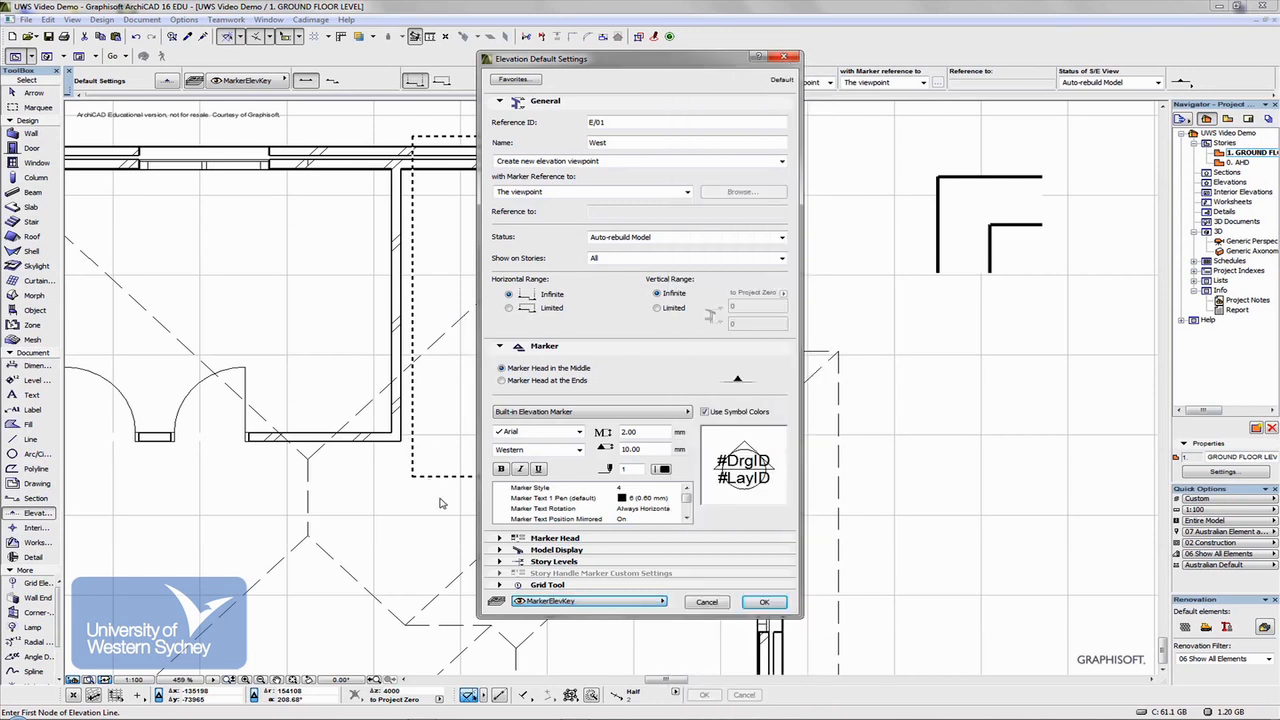
pyautogui.click(764, 600)
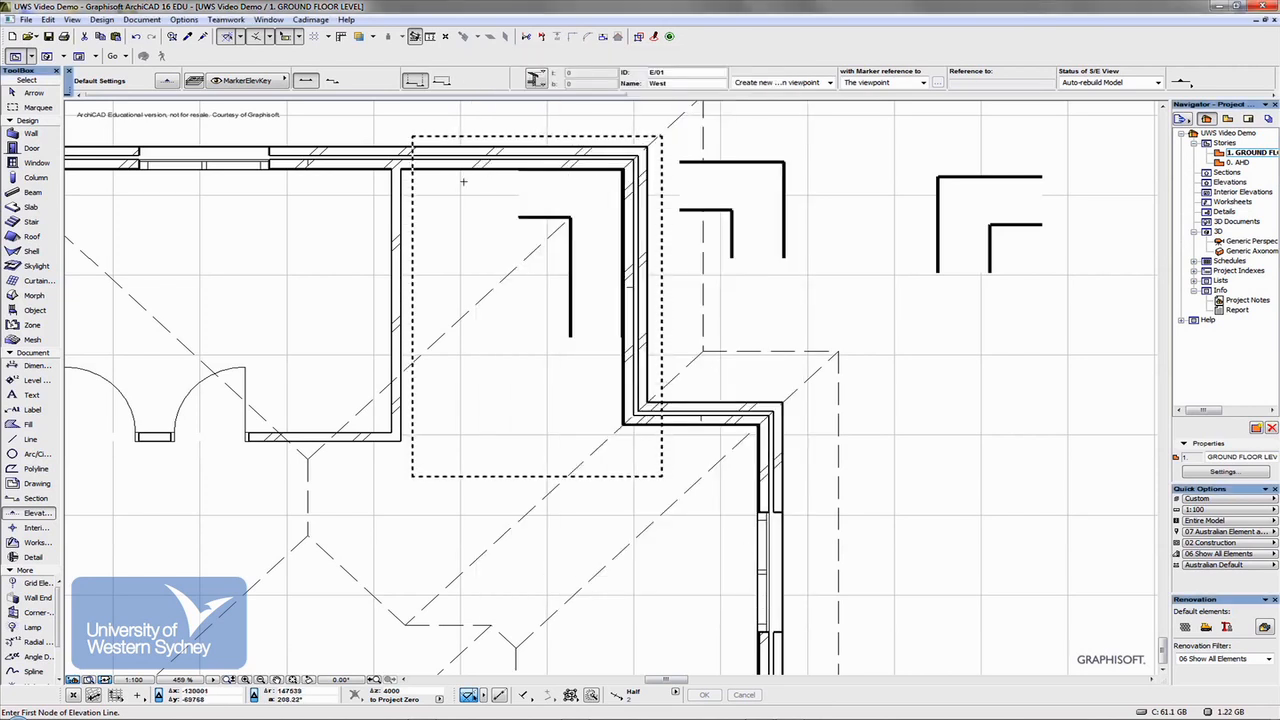
pyautogui.moveTo(532, 360)
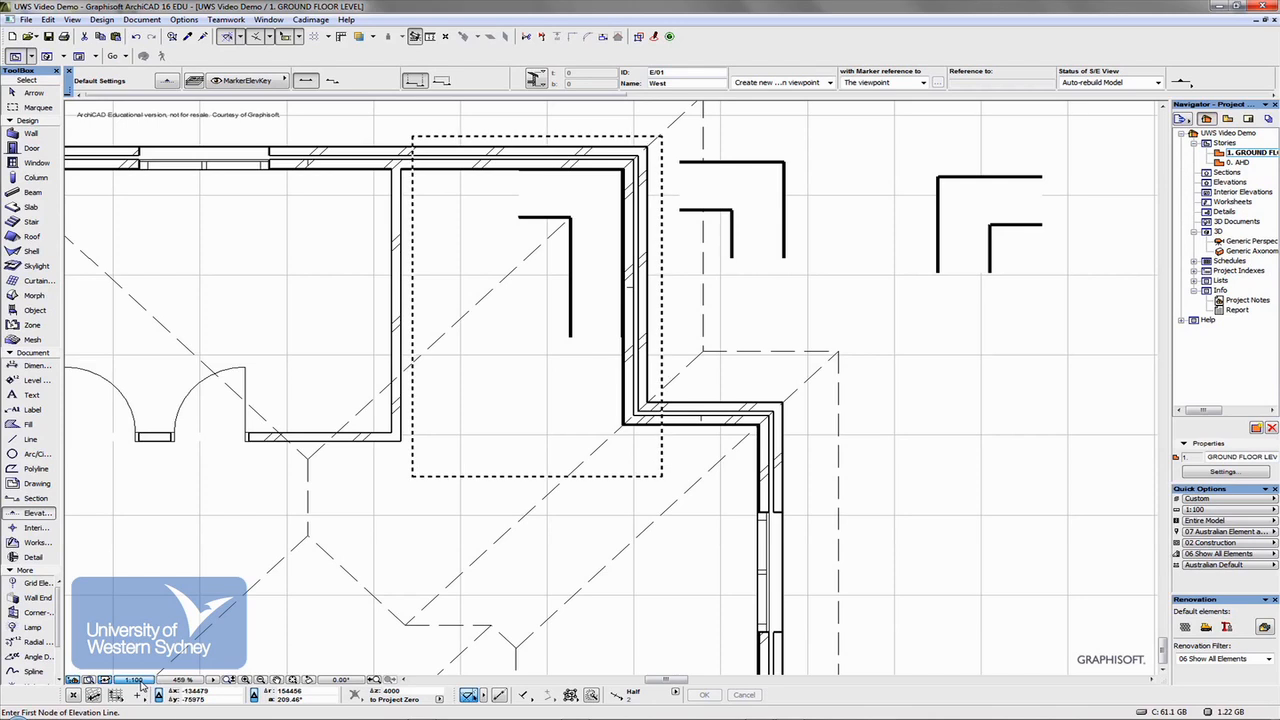
# - Set the floor plan scale to 1:20 and scroll to the kitchen corner
pyautogui.click(132, 680)
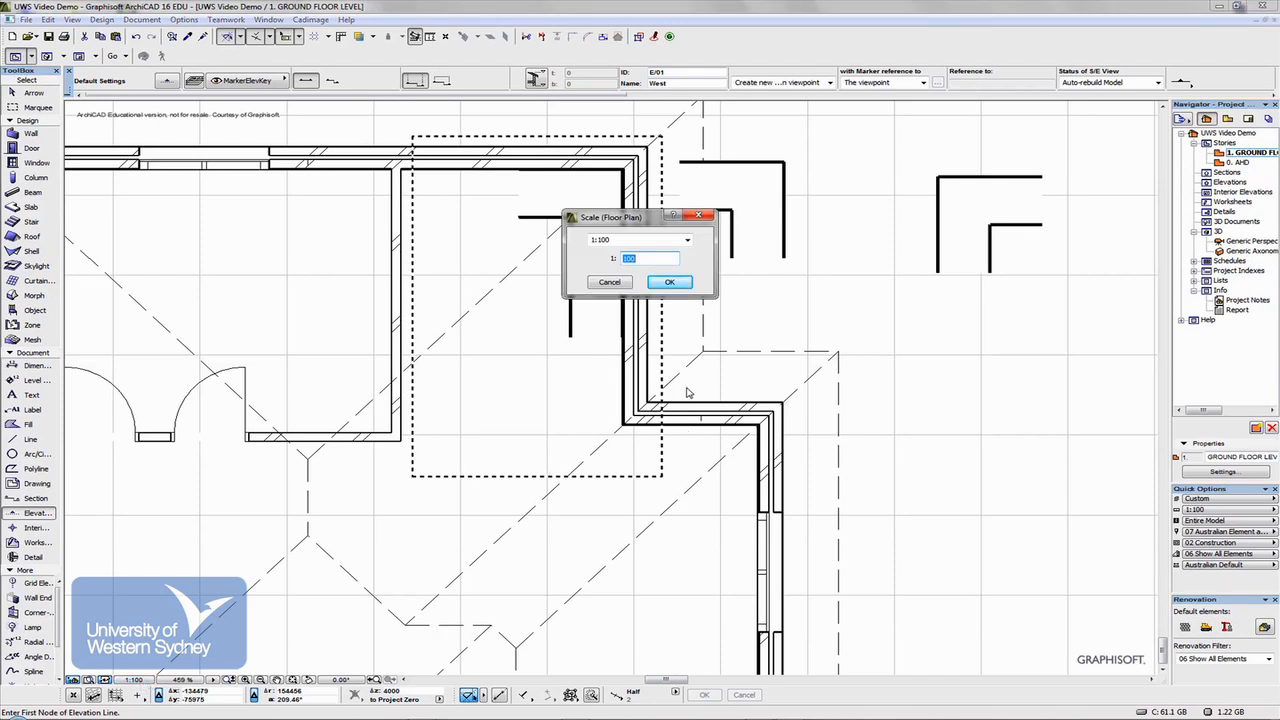
pyautogui.write('20')
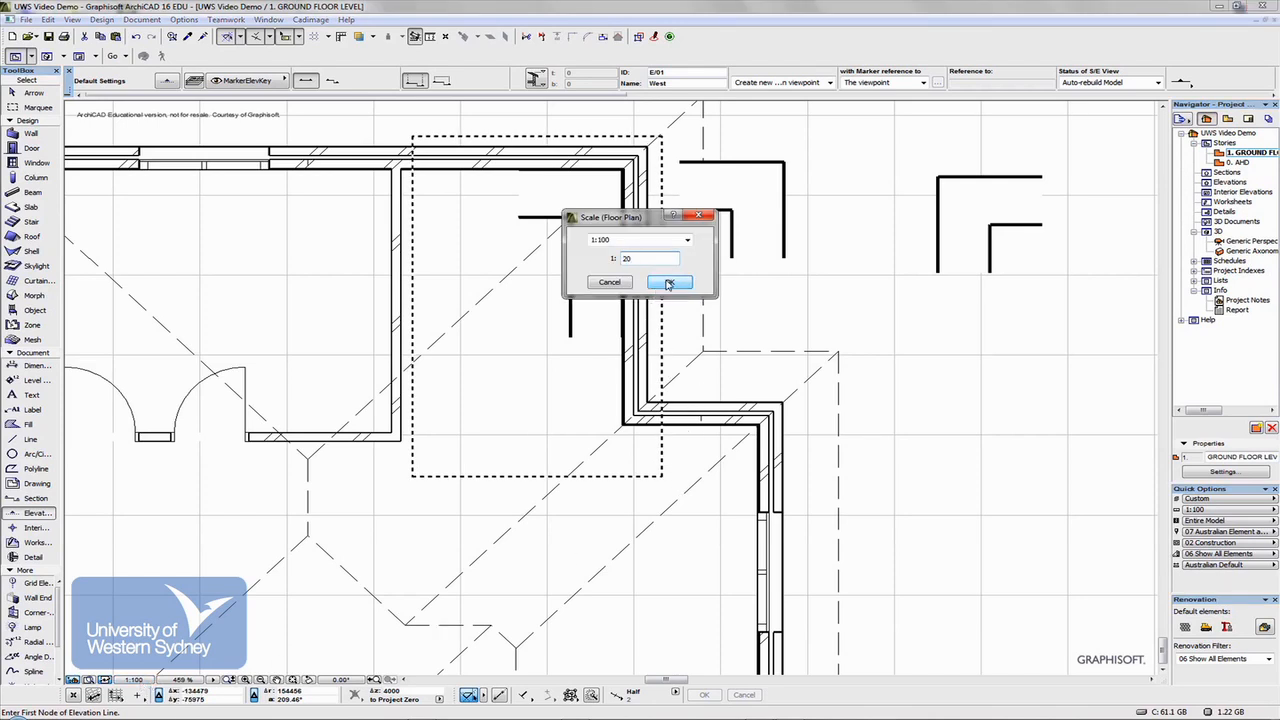
pyautogui.click(668, 282)
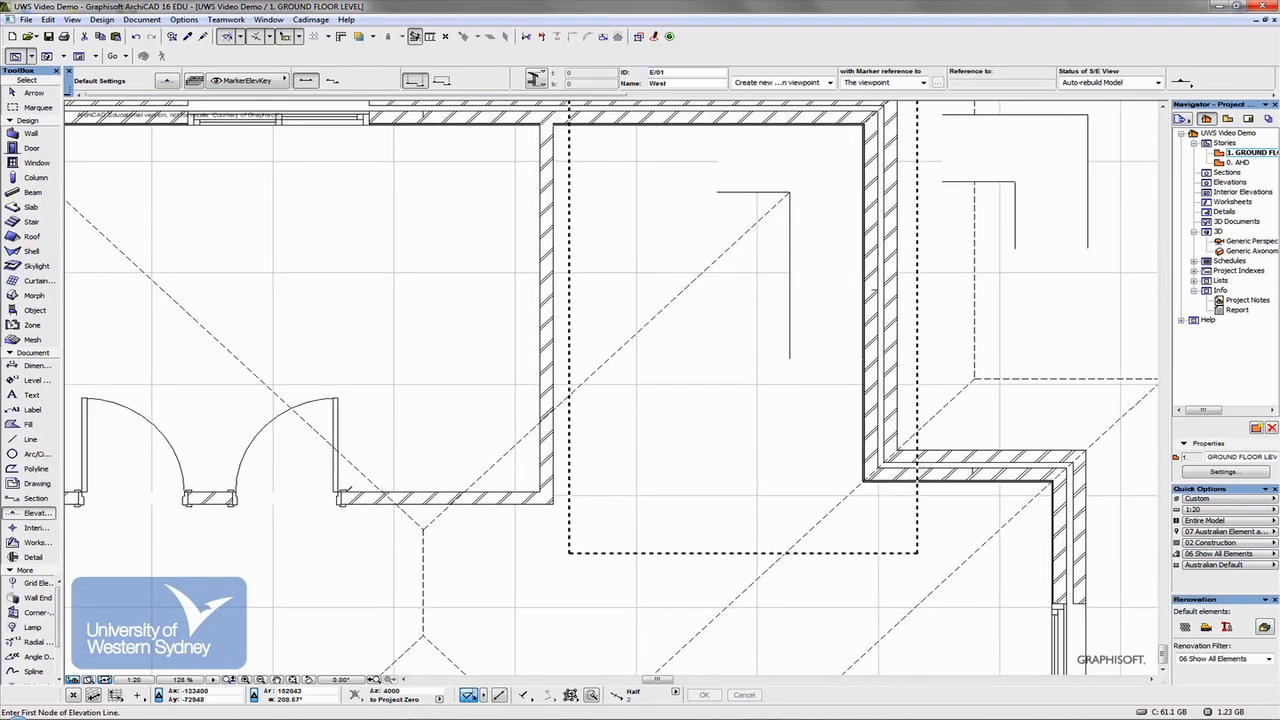
pyautogui.scroll(3)
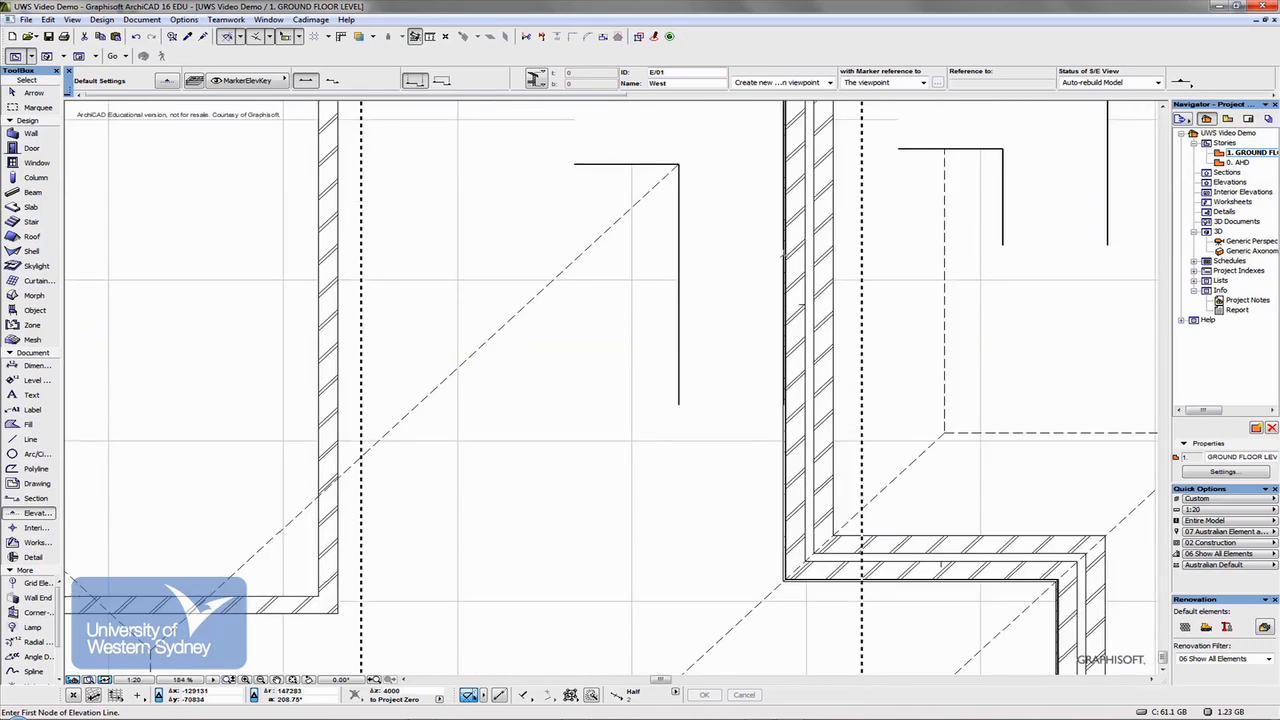
pyautogui.scroll(-3)
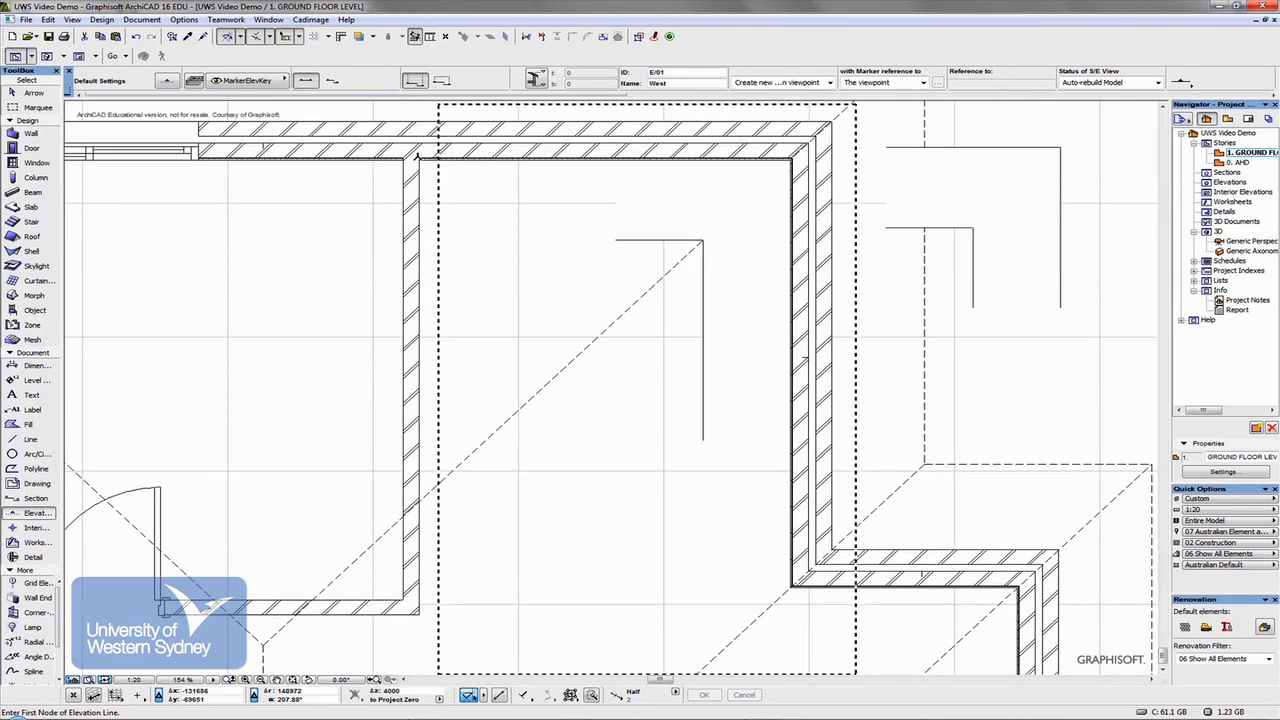
# - Draw a rectangular interior elevation around the kitchen and expand its four views in the Navigator
pyautogui.click(418, 160)
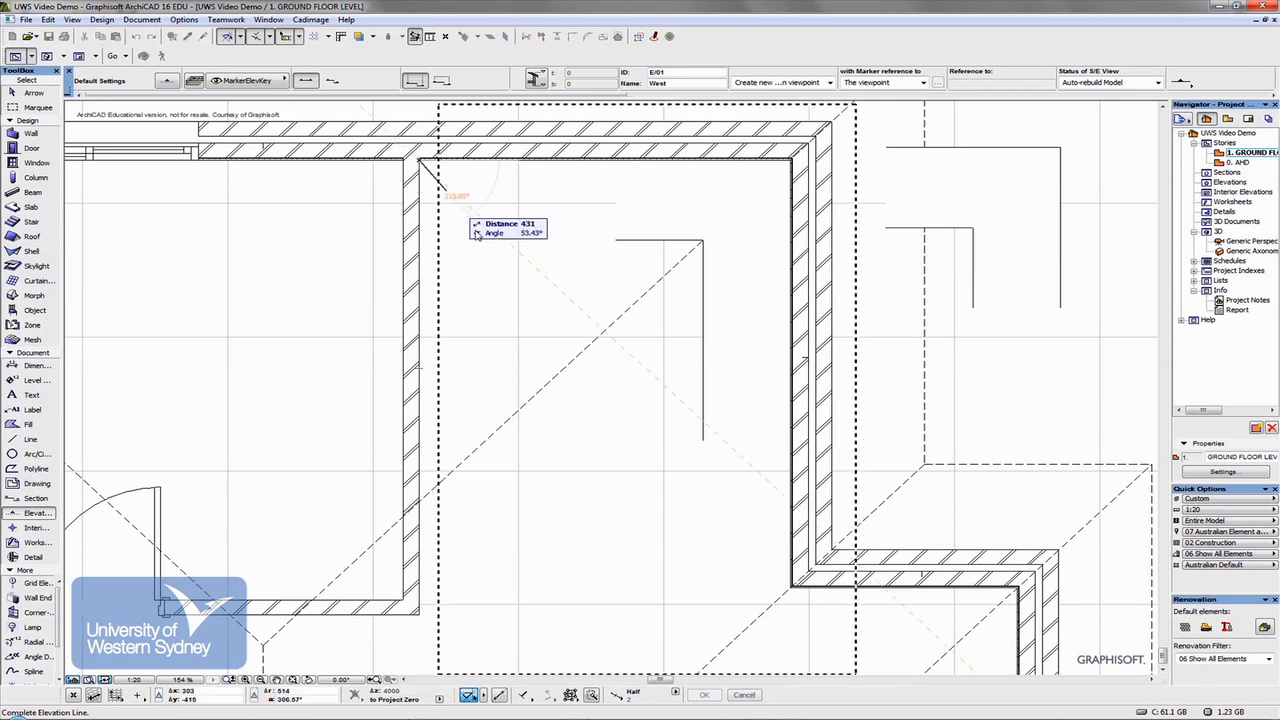
pyautogui.moveTo(530, 284)
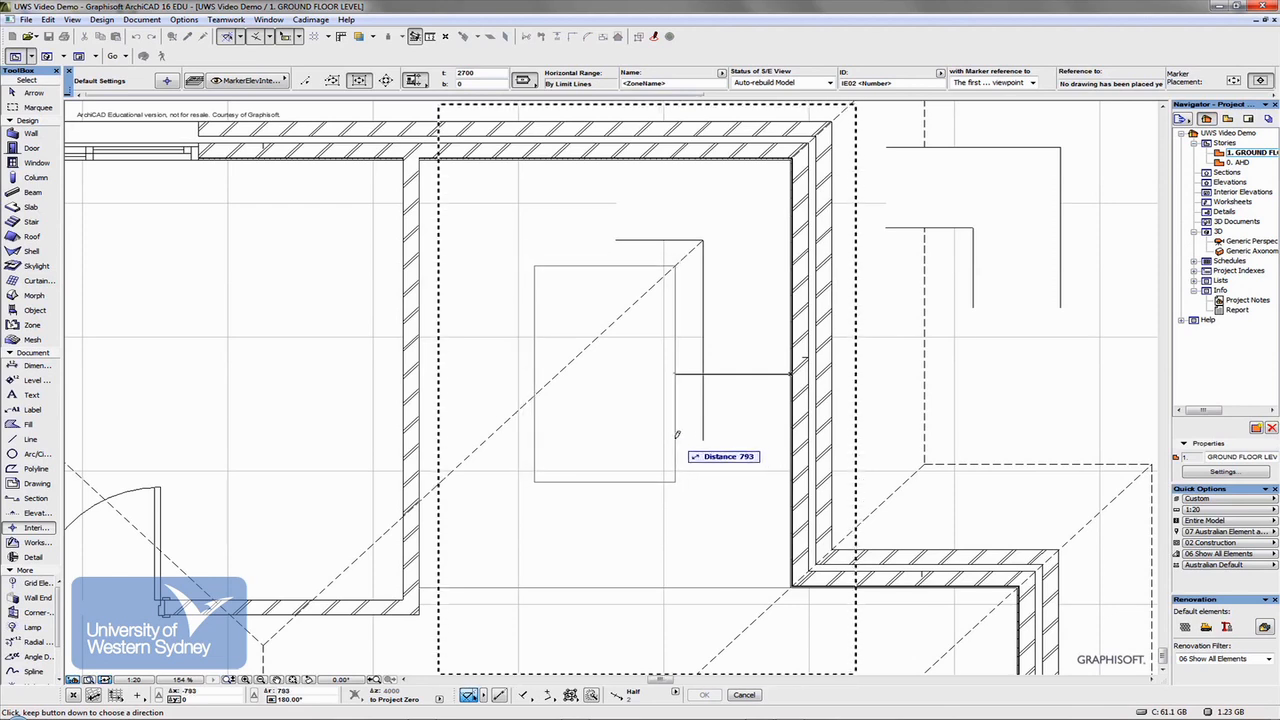
pyautogui.moveTo(758, 370)
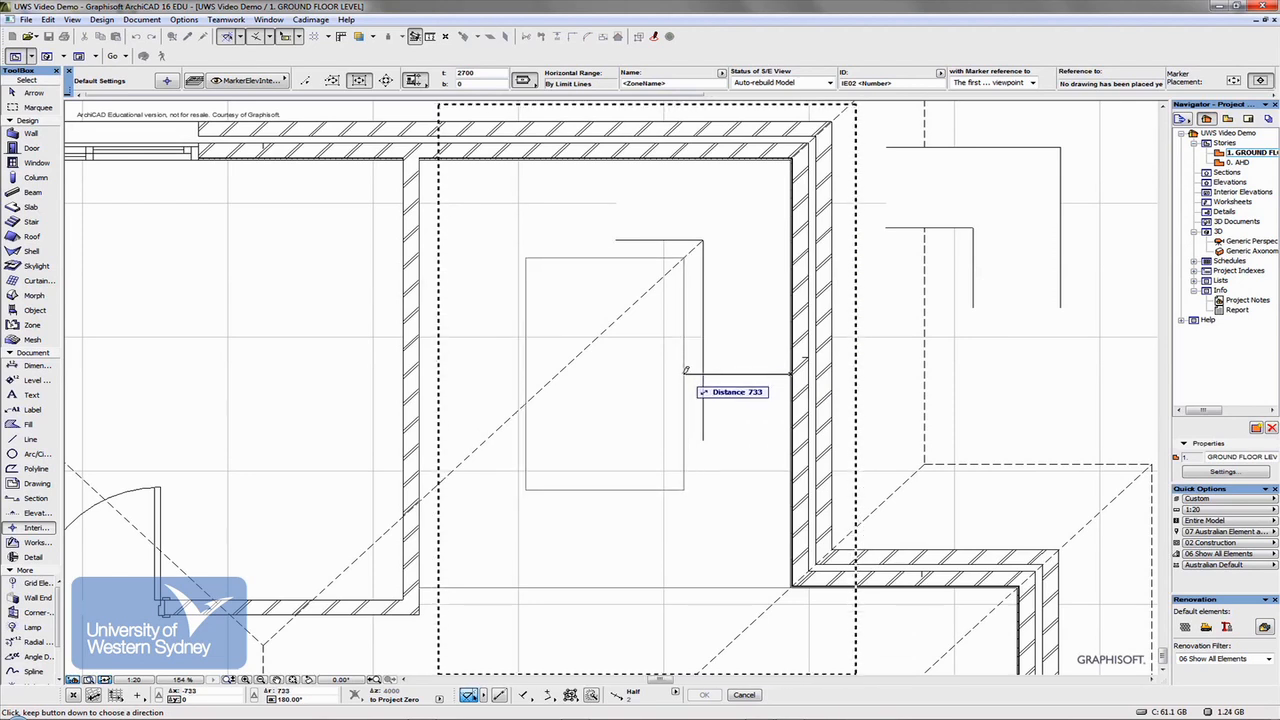
pyautogui.click(604, 372)
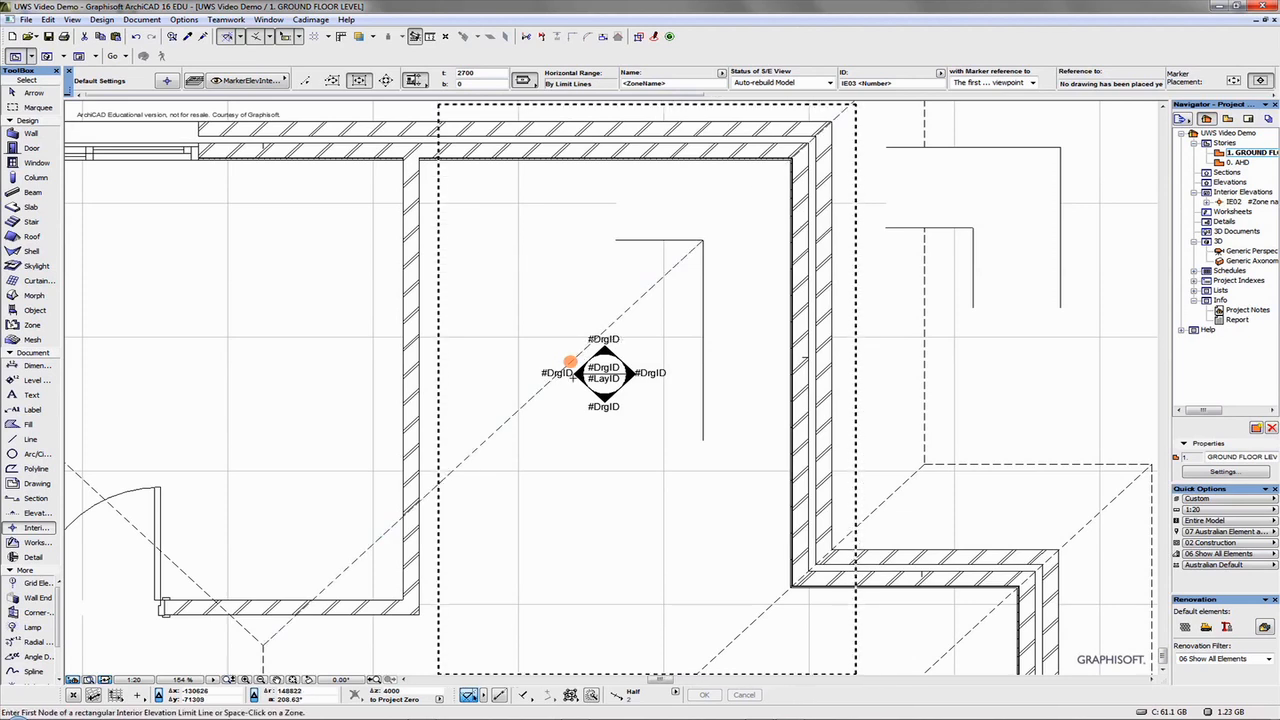
pyautogui.moveTo(756, 252)
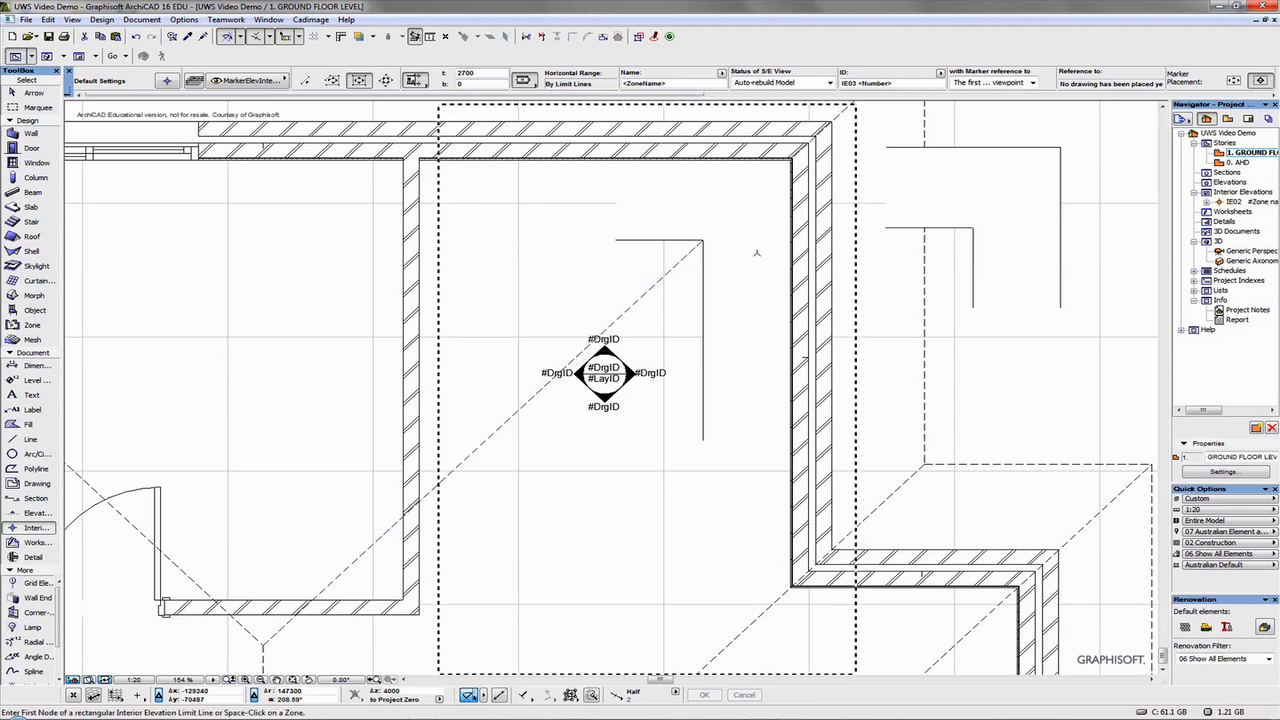
pyautogui.moveTo(548, 232)
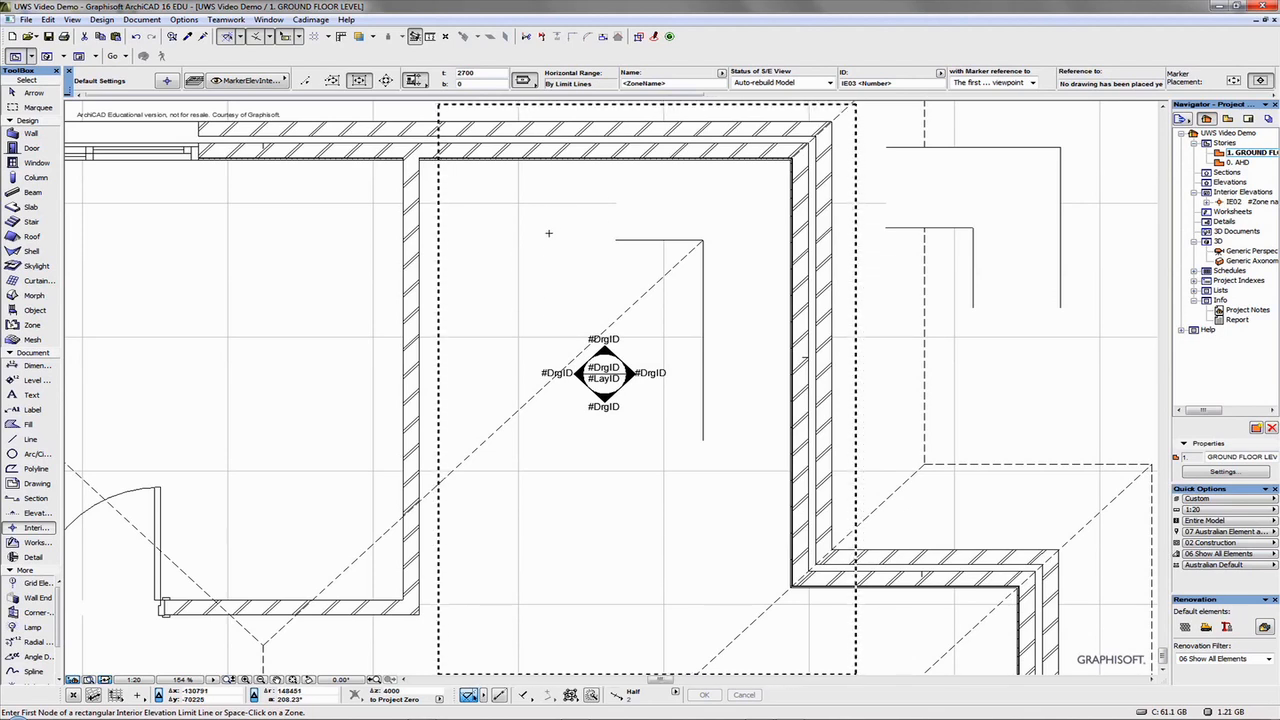
pyautogui.moveTo(556, 288)
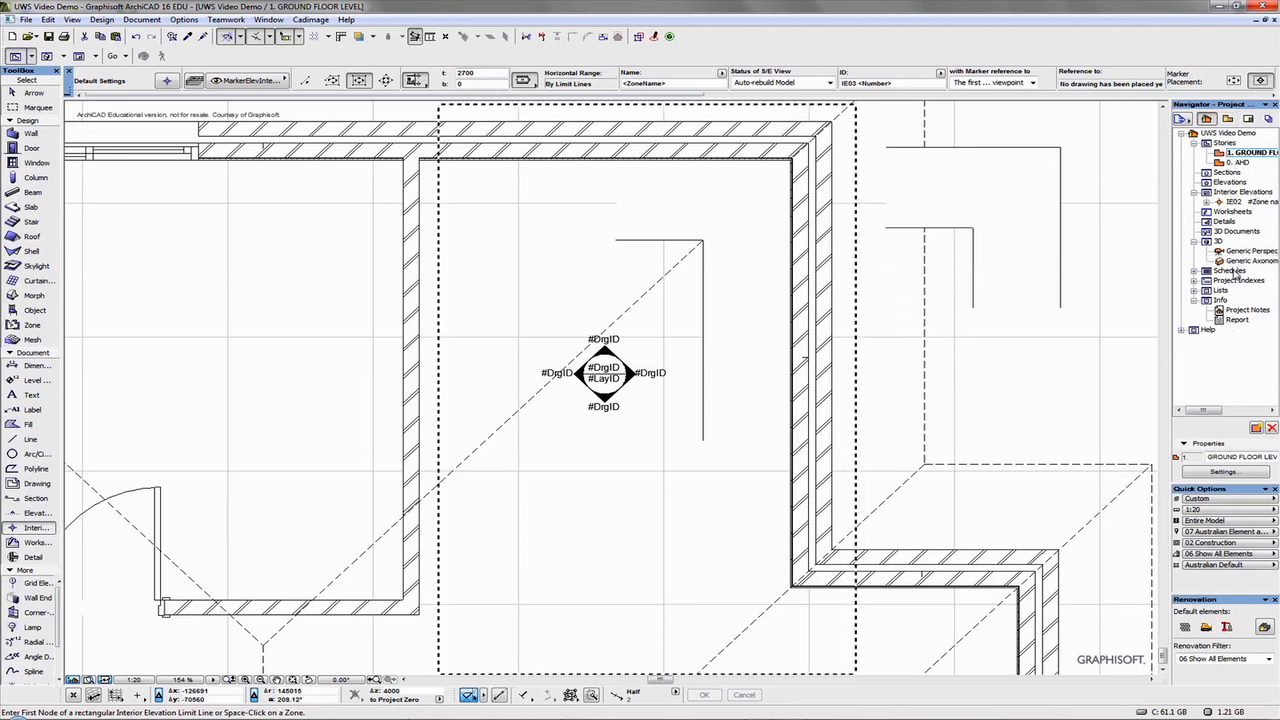
pyautogui.click(1244, 202)
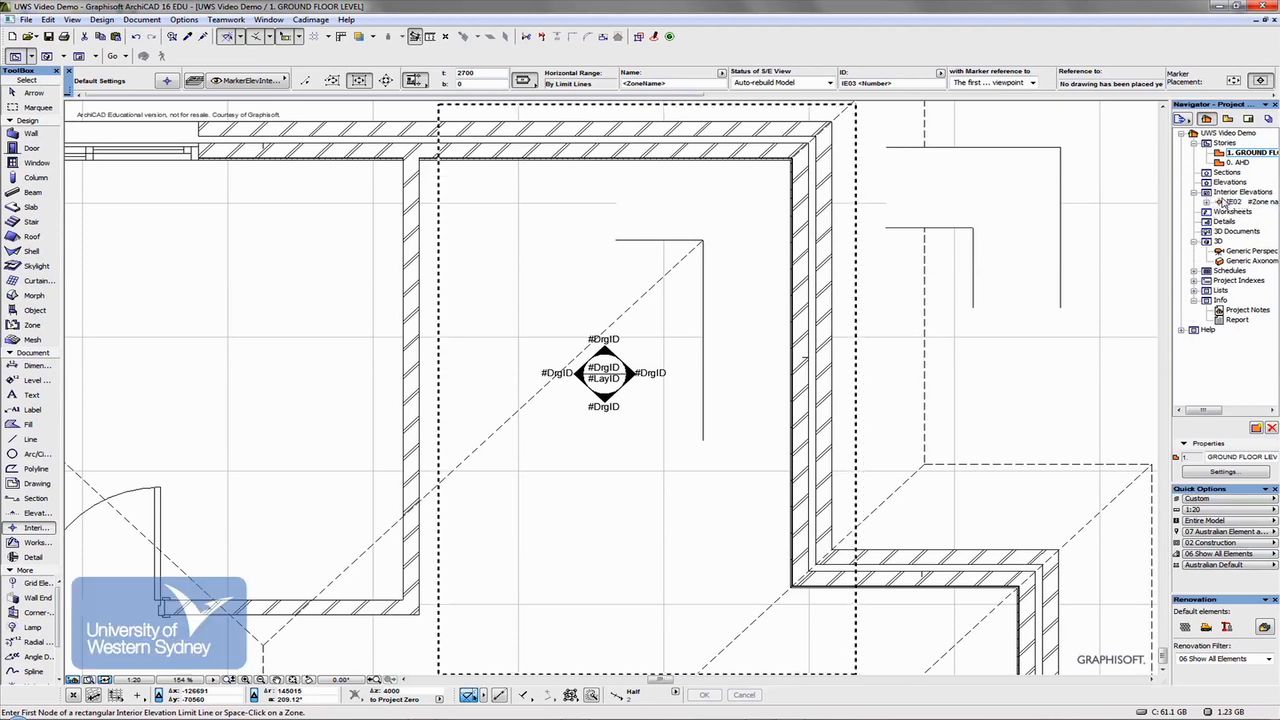
pyautogui.click(1208, 200)
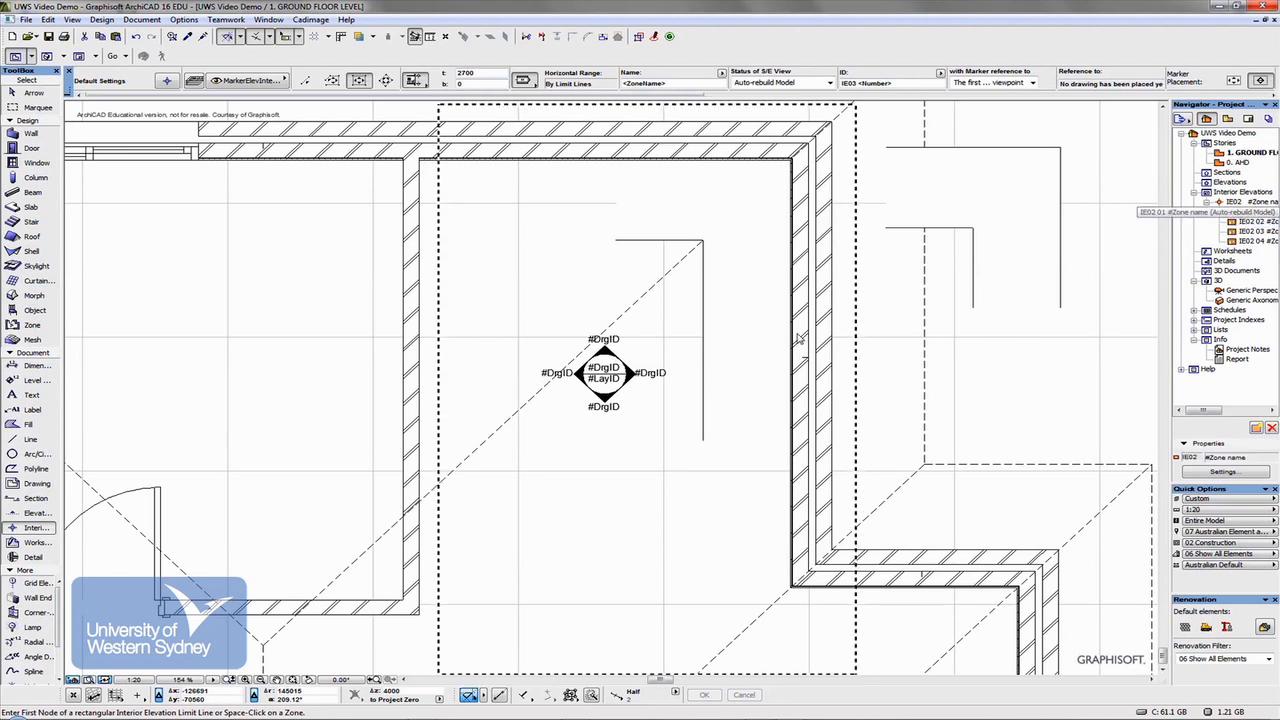
# - Open the IE02-02 interior elevation showing the drawer cabinet against the wall
pyautogui.doubleClick(1238, 212)
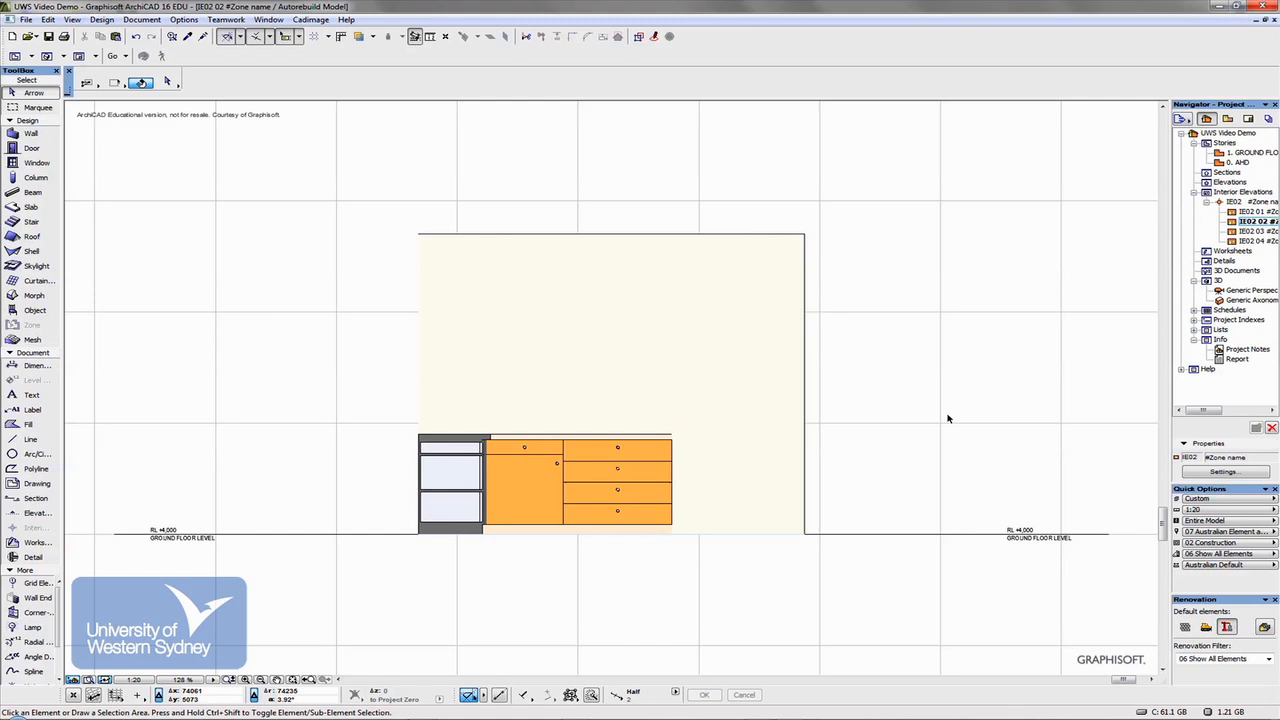
pyautogui.moveTo(504, 516)
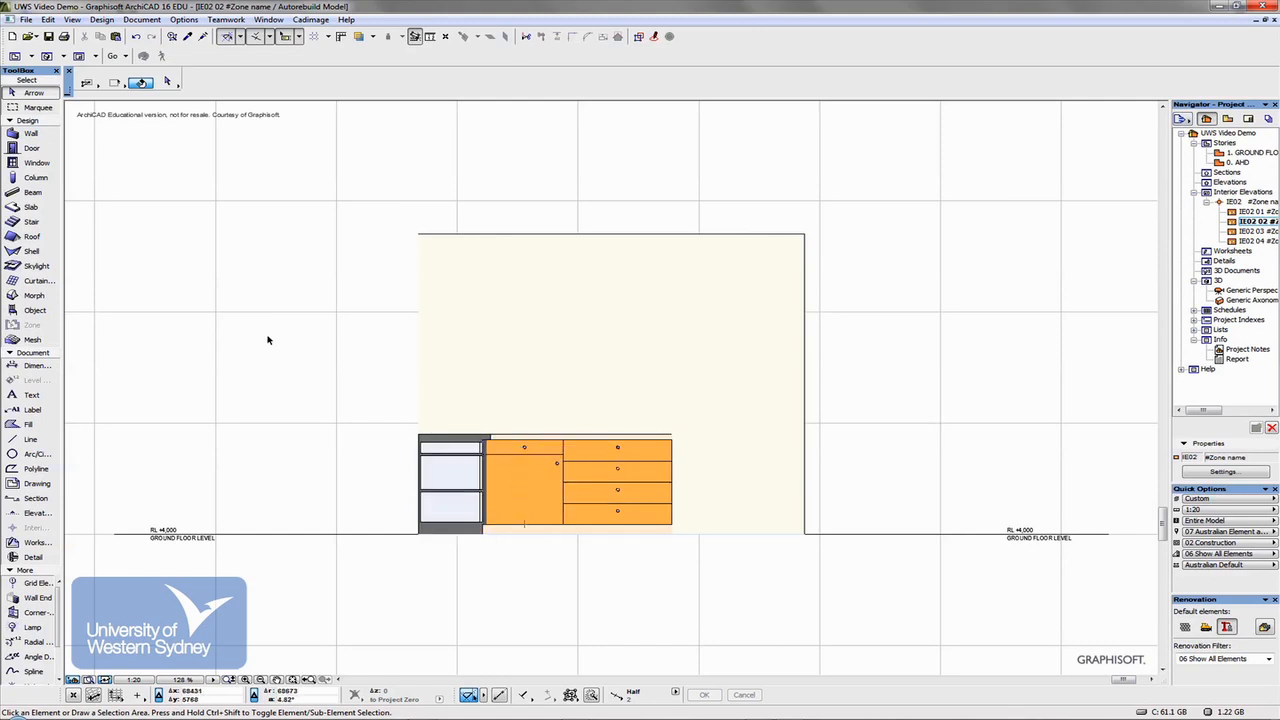
# - Set the elevation's Model Display so uncut surfaces show no fill, giving a plain line drawing
pyautogui.rightClick(268, 340)
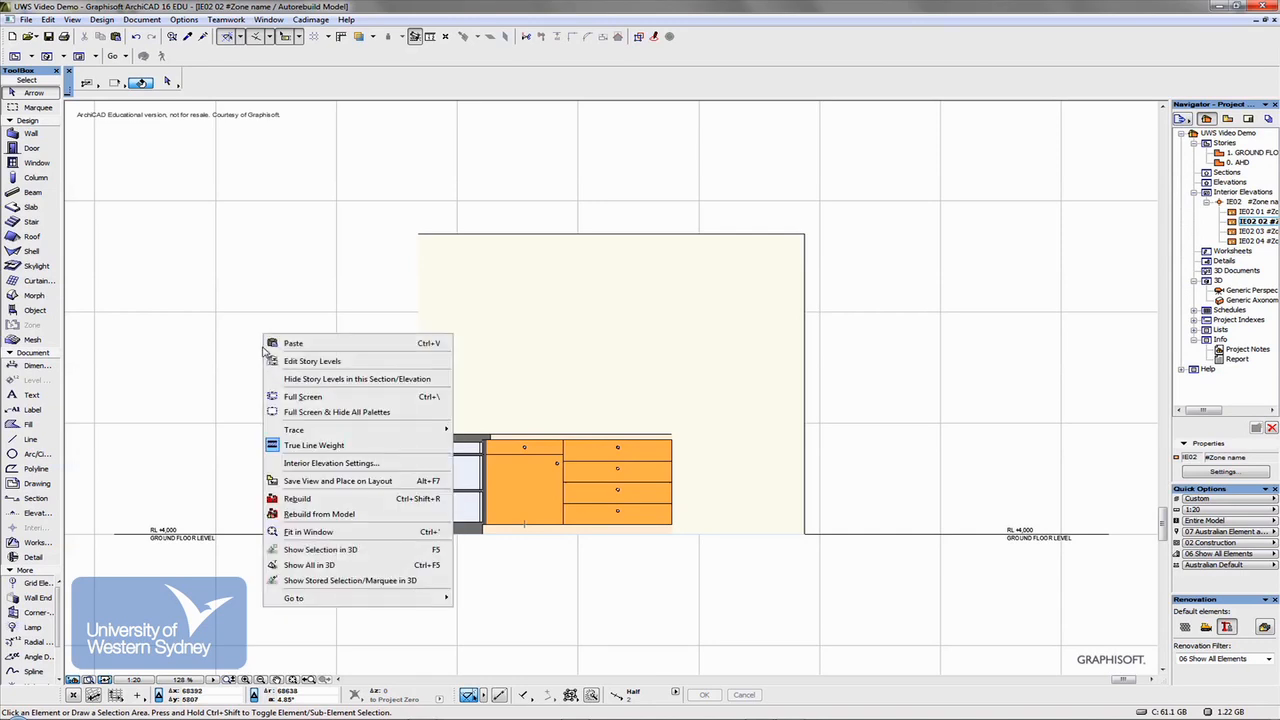
pyautogui.click(332, 462)
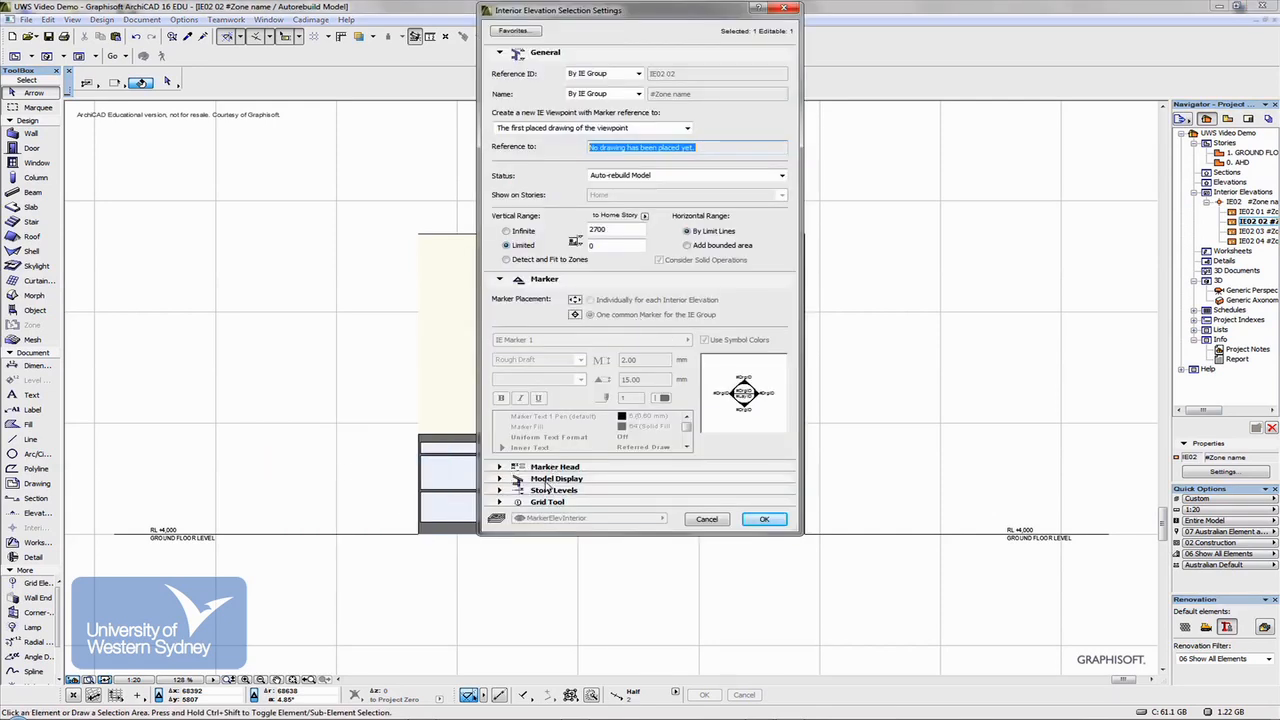
pyautogui.click(556, 478)
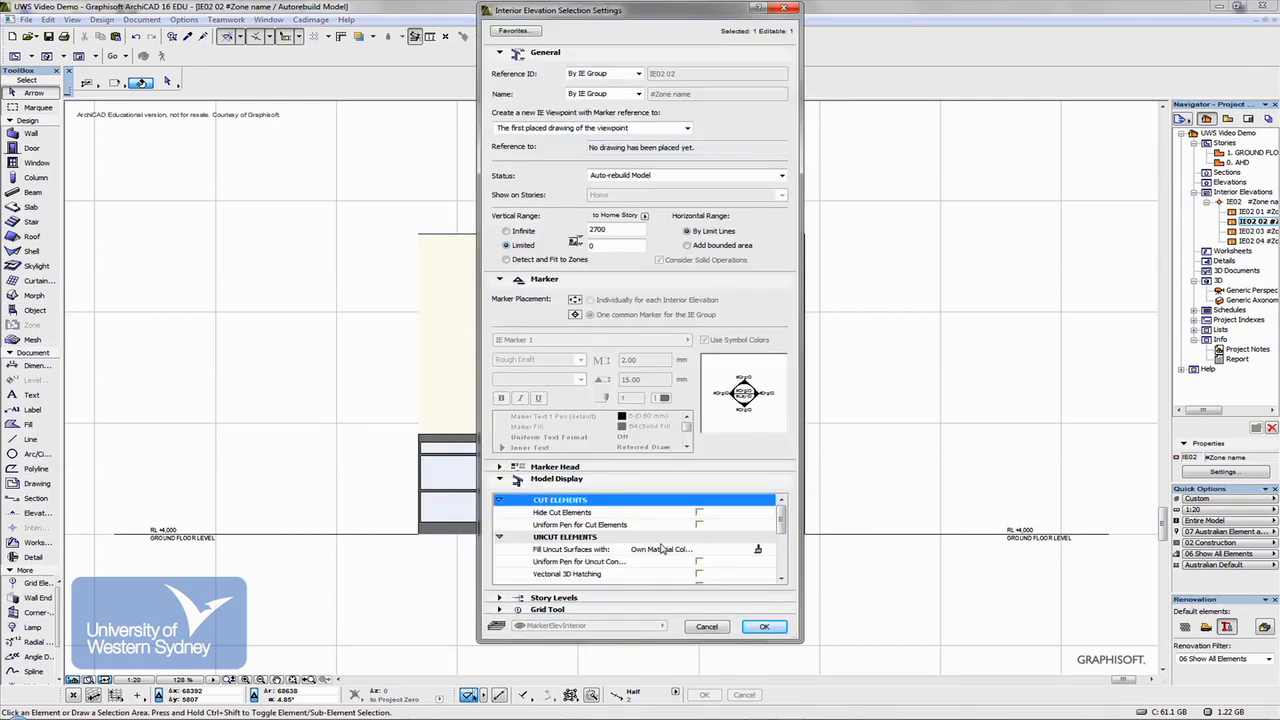
pyautogui.click(620, 548)
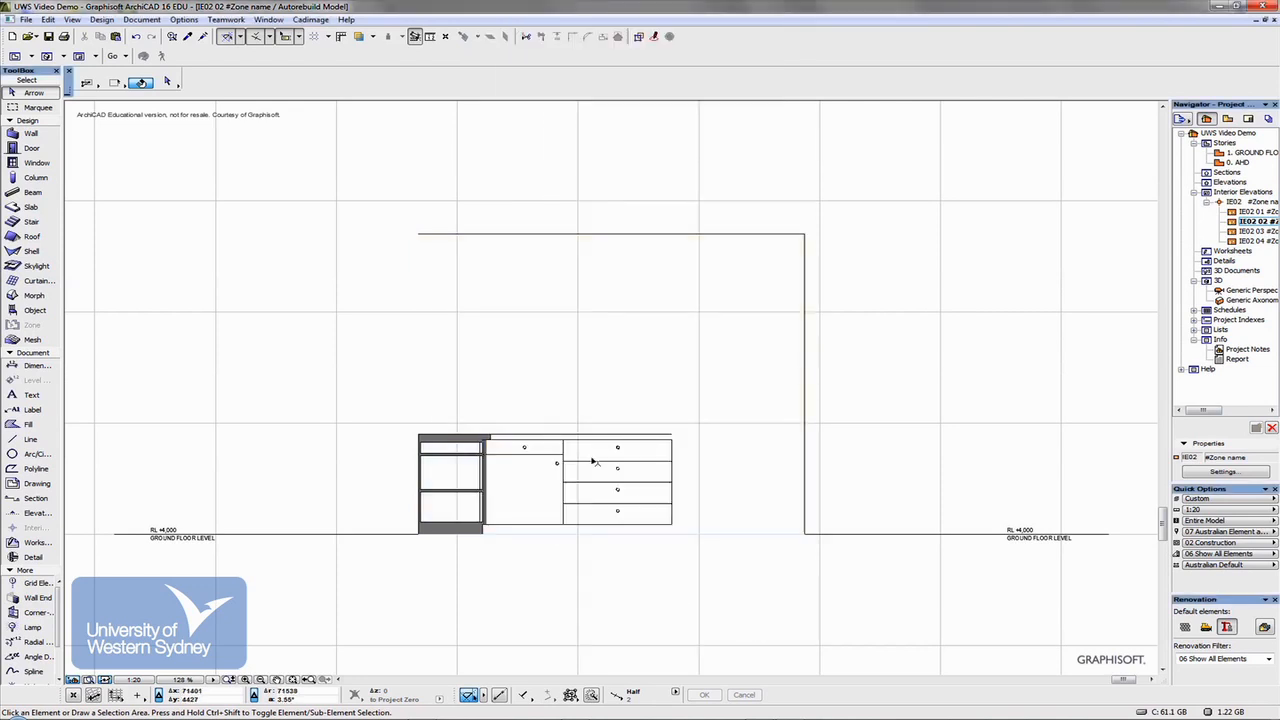
pyautogui.moveTo(328, 270)
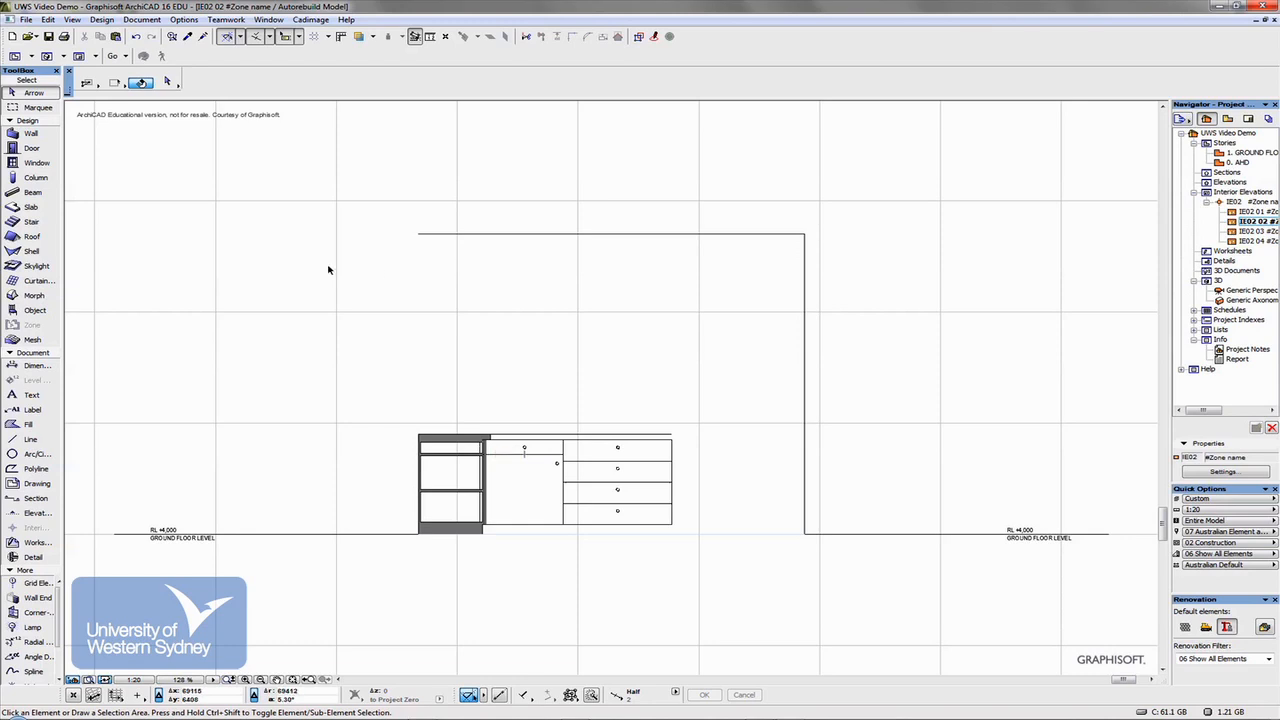
pyautogui.moveTo(36, 366)
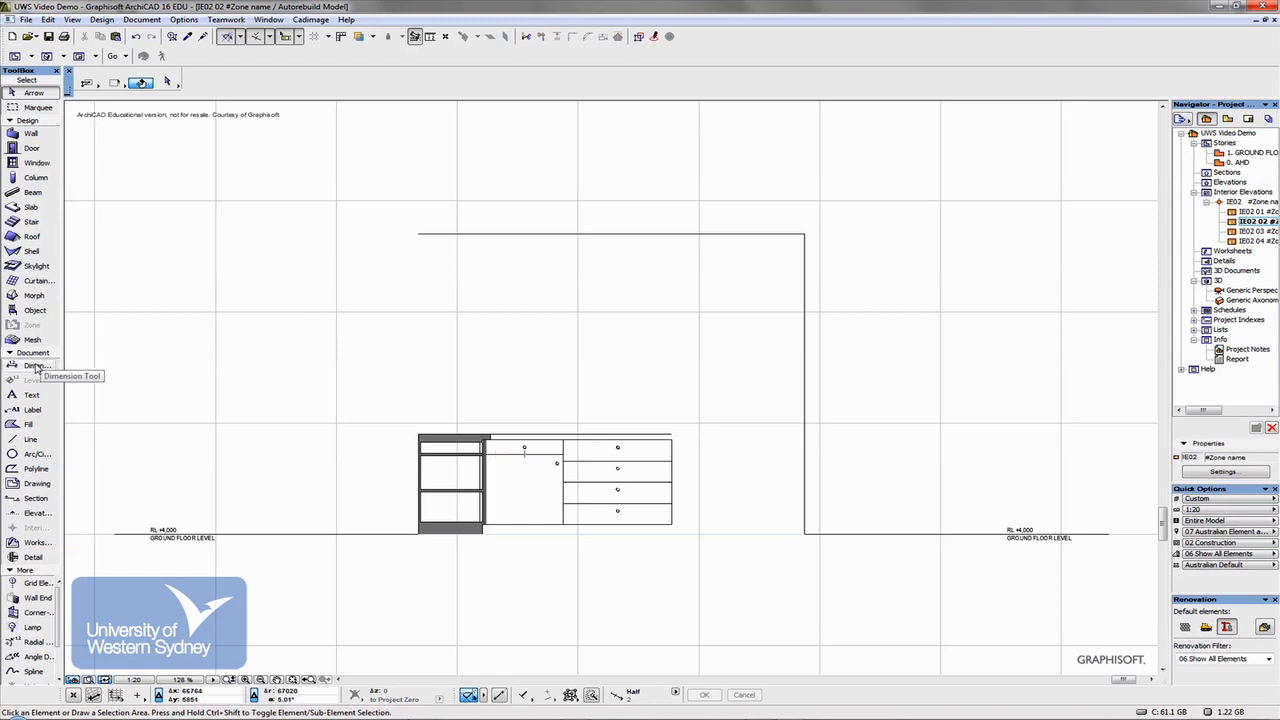
# - Place a vertical height dimension at the left of the drawer cabinet
pyautogui.click(38, 364)
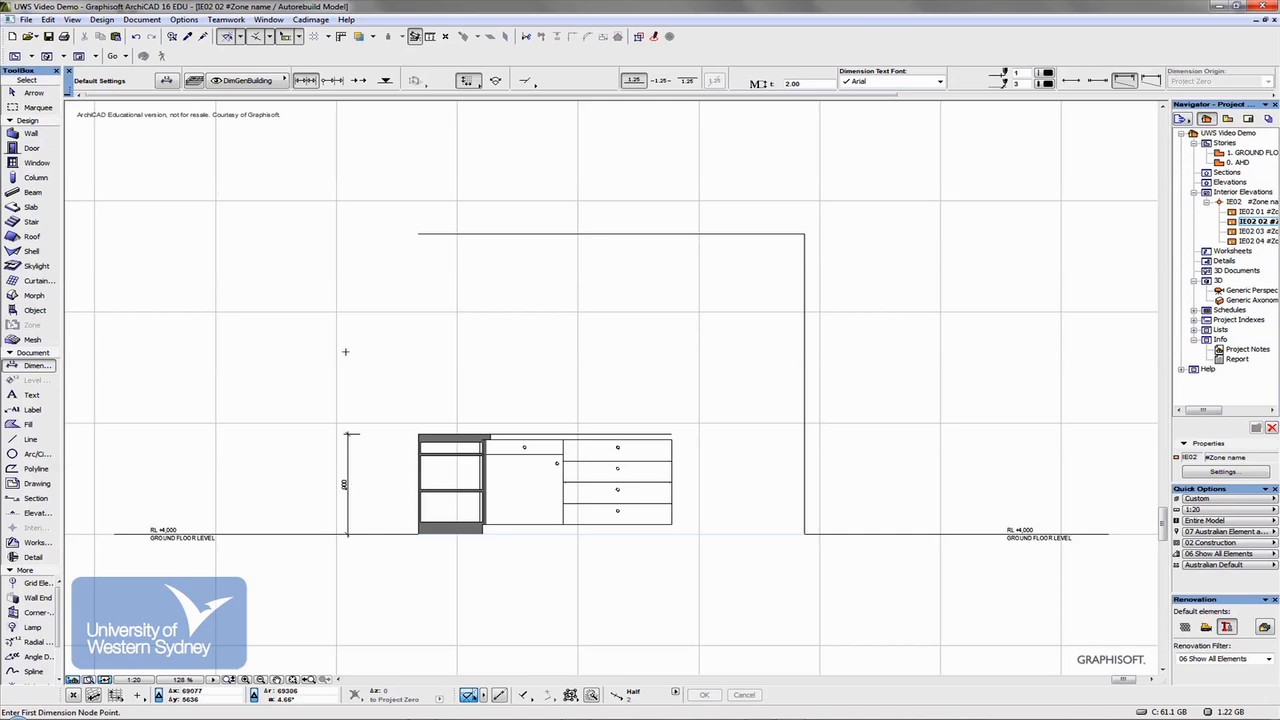
pyautogui.moveTo(12, 380)
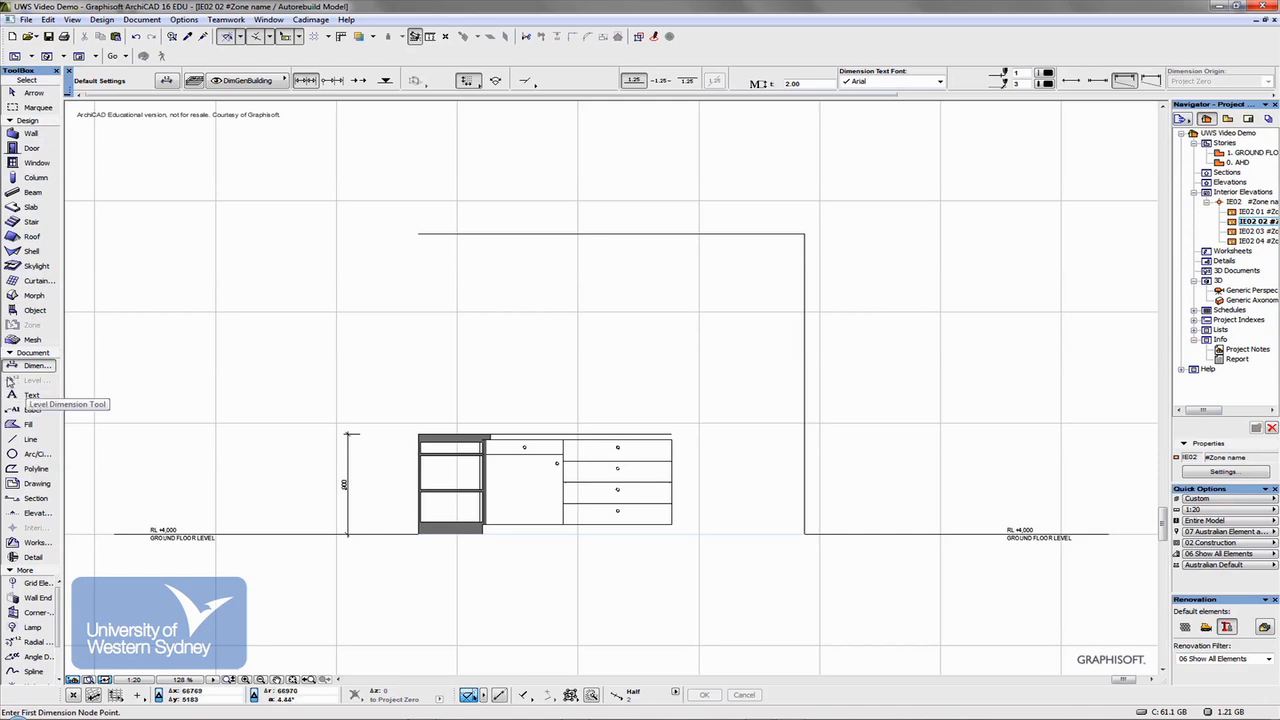
pyautogui.click(32, 408)
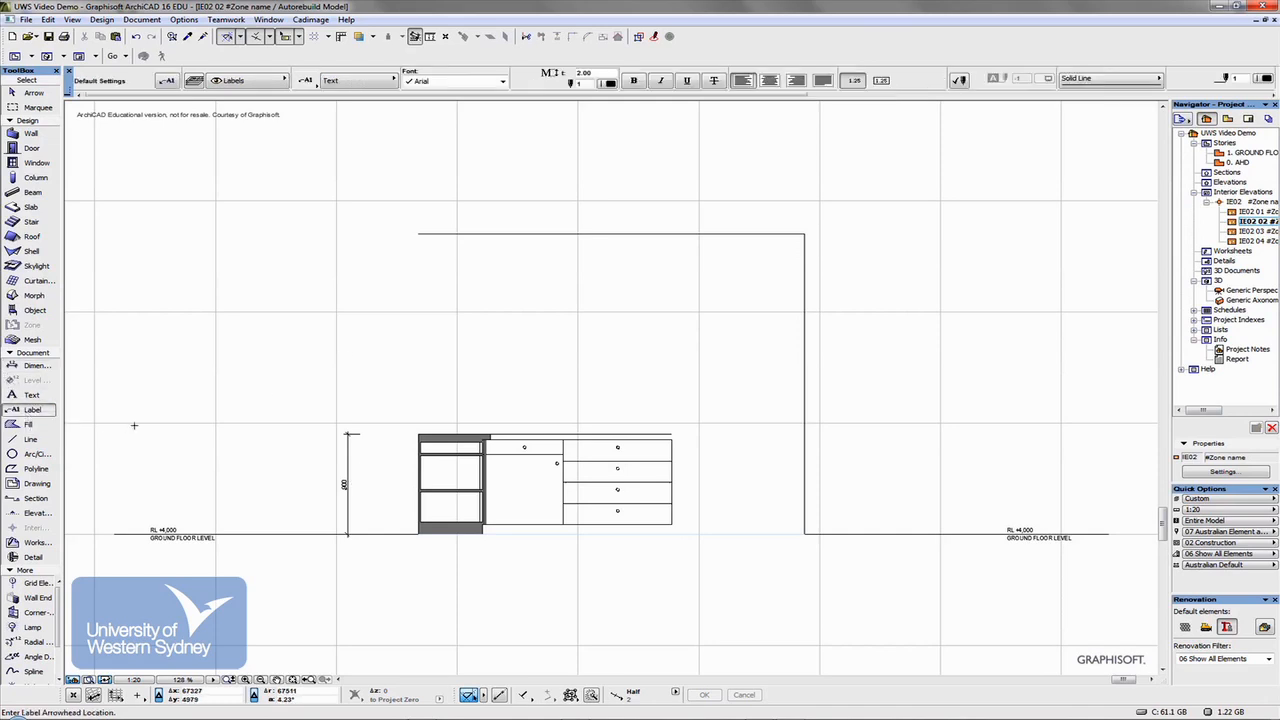
pyautogui.moveTo(32, 410)
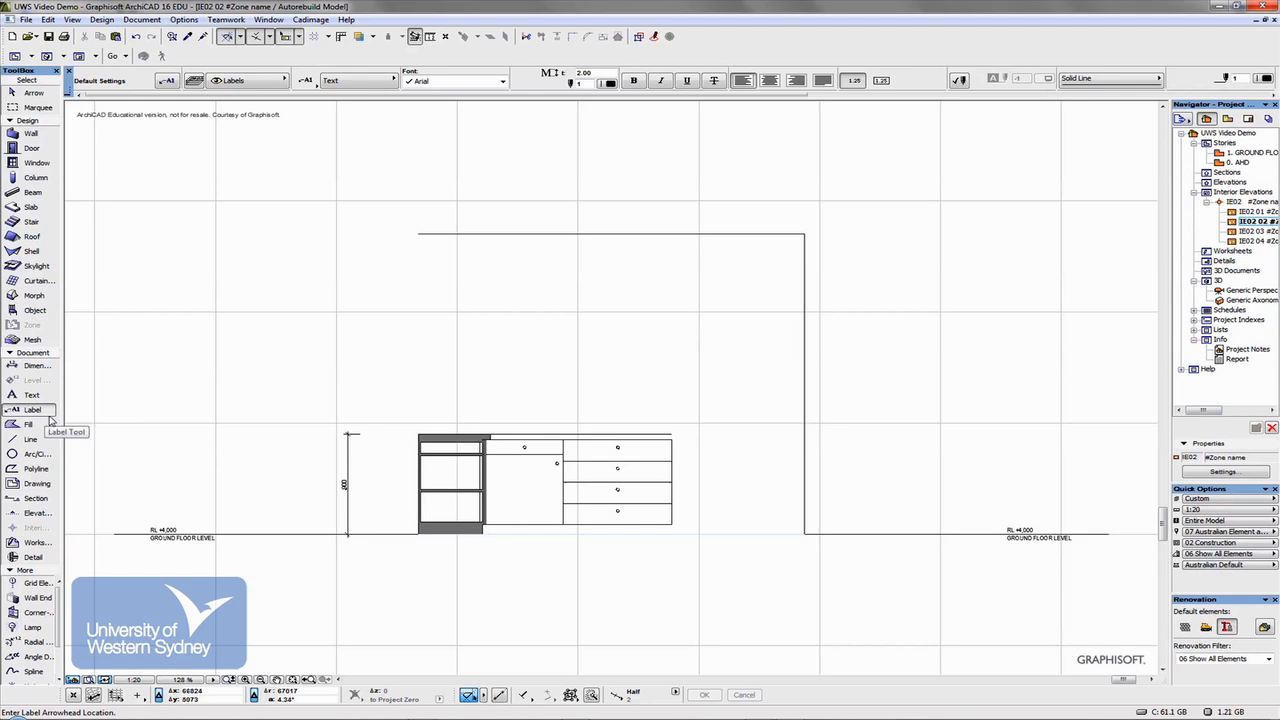
pyautogui.moveTo(664, 454)
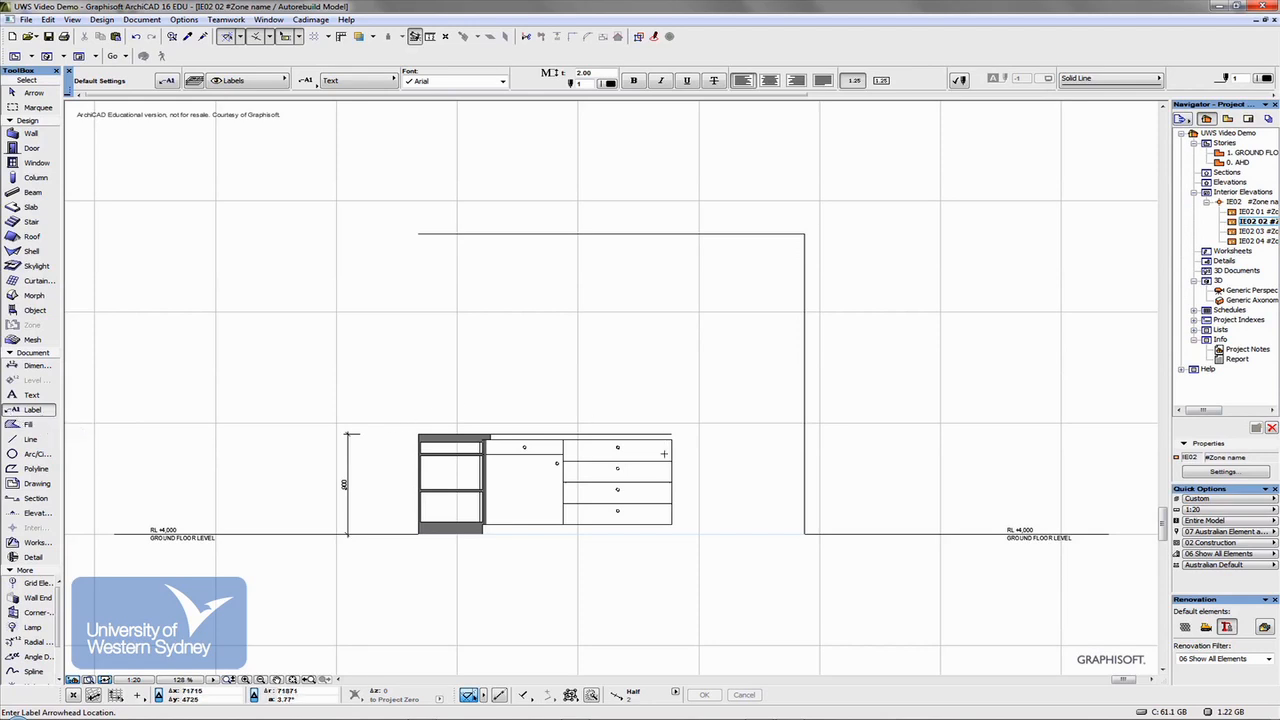
pyautogui.moveTo(536, 494)
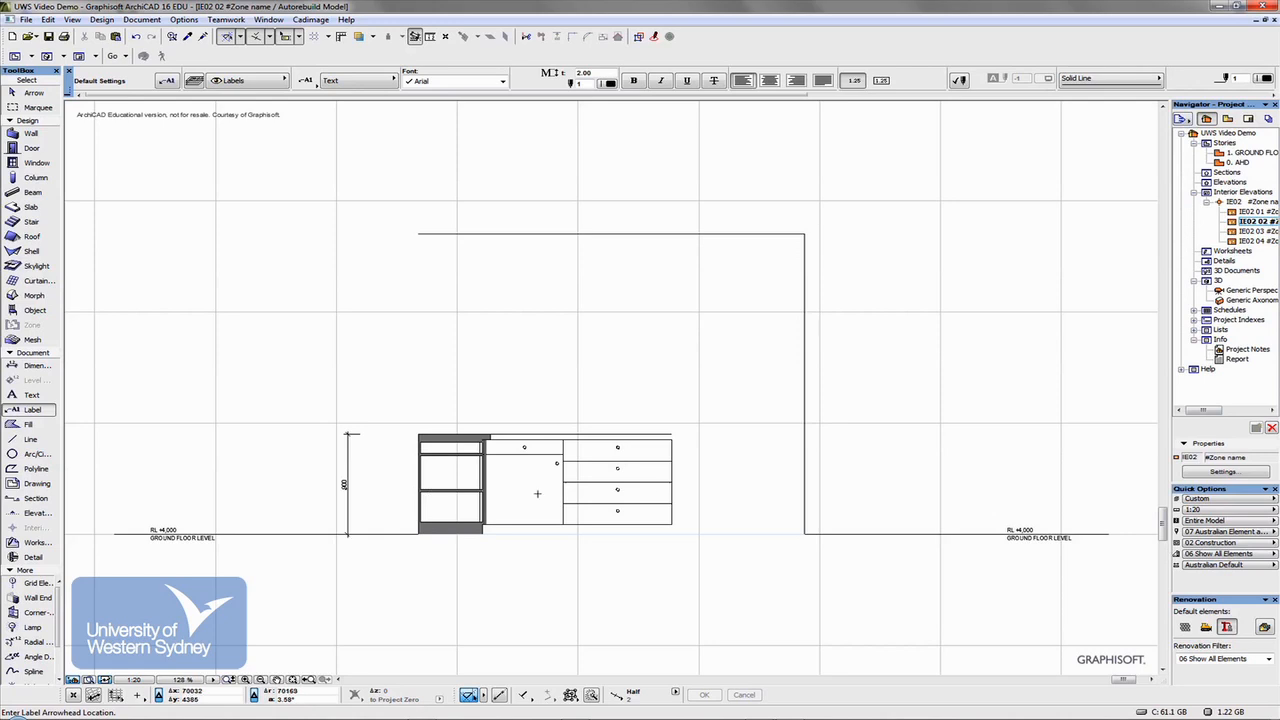
pyautogui.moveTo(380, 480)
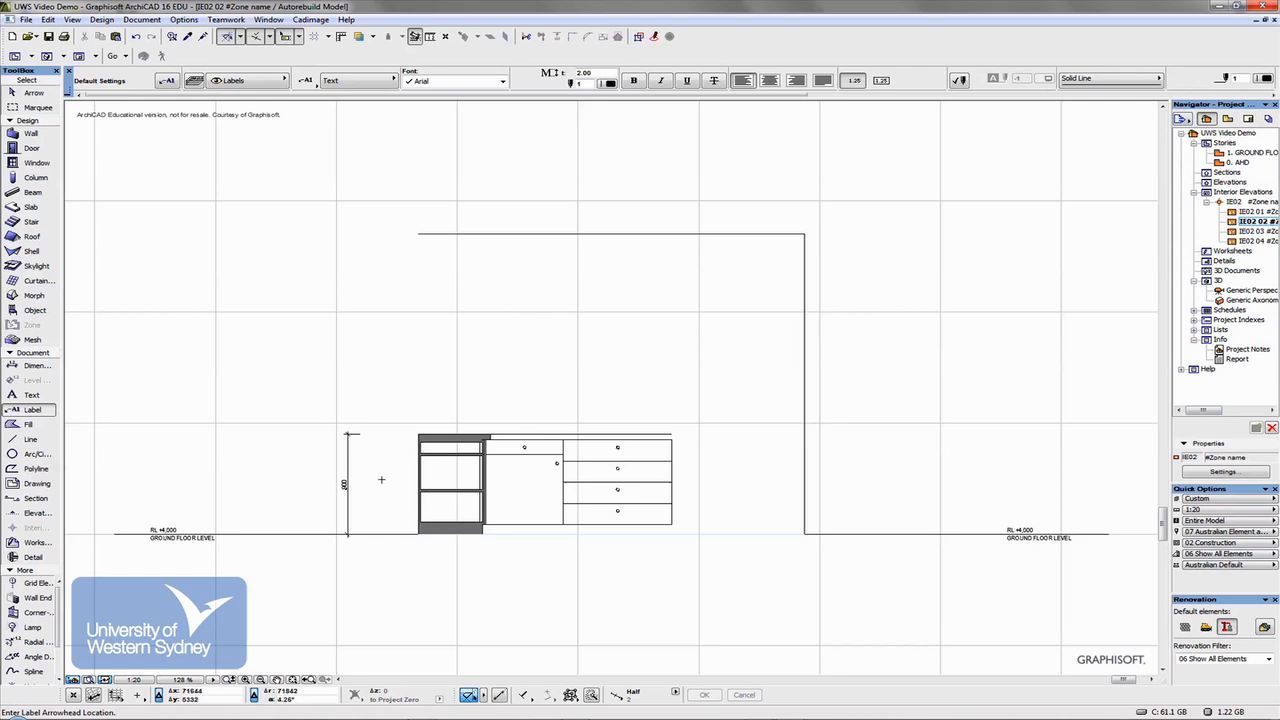
pyautogui.moveTo(520, 494)
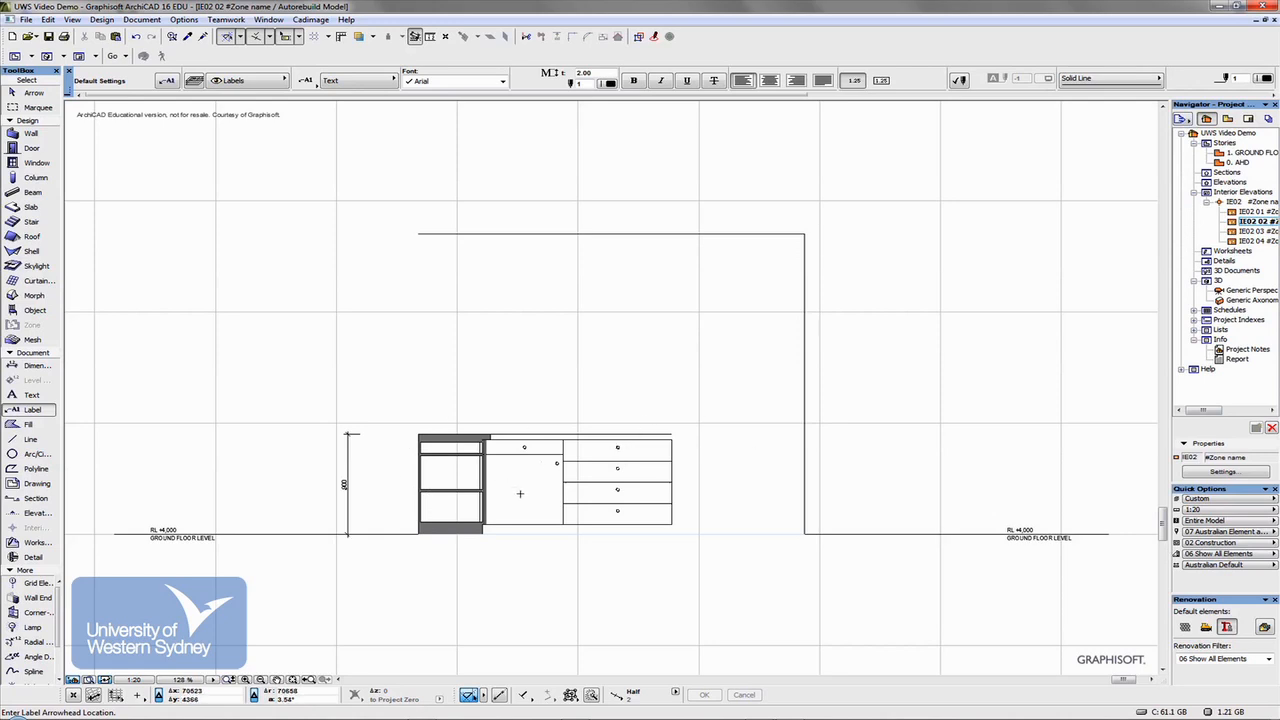